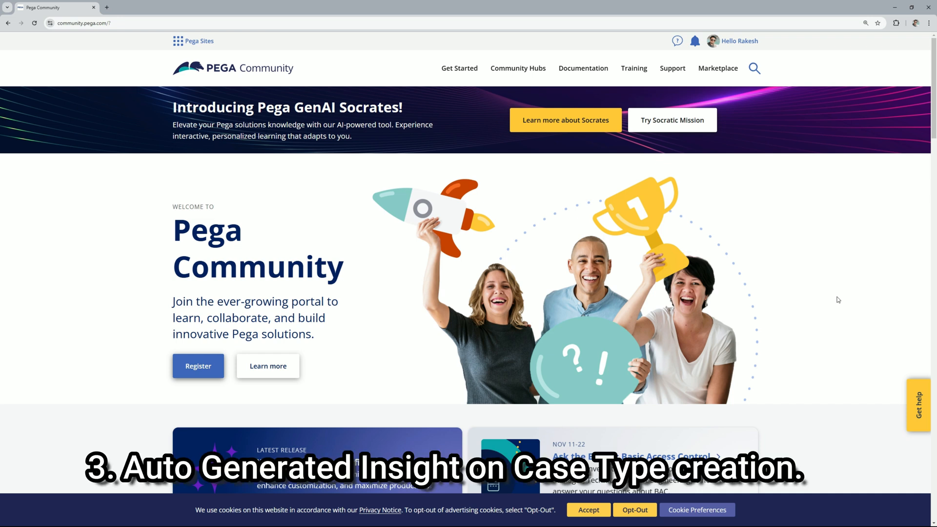
mouse_move(827, 301)
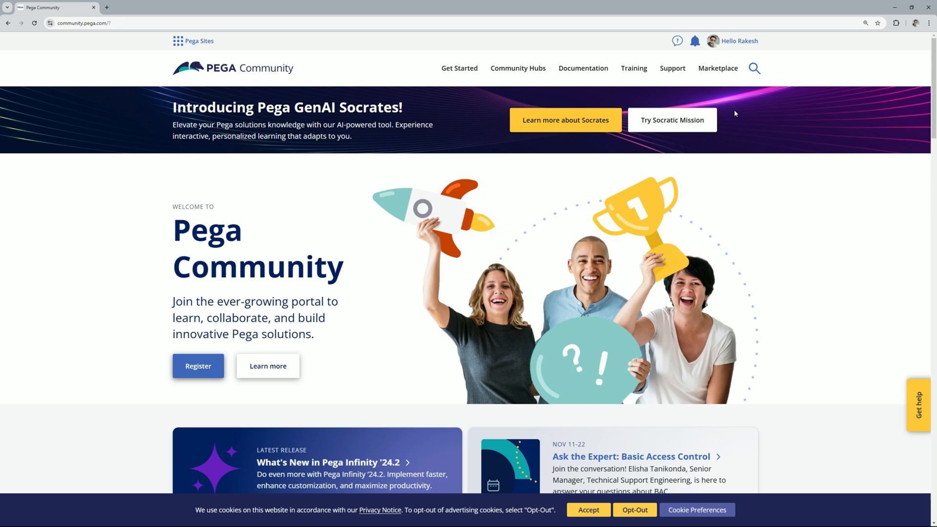
From the Training menu, go to Pega Academy in a new tab.
left_click(633, 67)
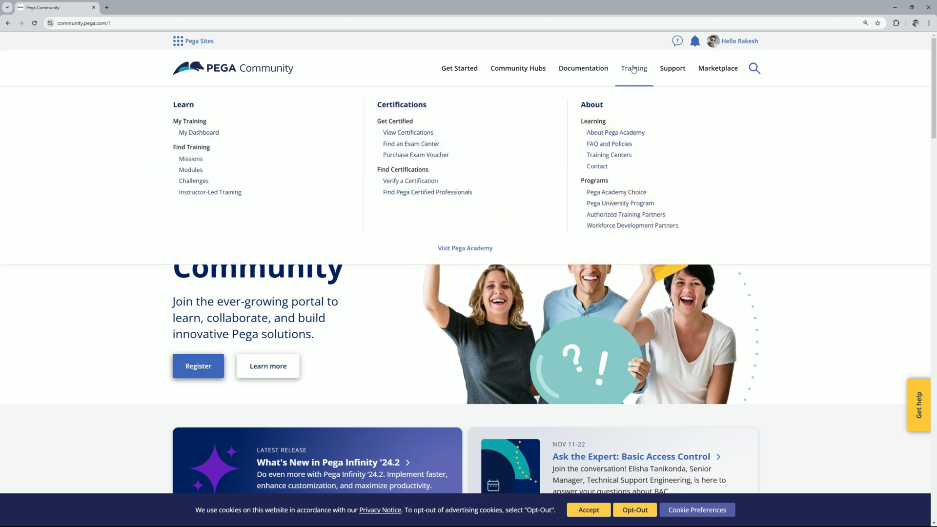
left_click(465, 248)
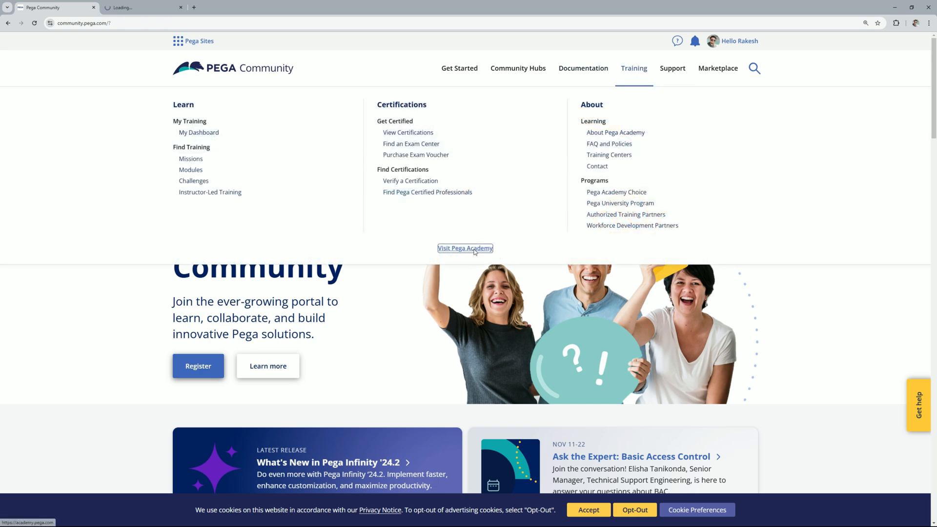
left_click(464, 248)
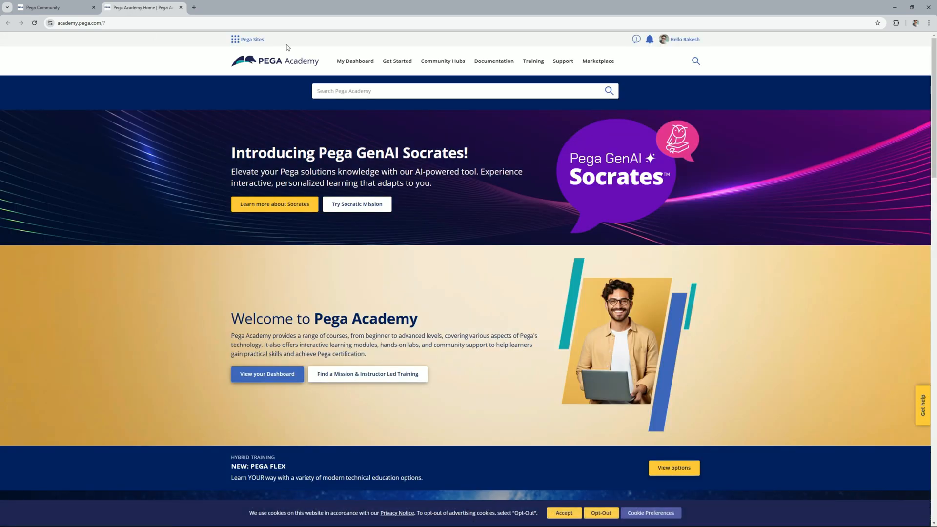
From Academy's Get Started menu, reach the Pega Platform: Community Edition page.
left_click(398, 61)
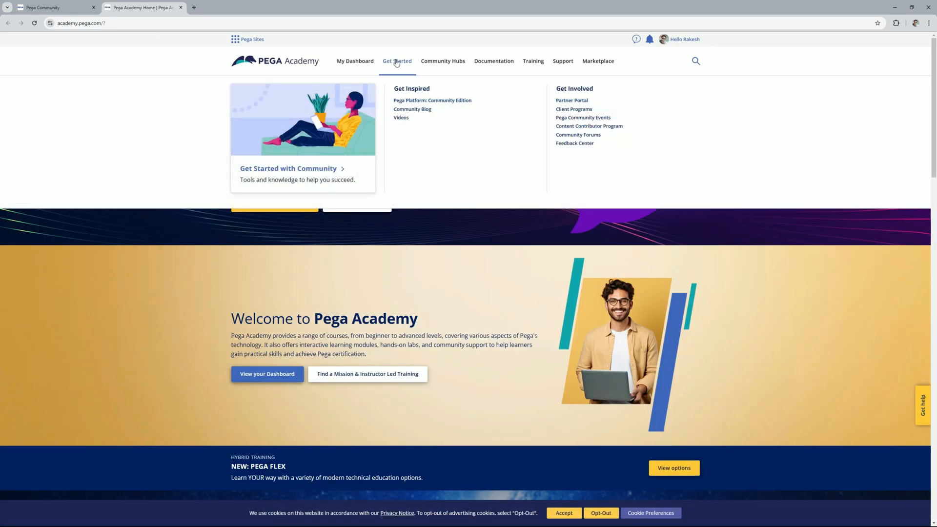
mouse_move(432, 101)
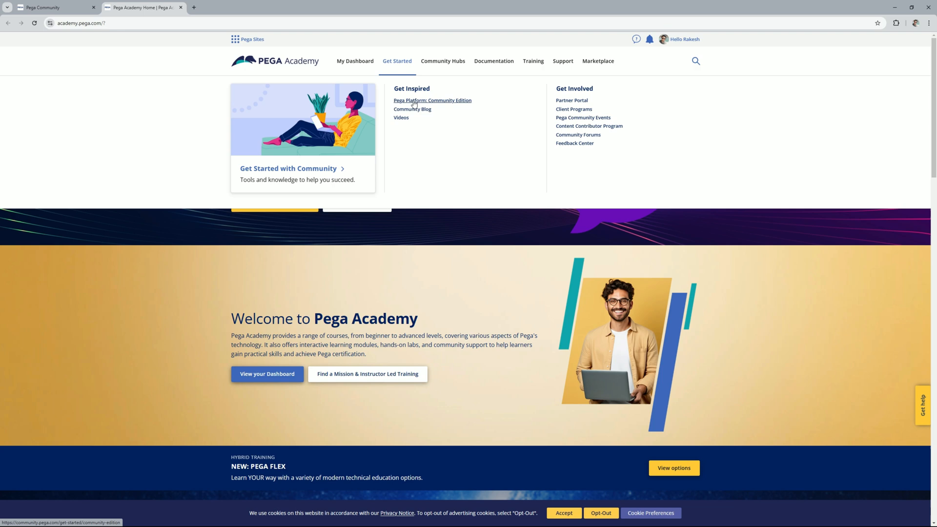
left_click(432, 99)
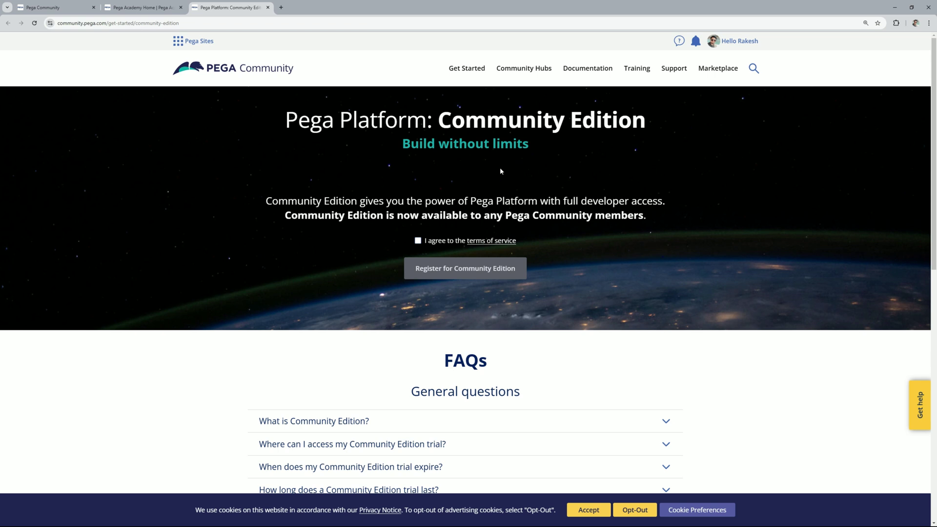
mouse_move(464, 268)
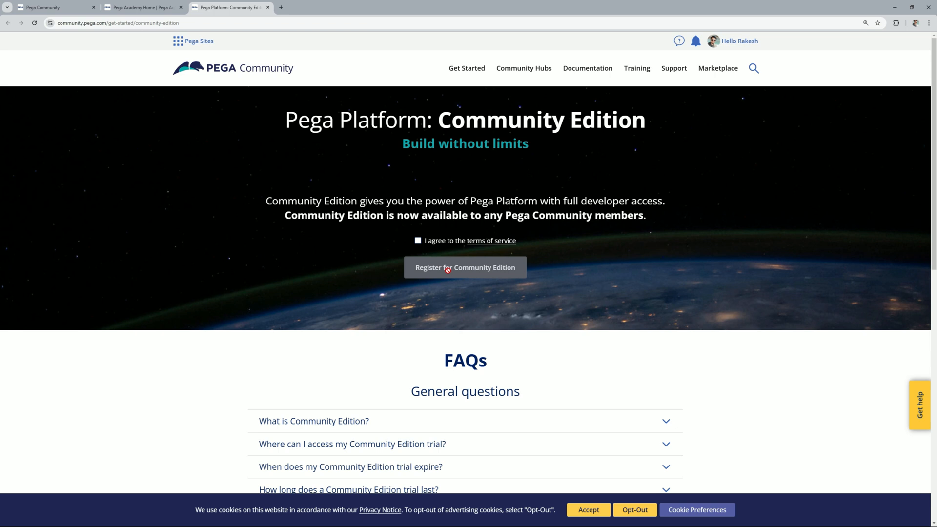
mouse_move(541, 276)
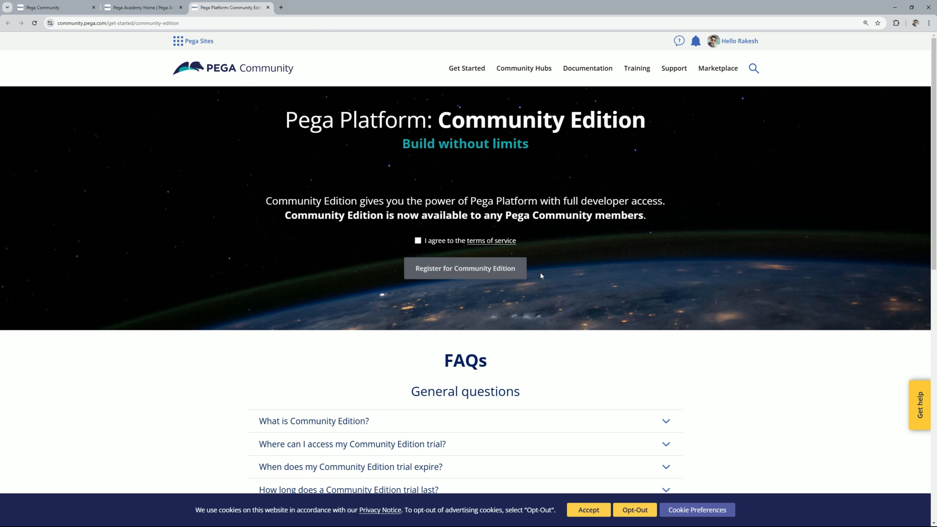
mouse_move(698, 269)
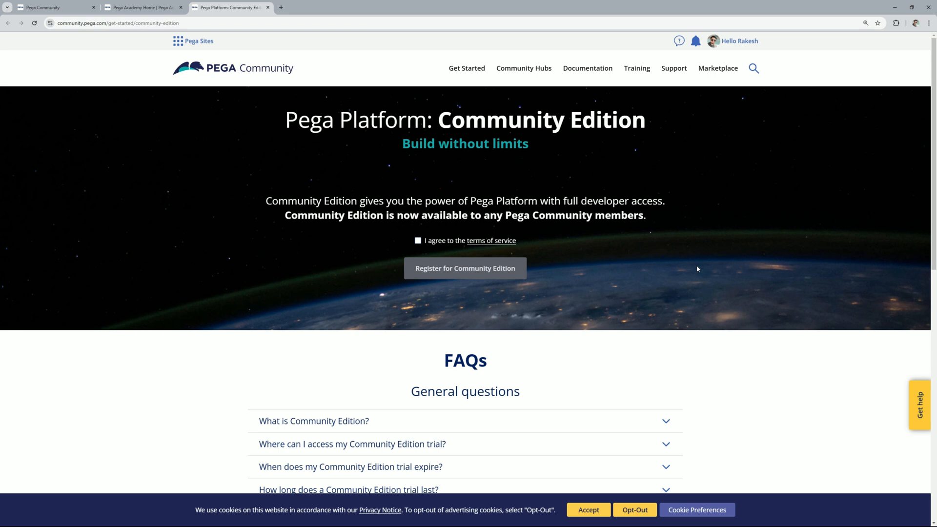
Expand the FAQ on accessing the trial and follow its My Trials link.
scroll("down", 3)
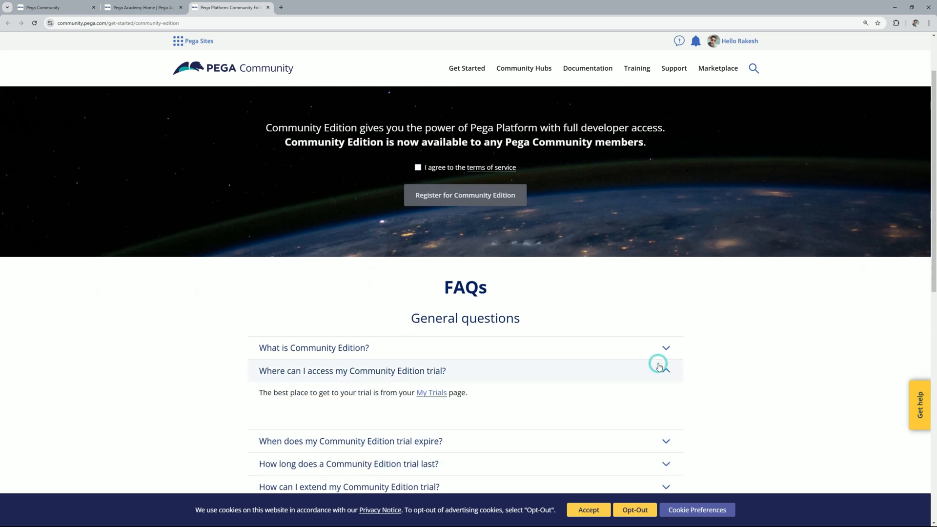
scroll("down", 3)
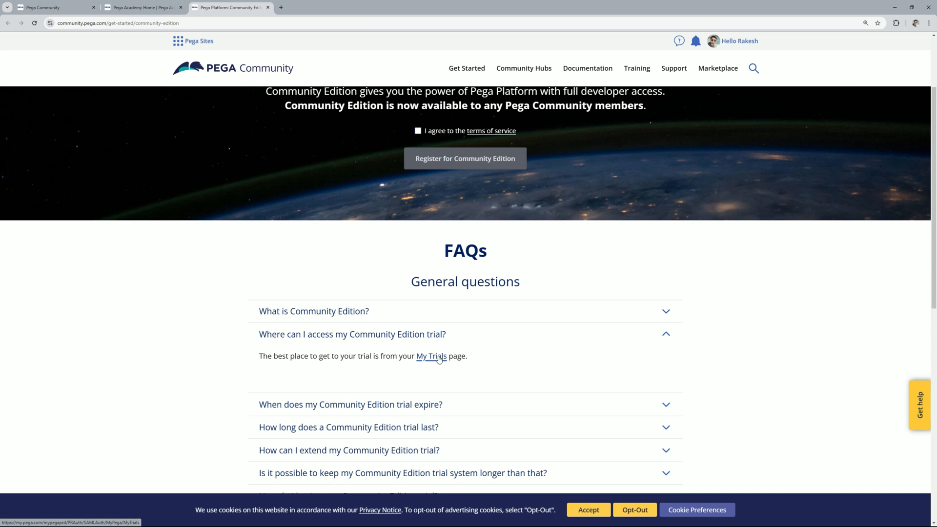
left_click(431, 356)
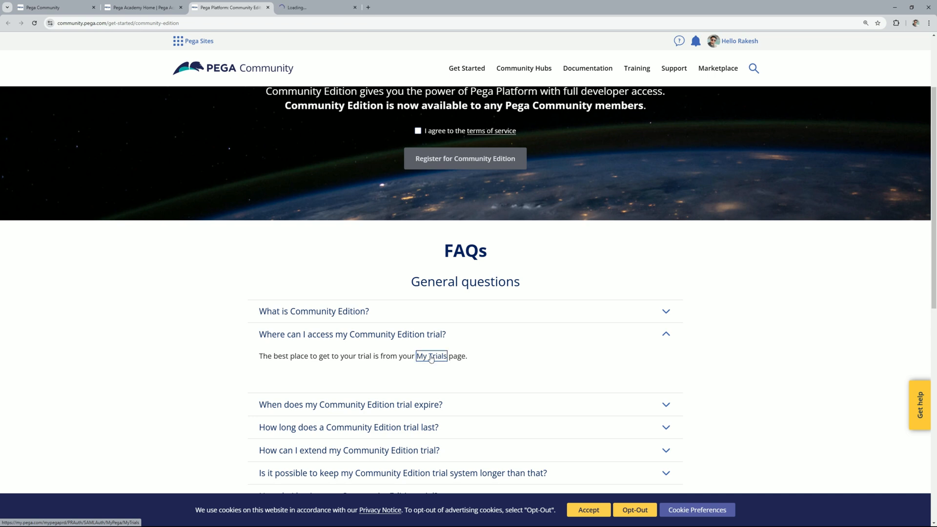
left_click(431, 356)
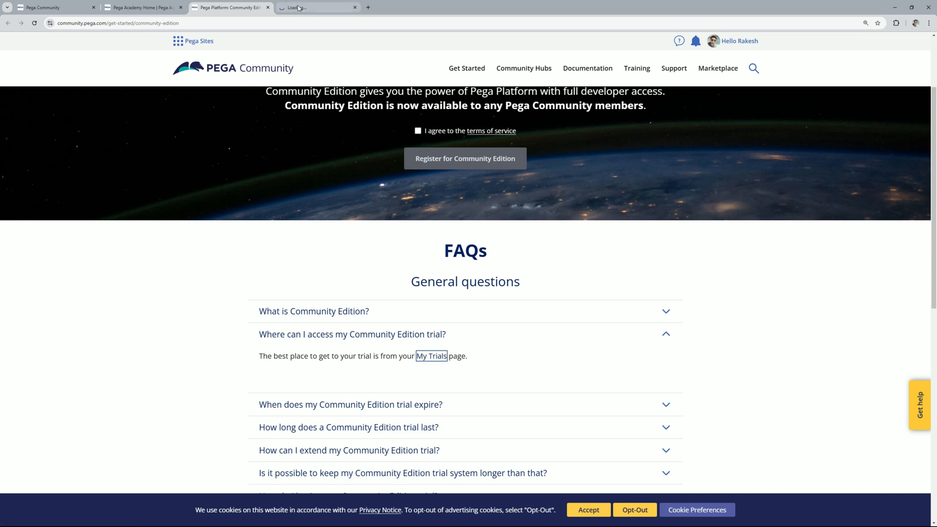
Wake up the offline Community Edition trial and dismiss the welcome-back notice.
left_click(431, 357)
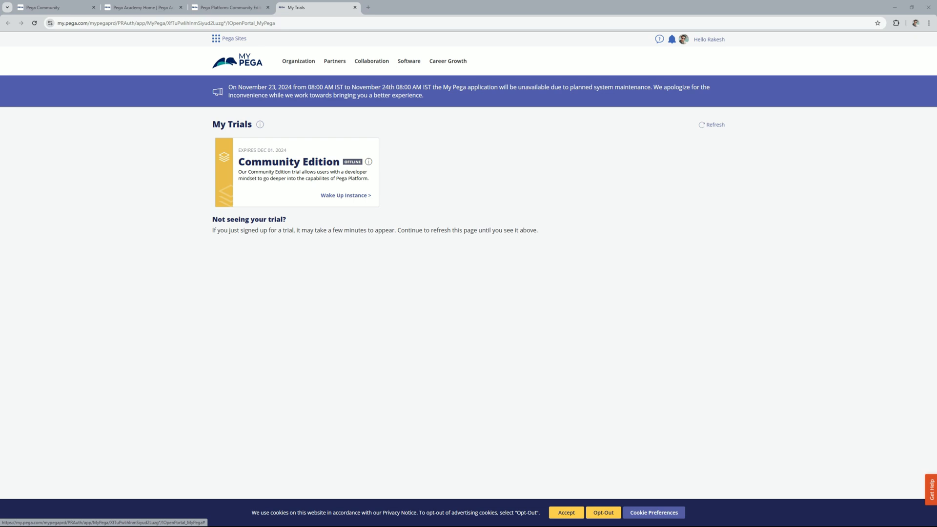
mouse_move(565, 188)
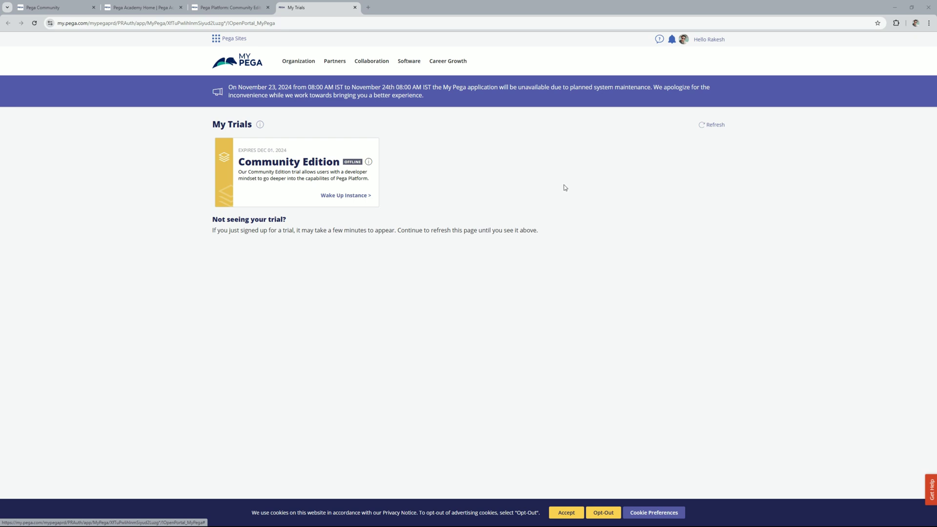
mouse_move(368, 162)
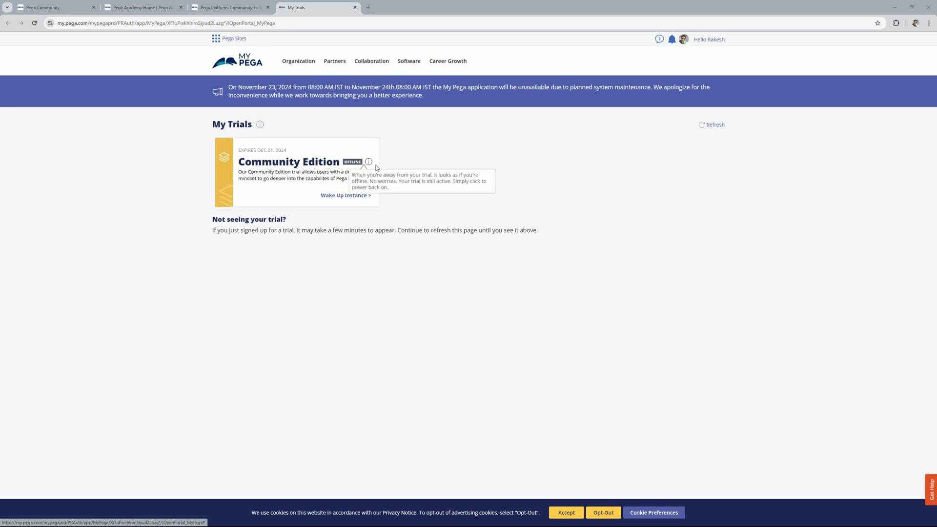
mouse_move(332, 195)
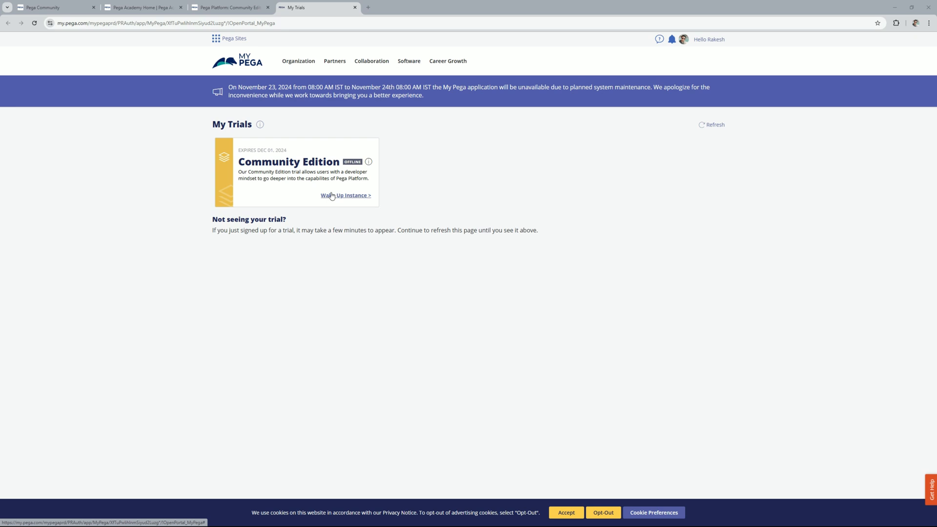
mouse_move(350, 198)
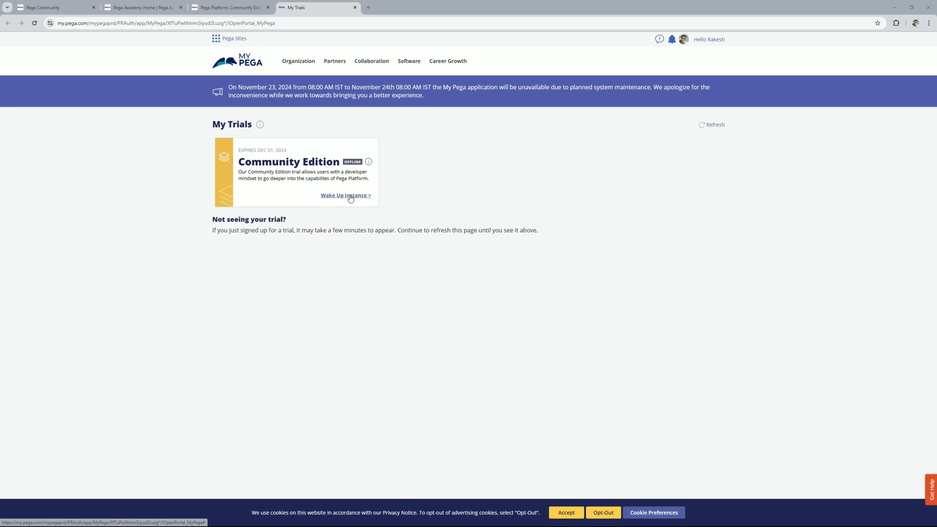
left_click(346, 196)
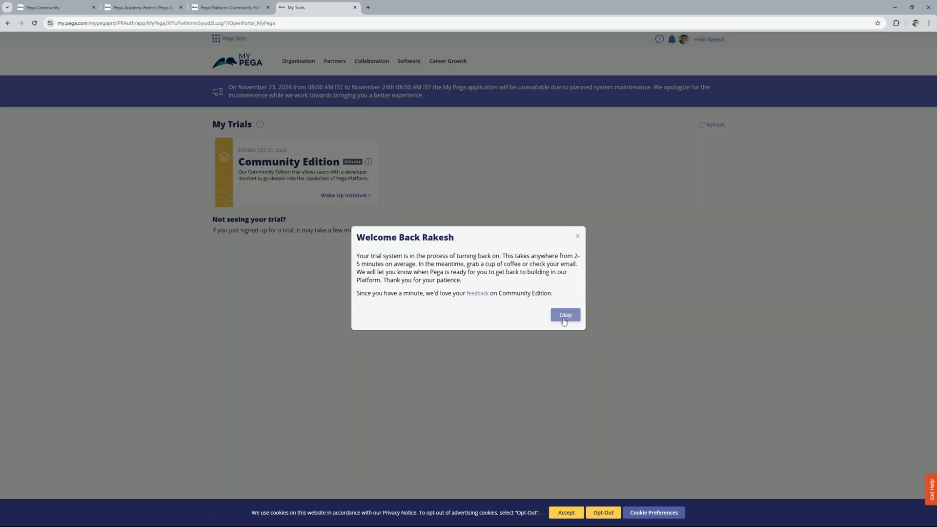
left_click(564, 315)
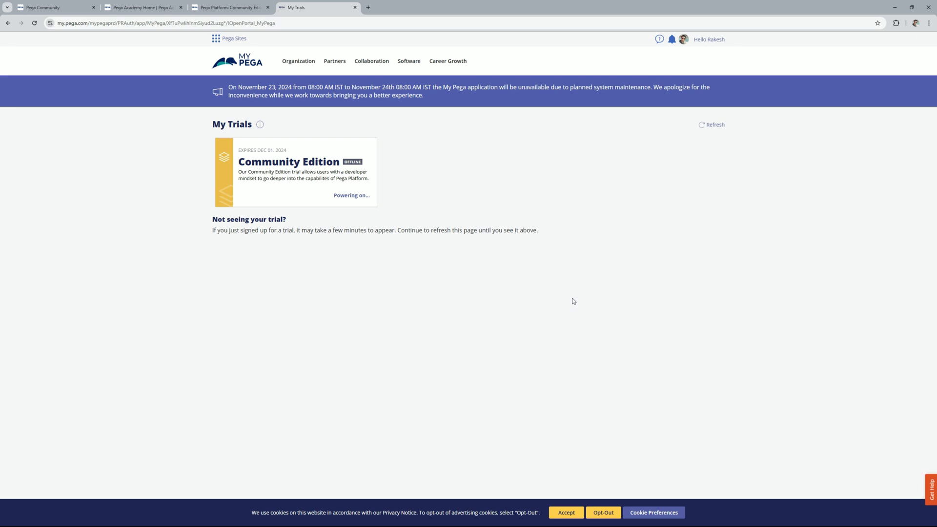
mouse_move(577, 273)
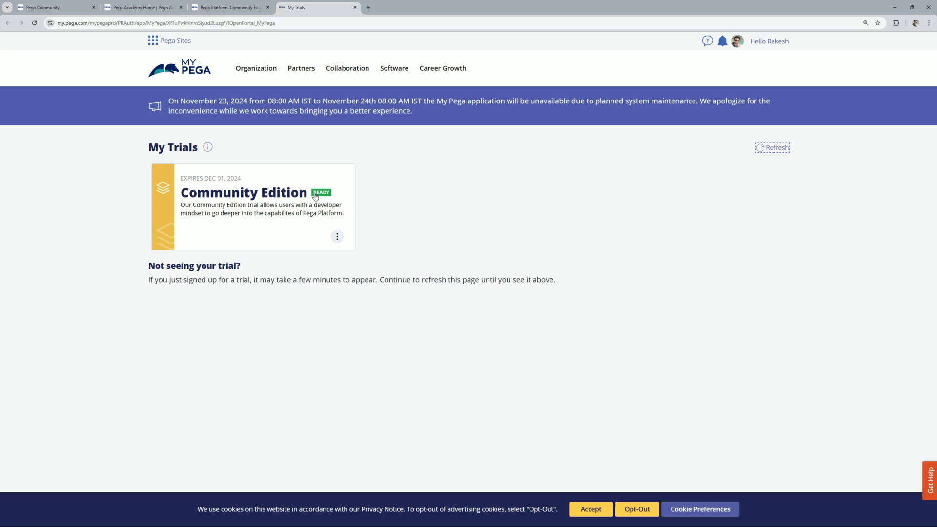
mouse_move(421, 333)
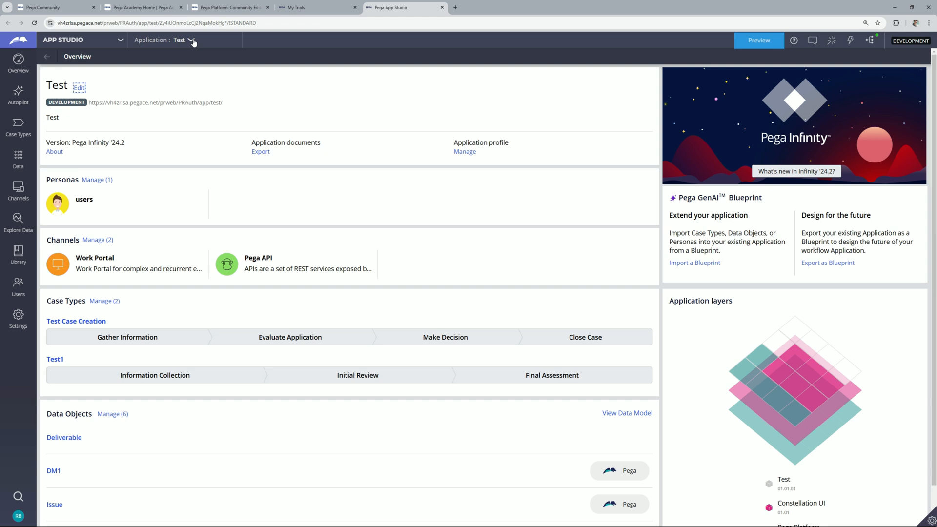
mouse_move(192, 40)
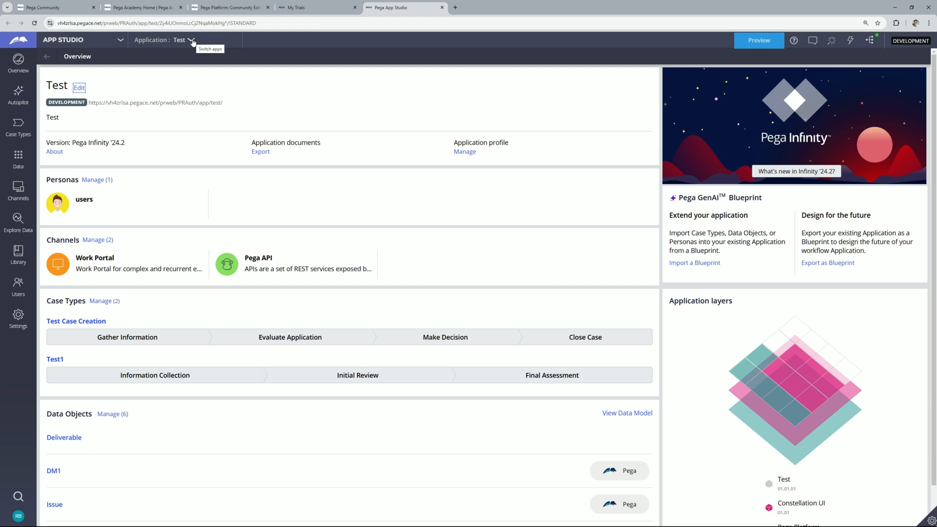
mouse_move(759, 41)
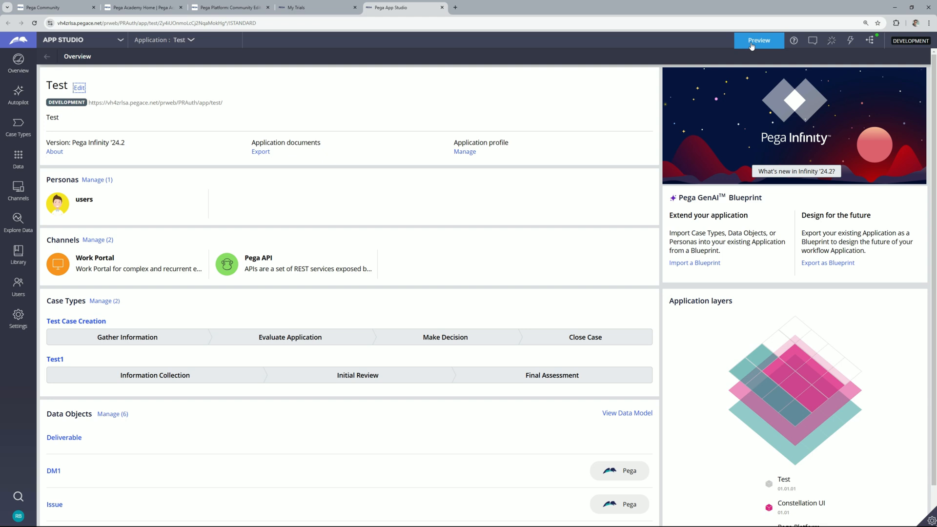
Preview the Test application as users see it in the Work Portal.
left_click(758, 40)
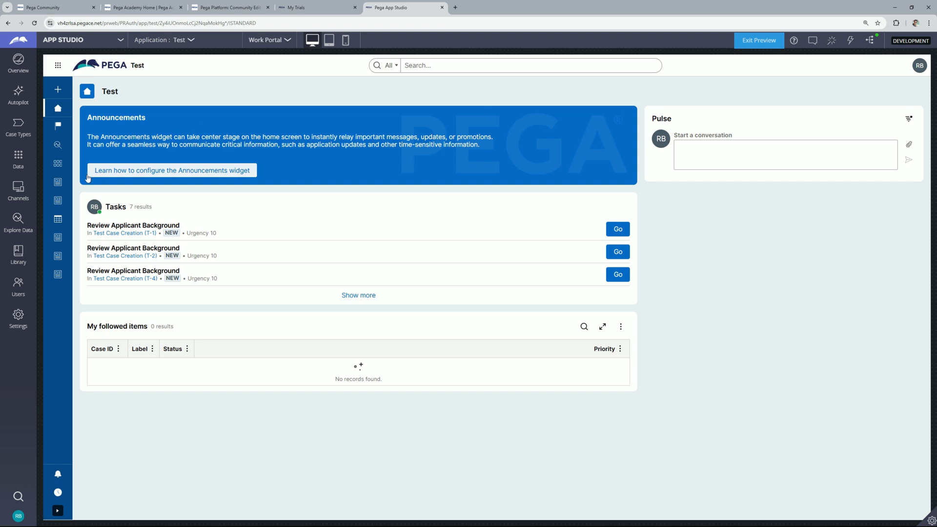
Show the Issue records list with its four test cases.
left_click(57, 200)
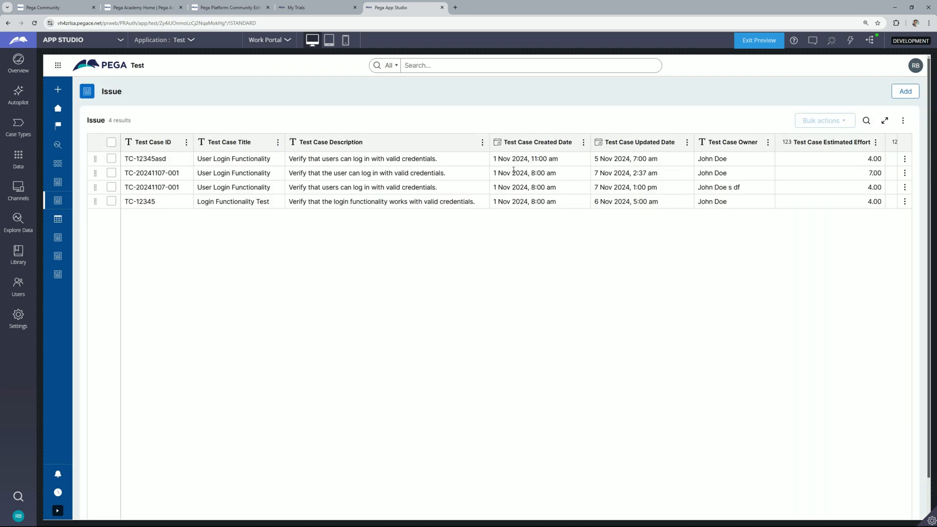
mouse_move(386, 223)
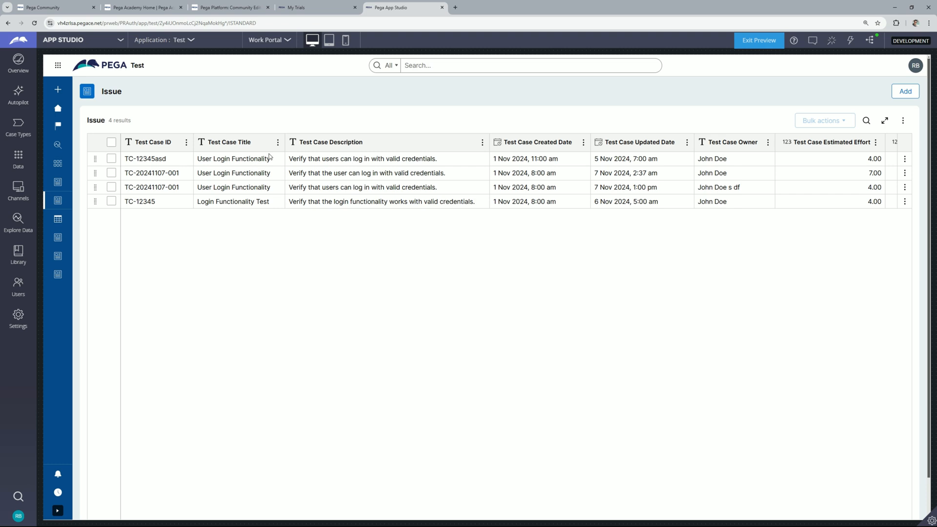
mouse_move(877, 118)
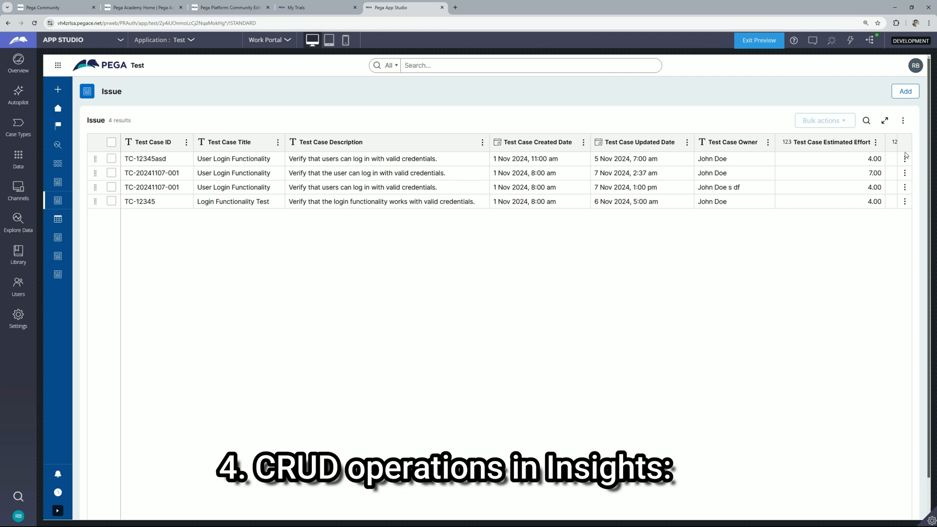
Edit the first test case's details, giving it estimated effort 5, and submit.
left_click(904, 173)
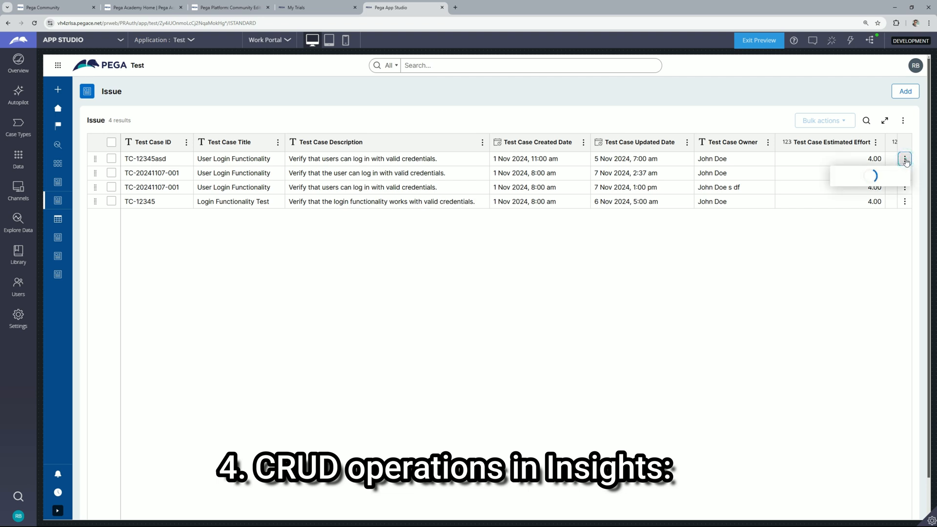
left_click(905, 159)
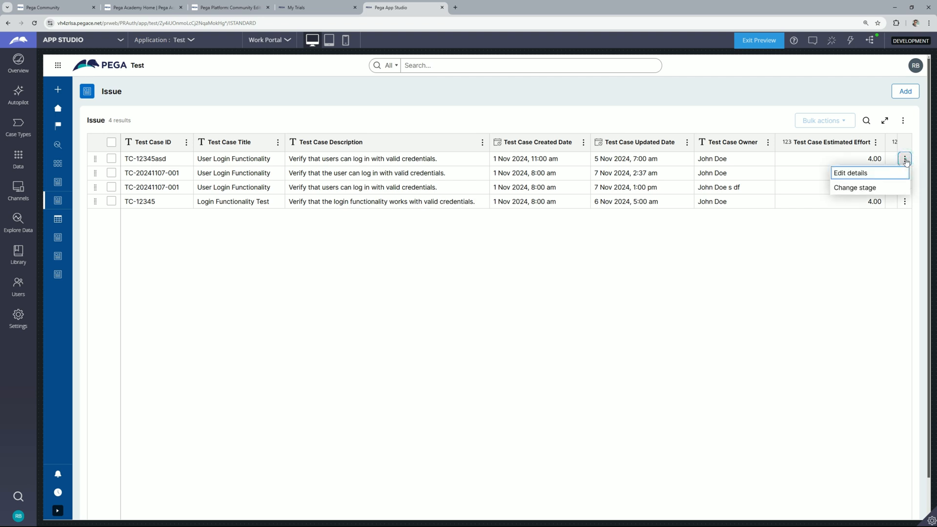
left_click(851, 173)
type("5")
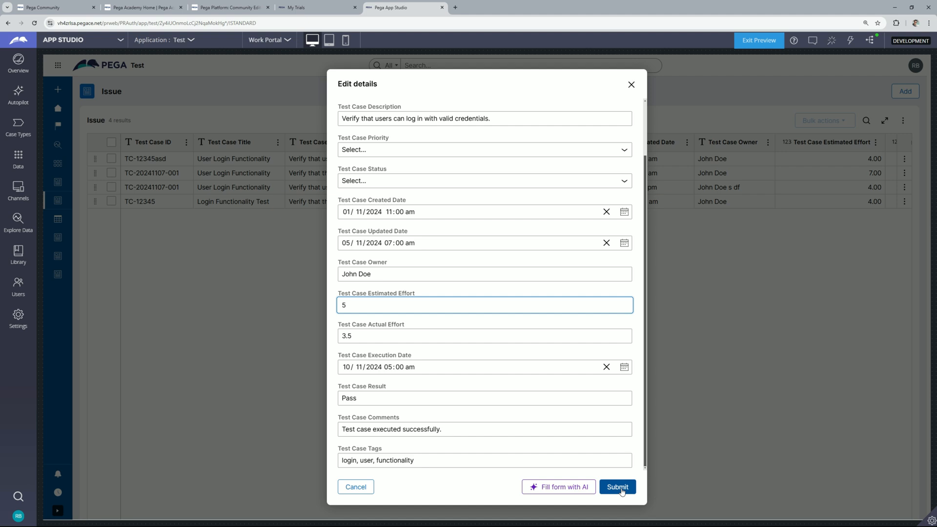
left_click(617, 487)
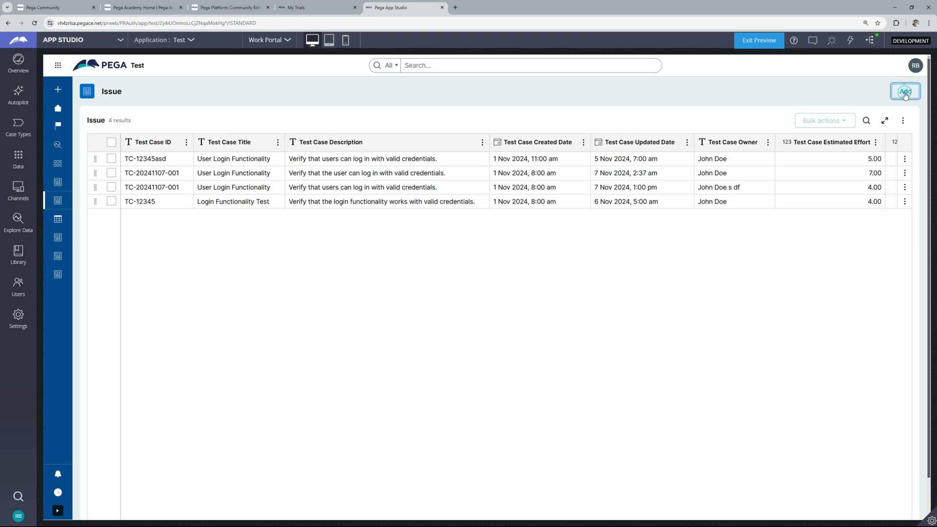
Start a new test case, have AI fill the form, and move to the next step.
left_click(905, 91)
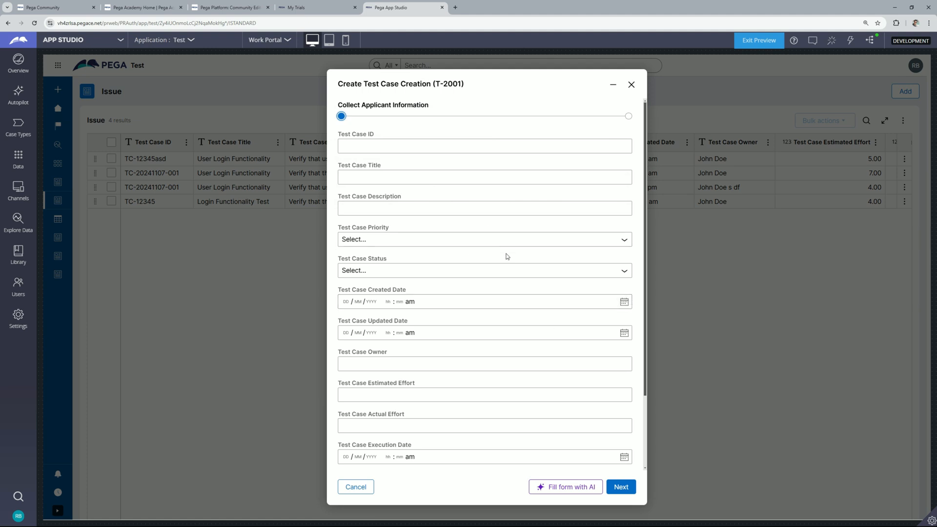
scroll("down", 3)
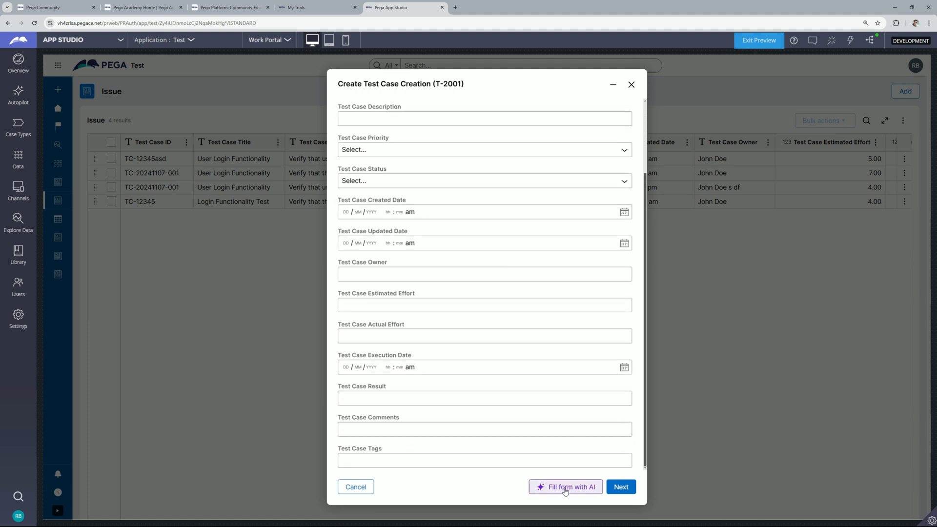
left_click(565, 486)
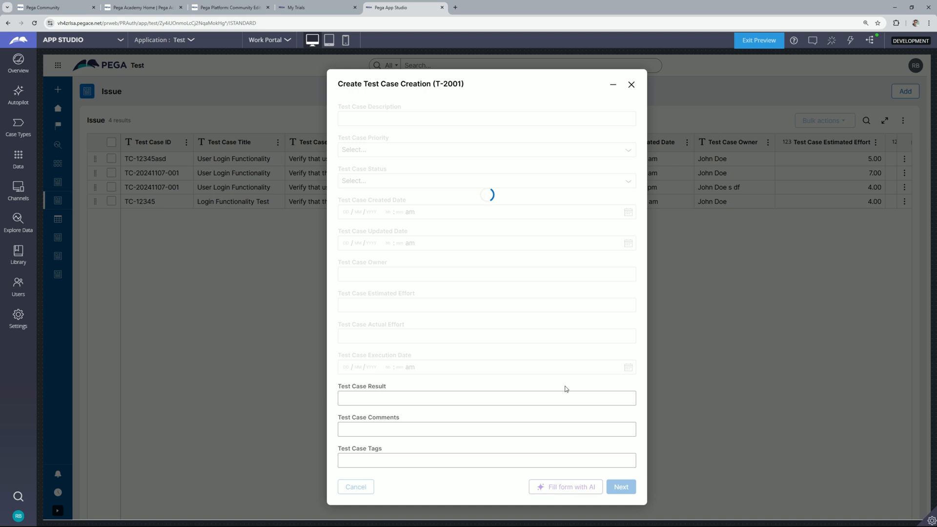
left_click(565, 486)
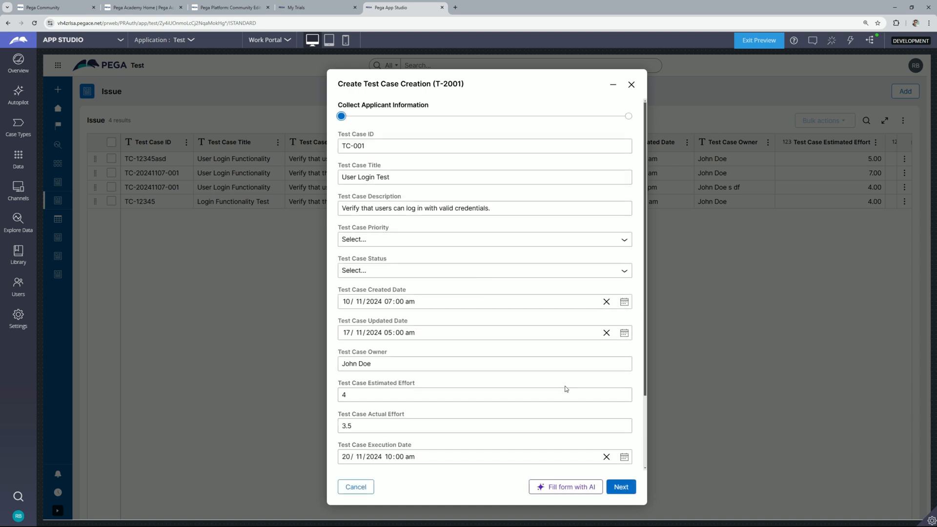
left_click(621, 486)
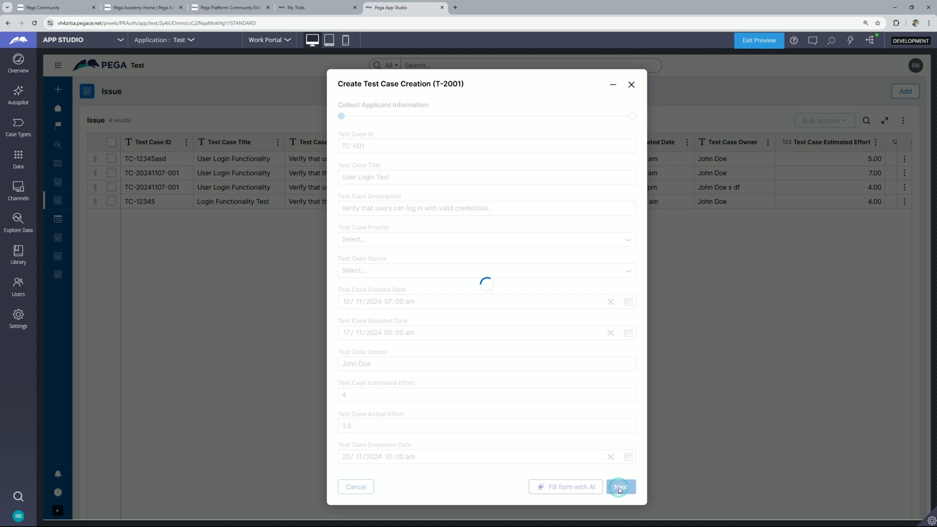
left_click(621, 486)
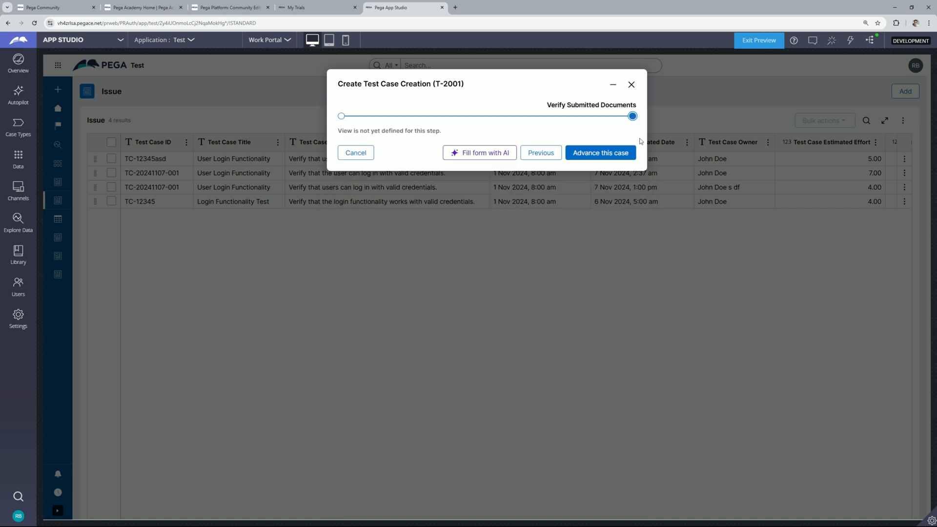
Advance the new case past verification and return to the Issue list of five records.
left_click(601, 152)
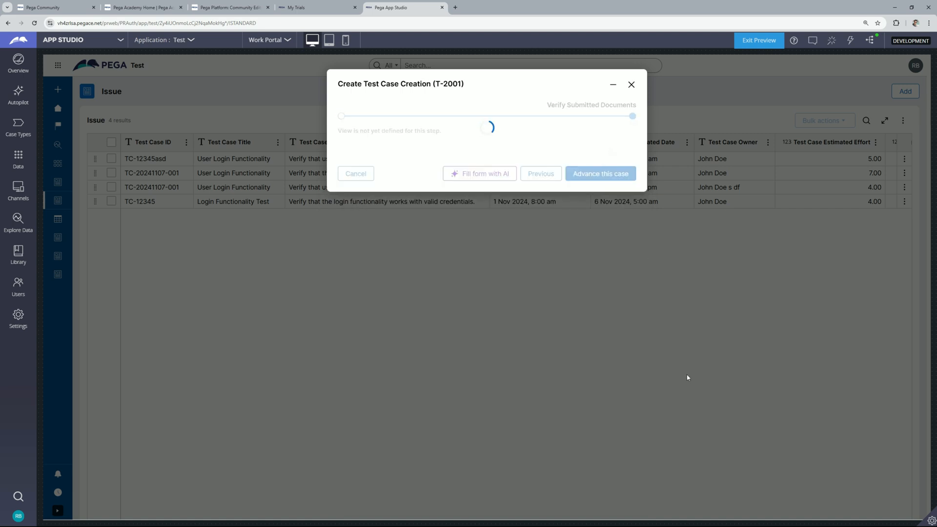
left_click(599, 173)
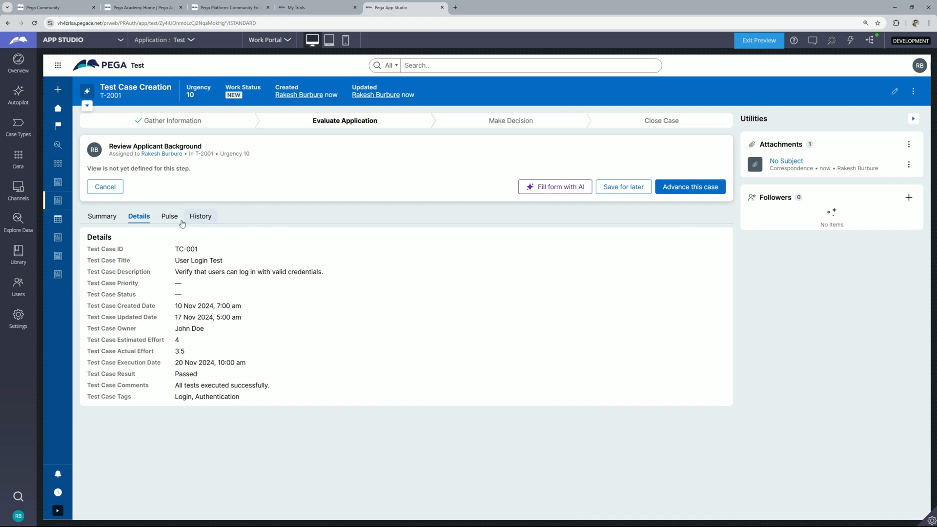
left_click(57, 200)
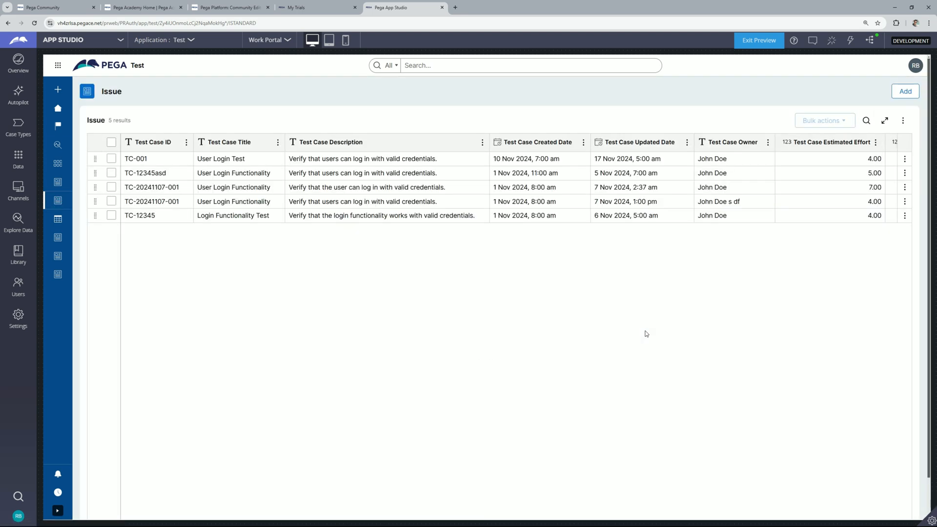
mouse_move(292, 273)
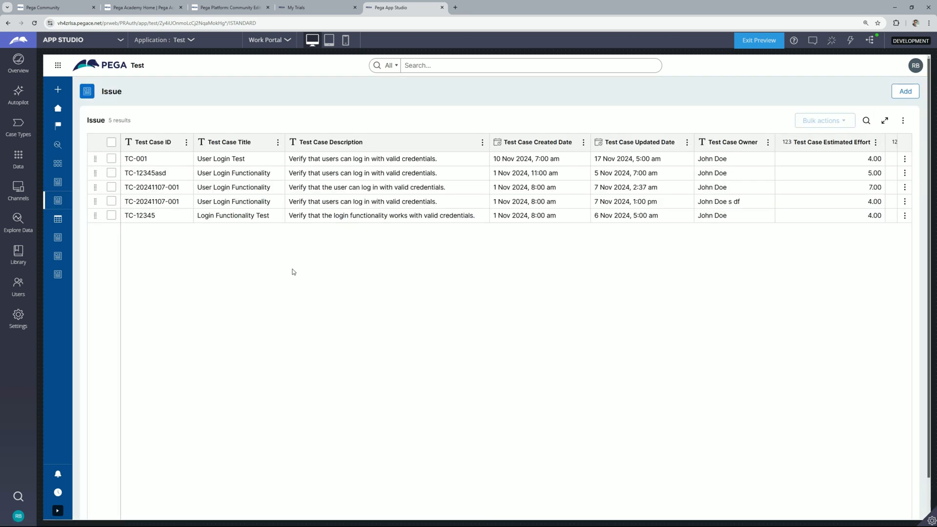
mouse_move(318, 281)
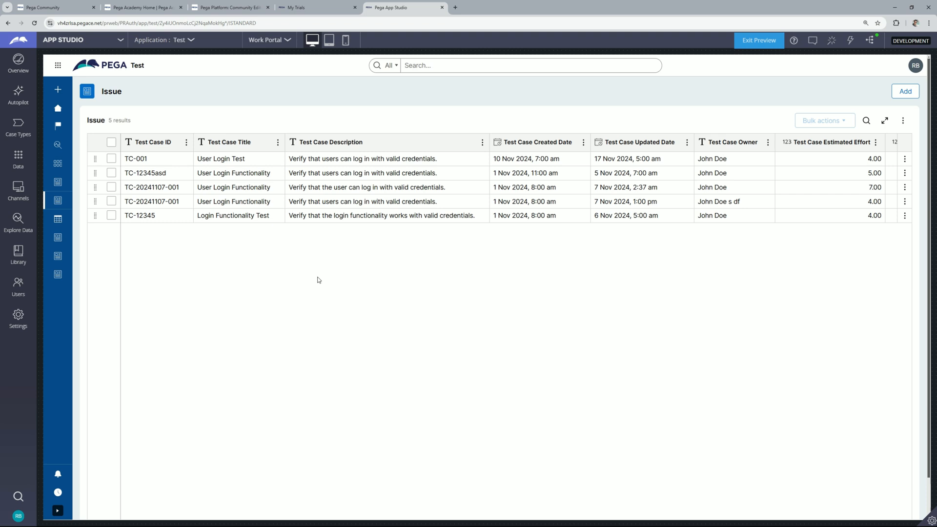
mouse_move(249, 213)
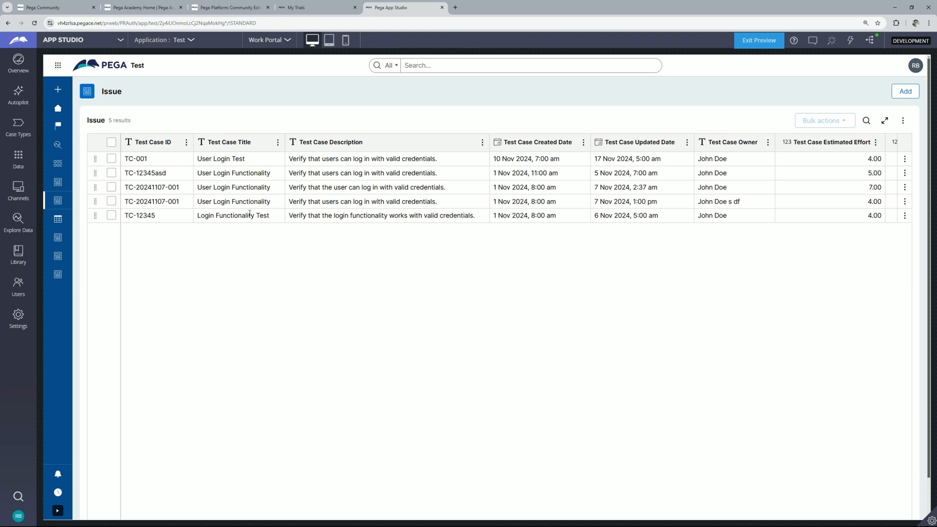
mouse_move(407, 244)
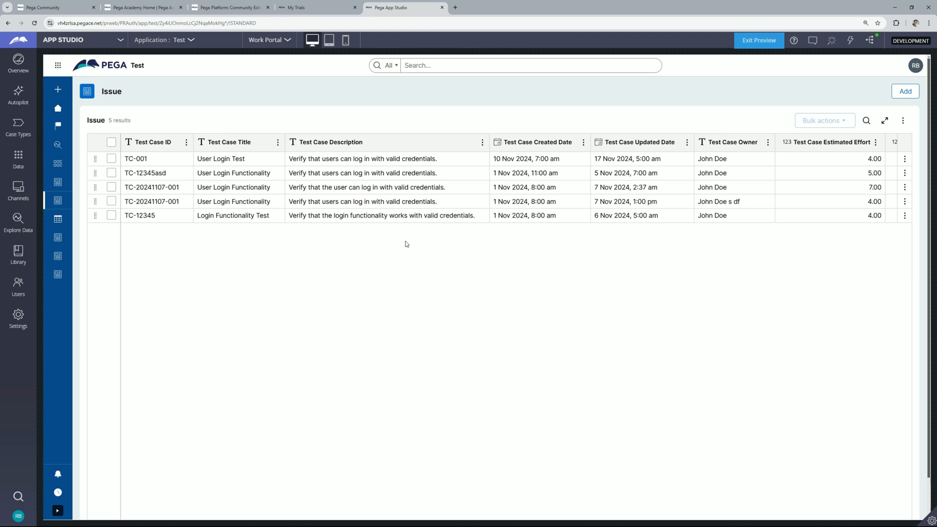
mouse_move(497, 254)
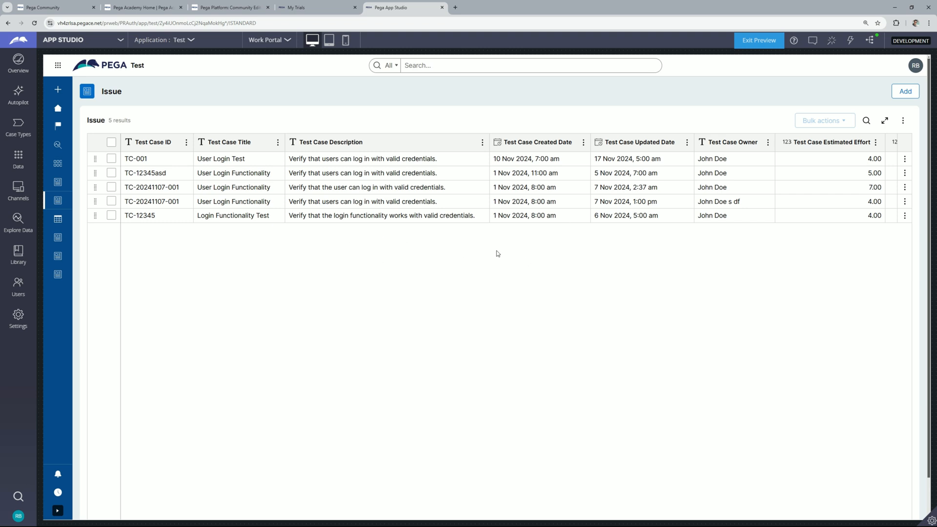
mouse_move(506, 249)
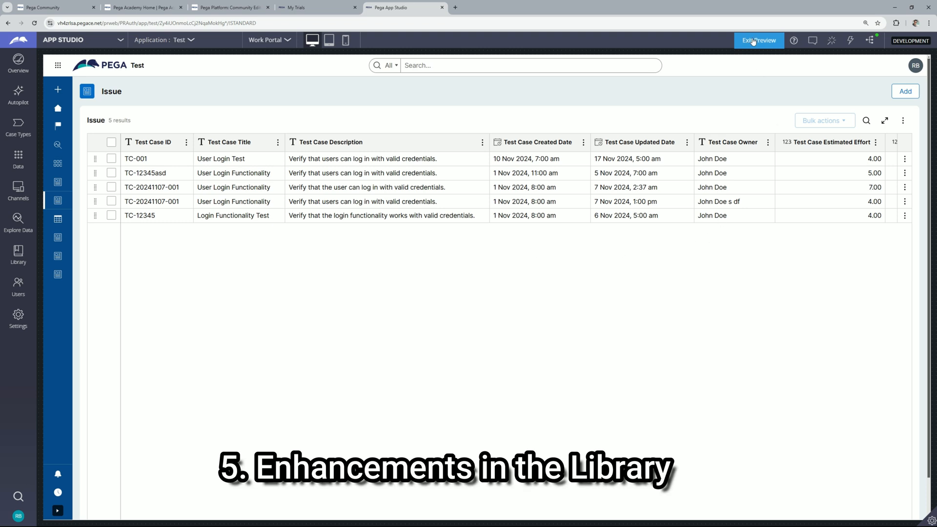
Leave the Work Portal preview and go to the Library of reusable assets.
left_click(757, 40)
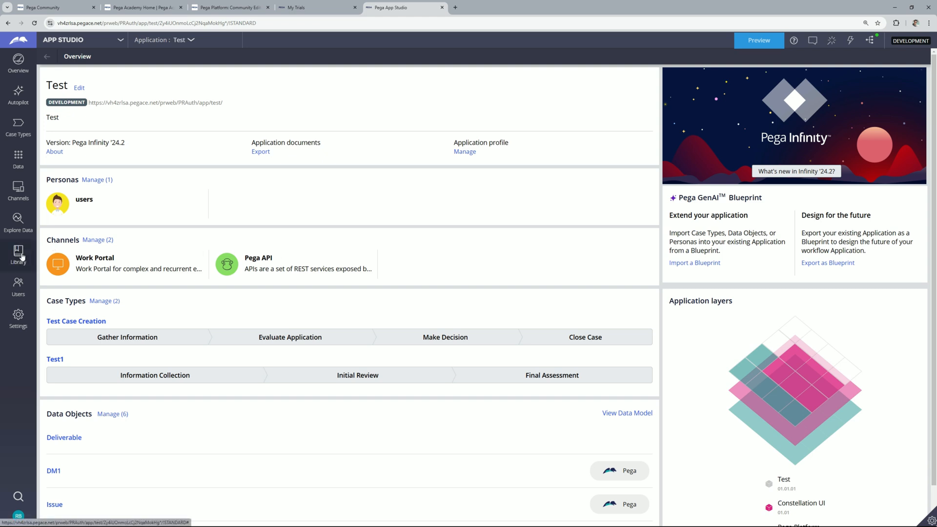
mouse_move(18, 256)
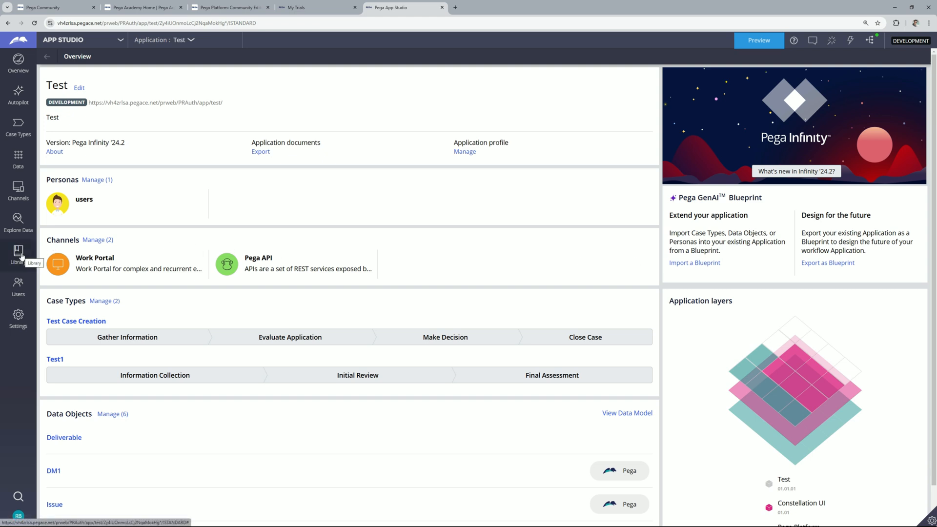
left_click(17, 253)
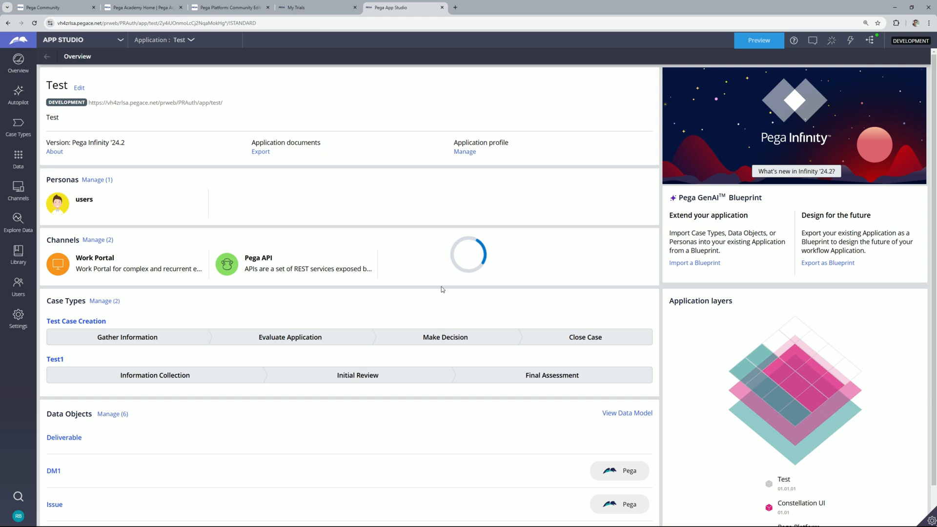
left_click(18, 254)
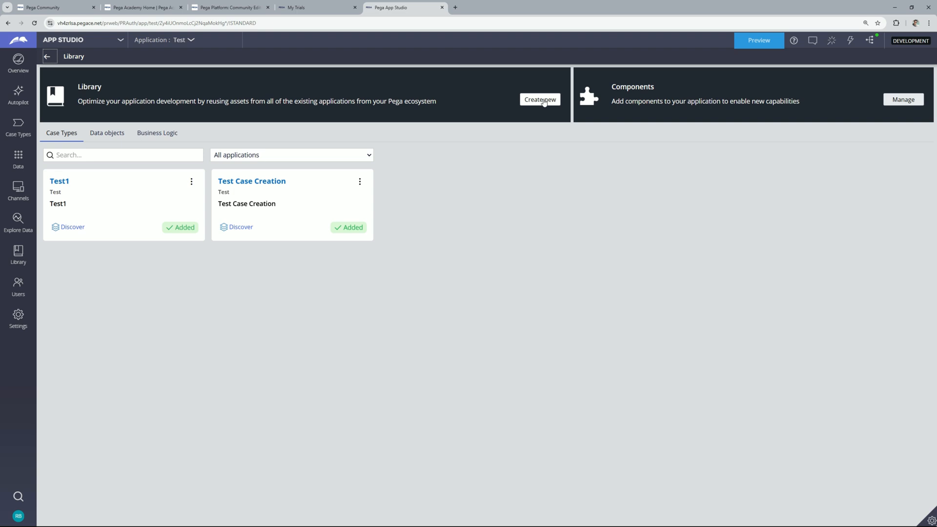
Browse the rule types for a new reusable rule, then cancel without creating it.
left_click(539, 99)
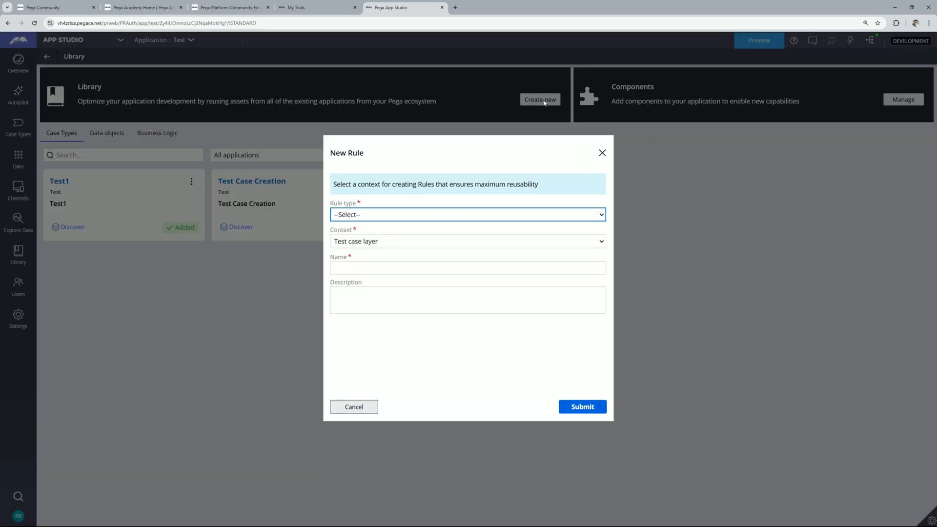
left_click(468, 214)
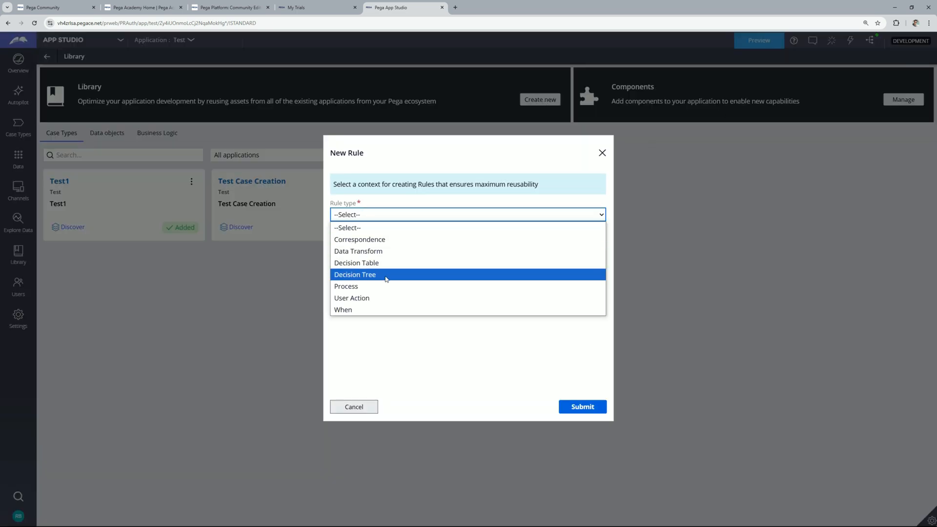
mouse_move(371, 263)
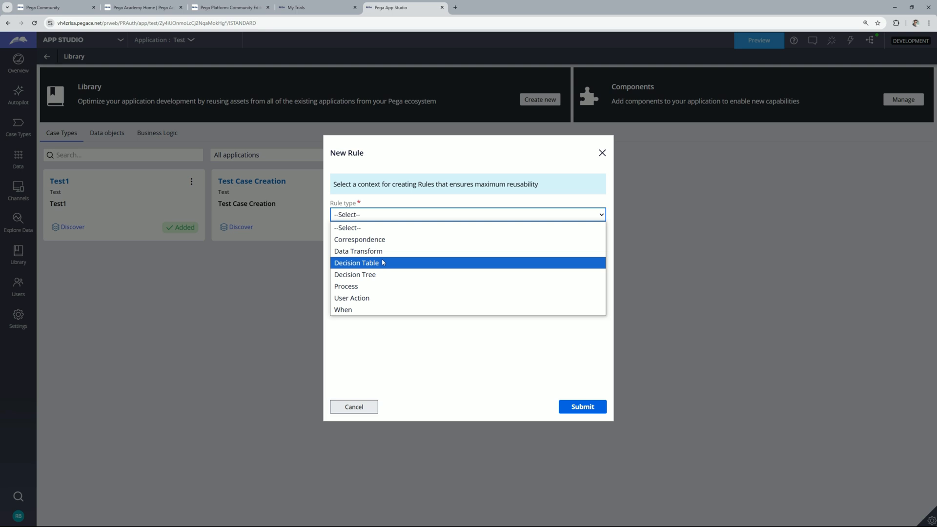
mouse_move(360, 239)
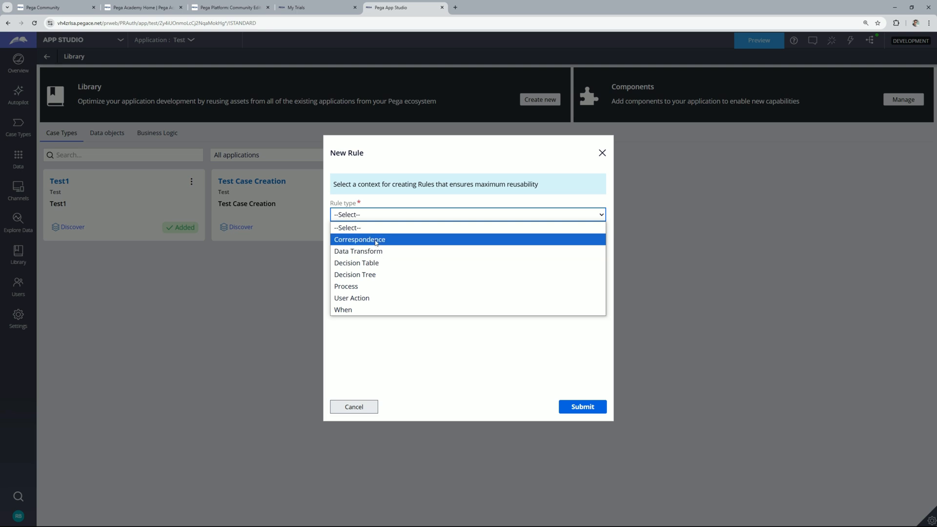
mouse_move(374, 286)
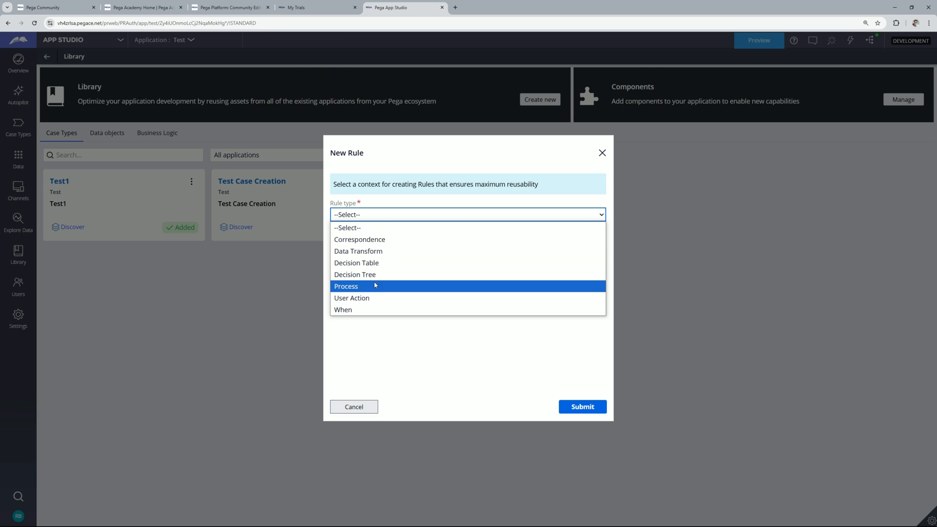
mouse_move(371, 298)
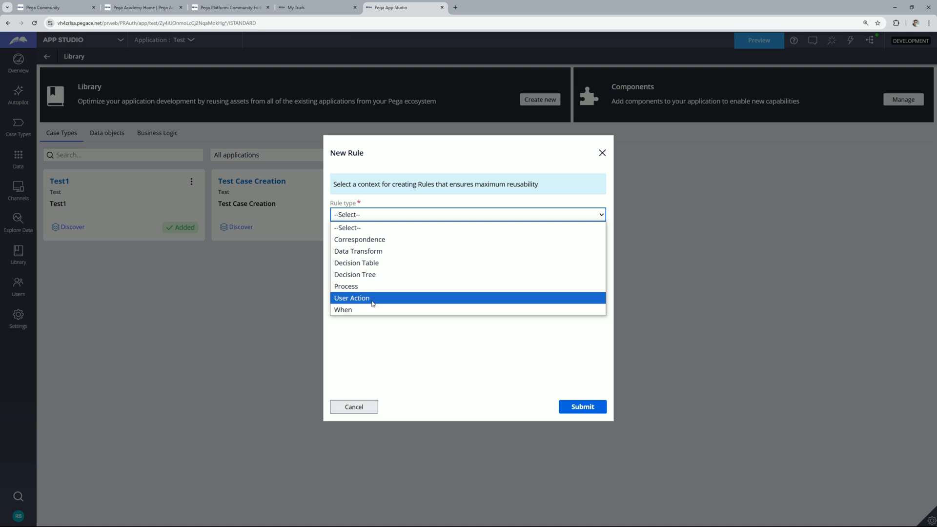
mouse_move(369, 312)
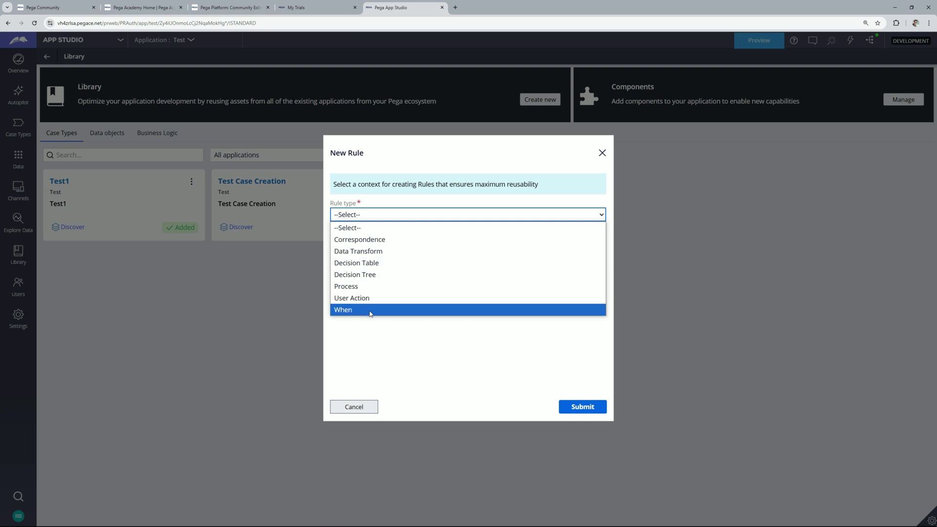
mouse_move(367, 240)
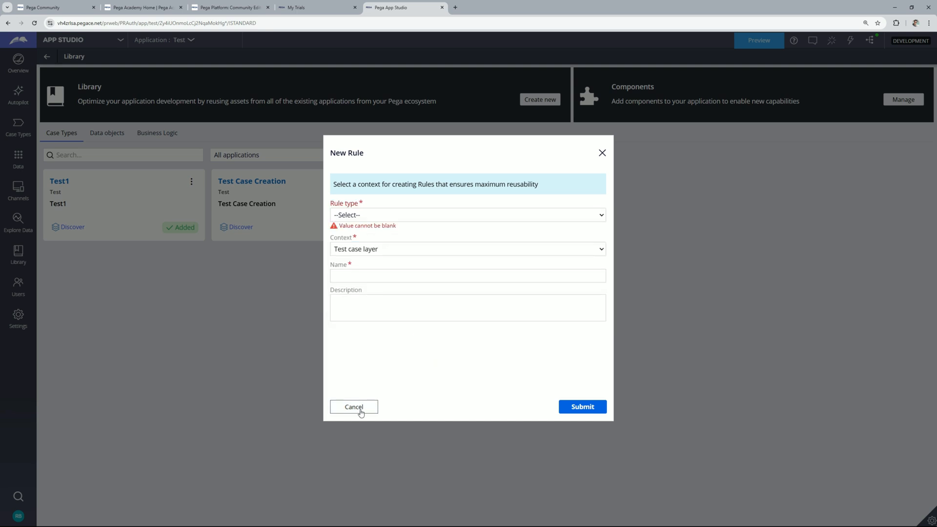
left_click(354, 407)
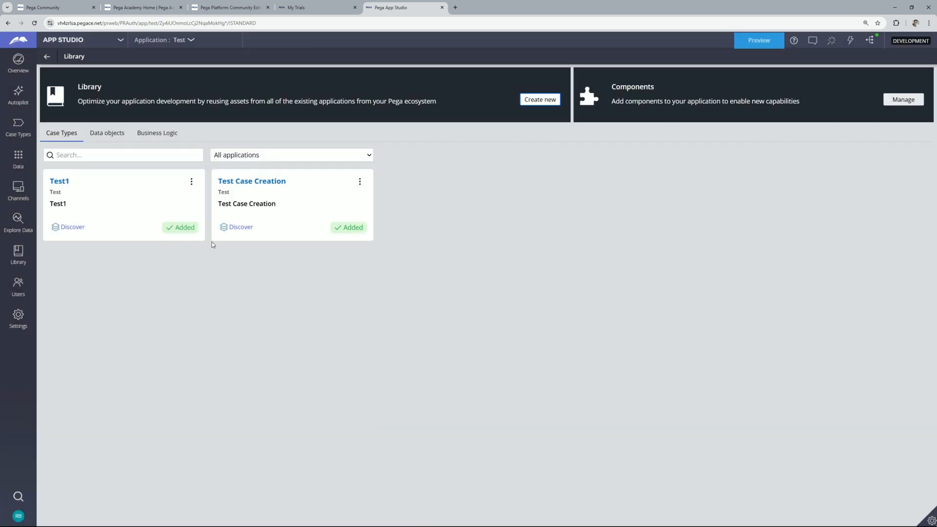
From the Library's Business Logic rules, bring up the DT1 data transform.
left_click(123, 155)
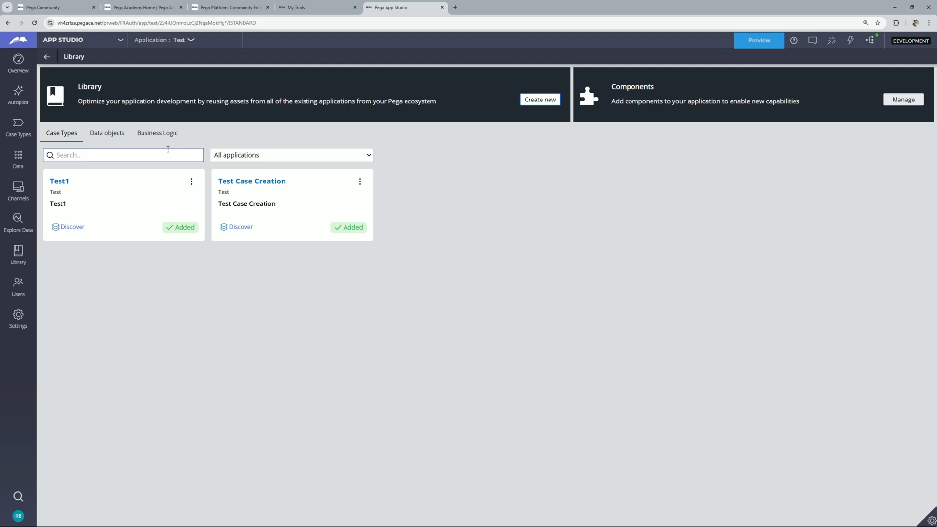
left_click(157, 133)
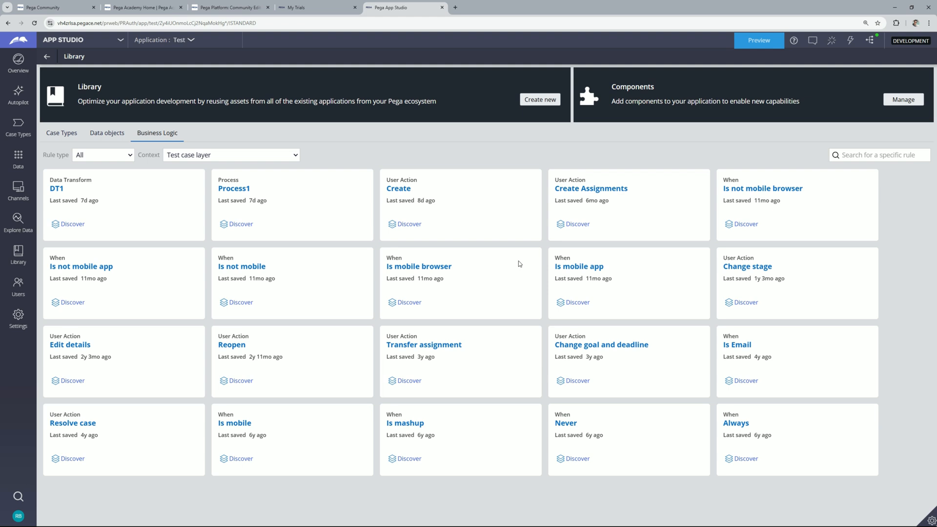
mouse_move(706, 301)
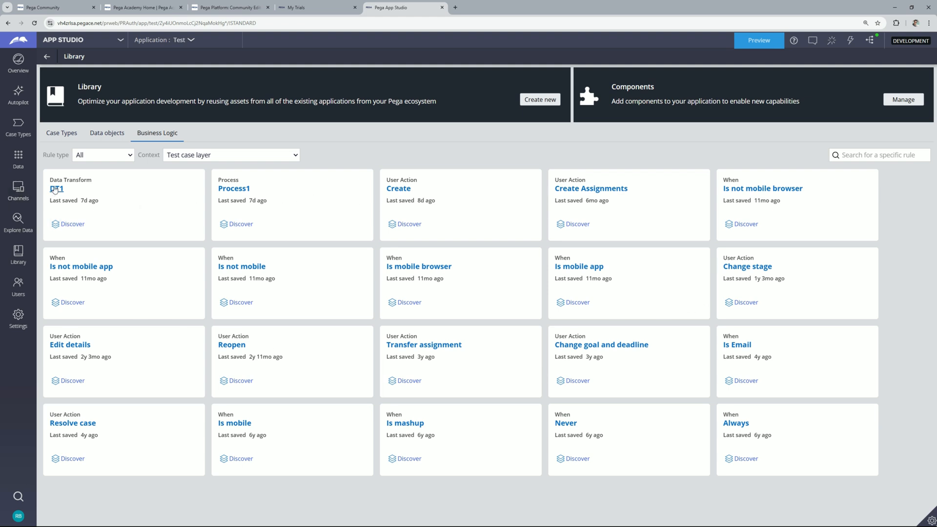
mouse_move(428, 292)
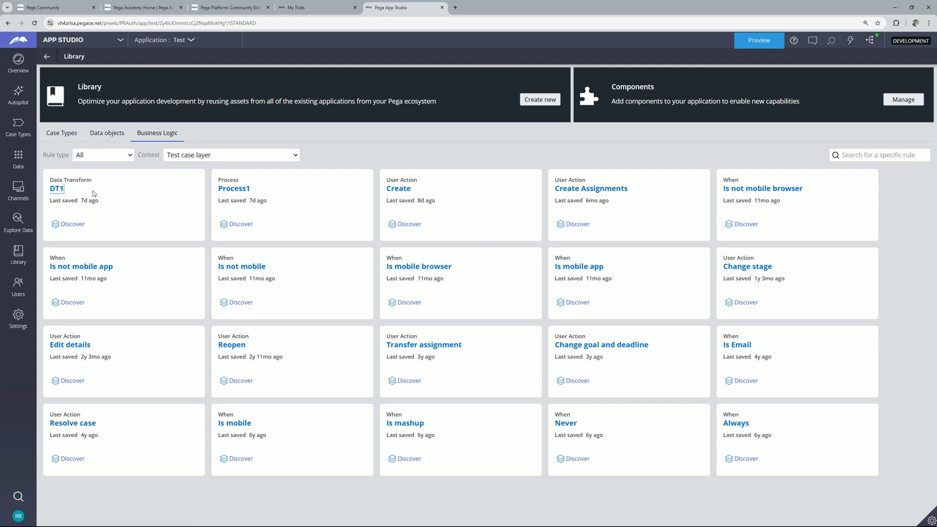
left_click(57, 189)
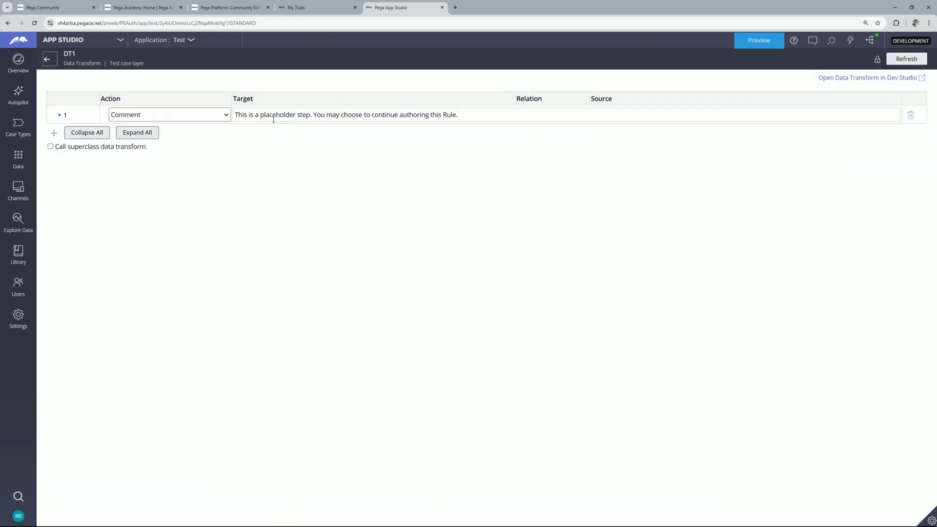
Add a comment step reading 'Comment updated' to DT1, then return to the Library.
left_click(53, 133)
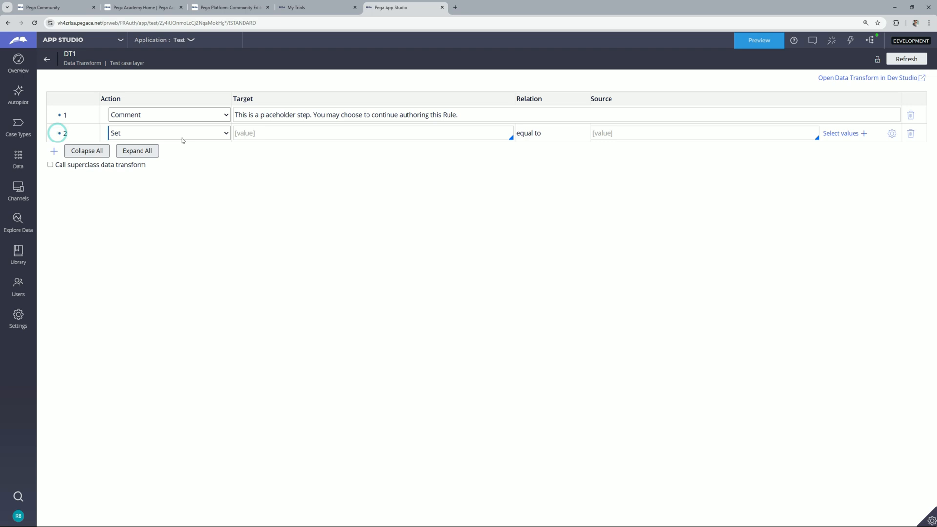
left_click(167, 133)
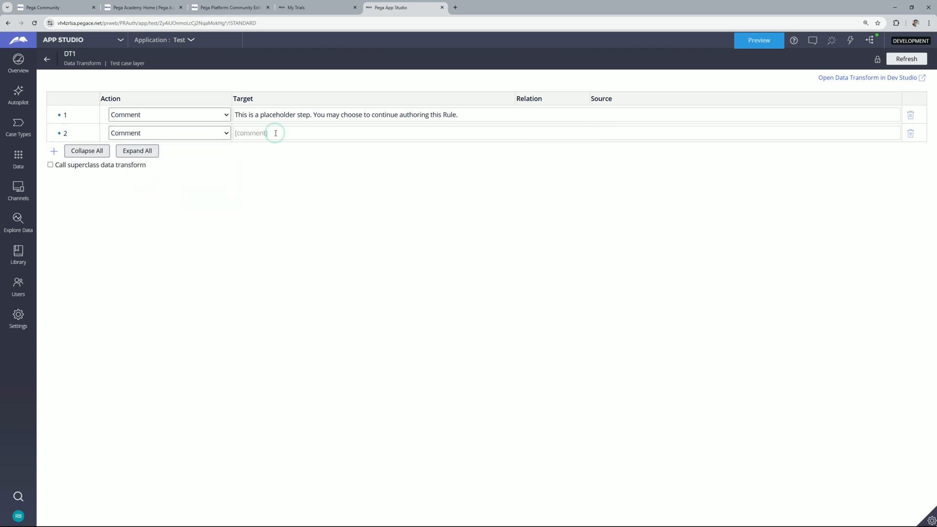
type("Comment updated")
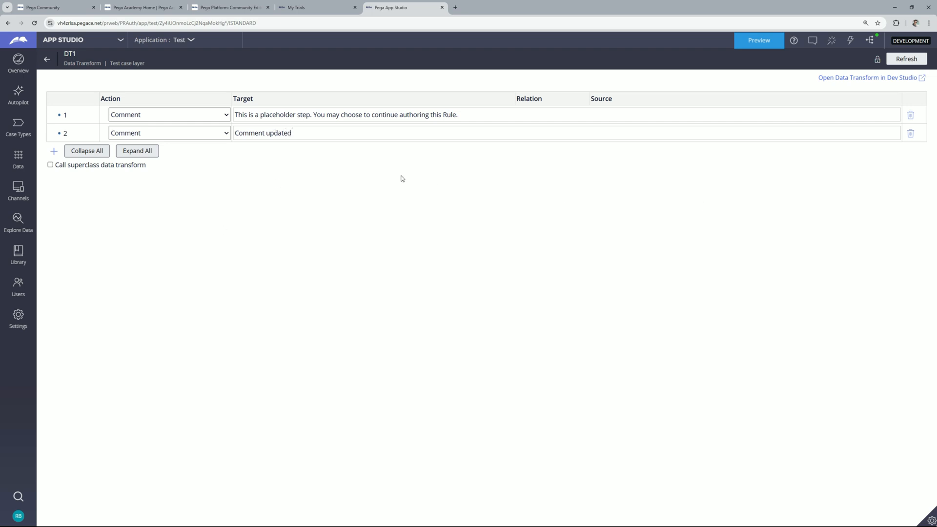
mouse_move(814, 116)
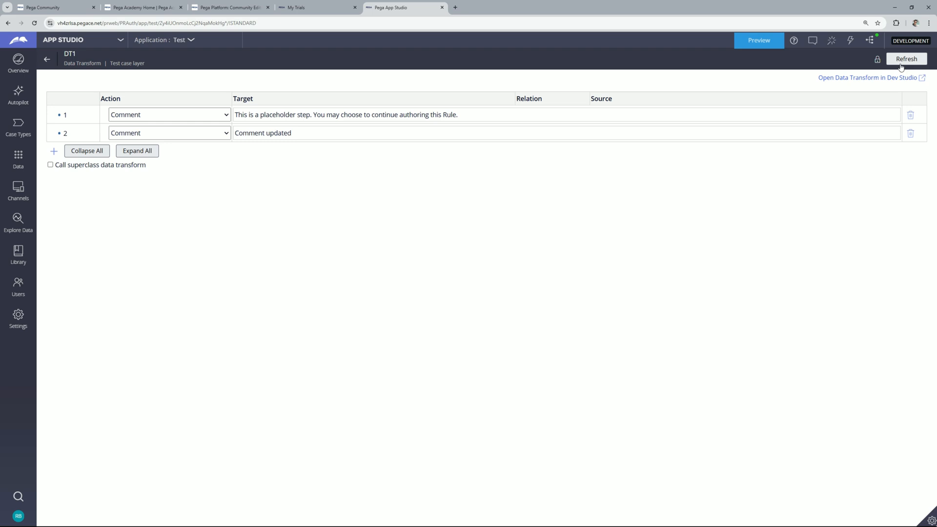
mouse_move(878, 60)
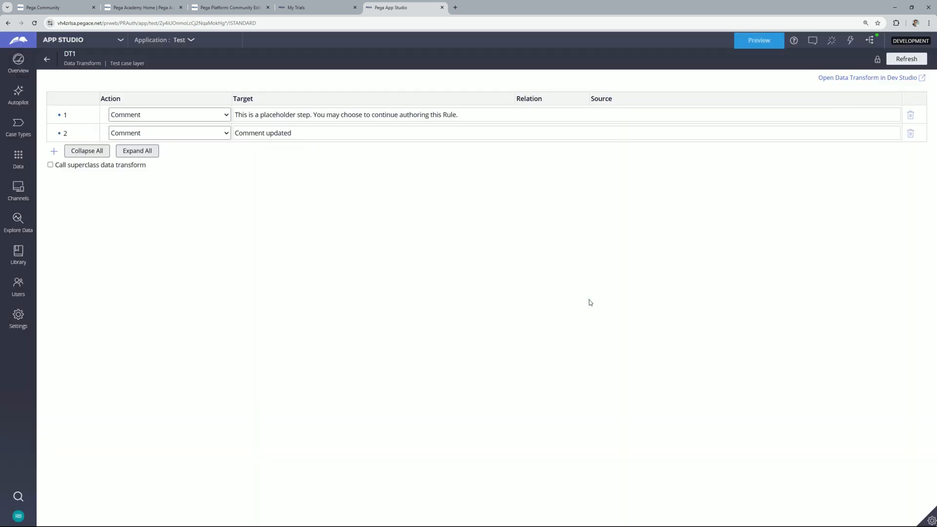
left_click(18, 254)
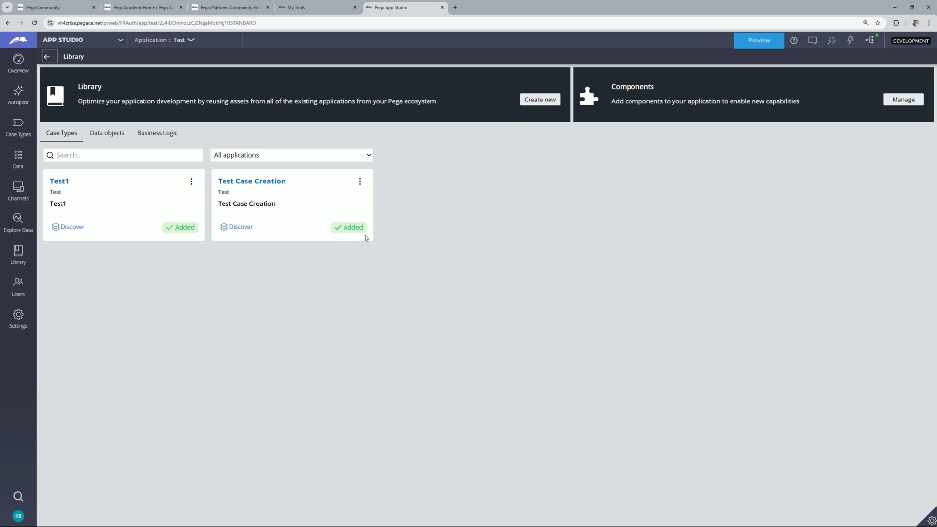
Show the Library's business logic rules, including DT1, Process1 and when rules.
left_click(157, 133)
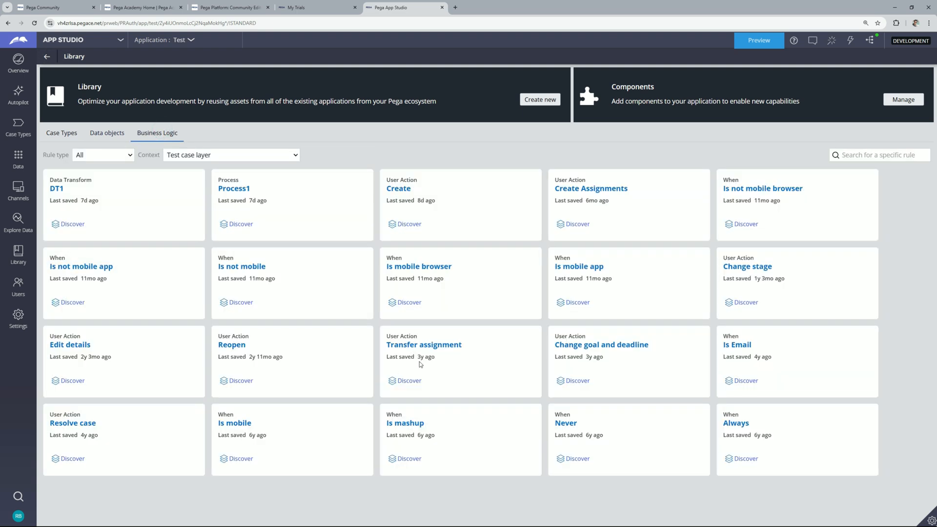
mouse_move(248, 258)
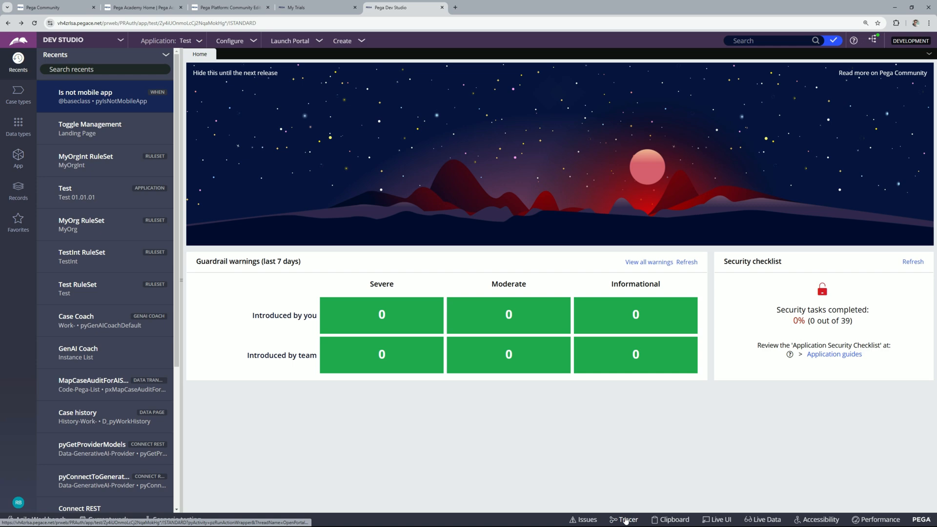
Launch the Tracer full-screen and enable the GenAI event type in its settings.
left_click(623, 518)
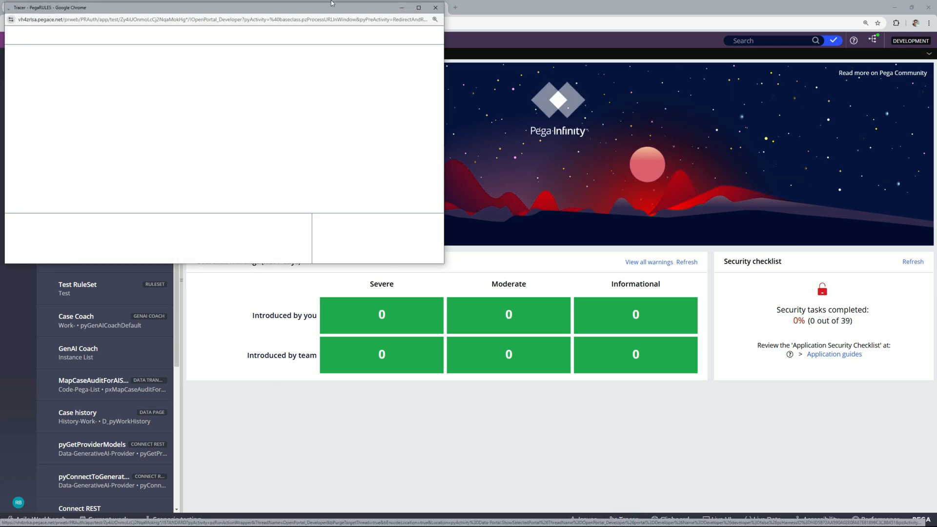
left_click(419, 8)
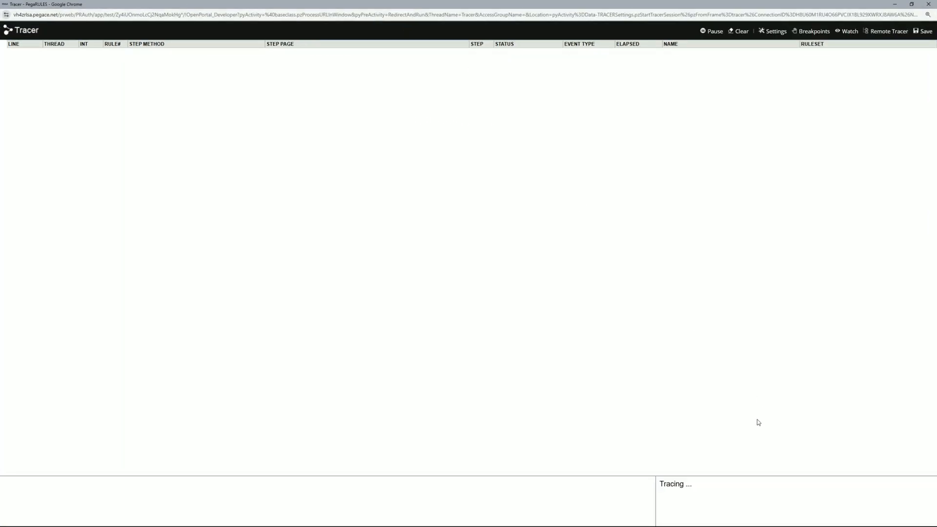
left_click(776, 31)
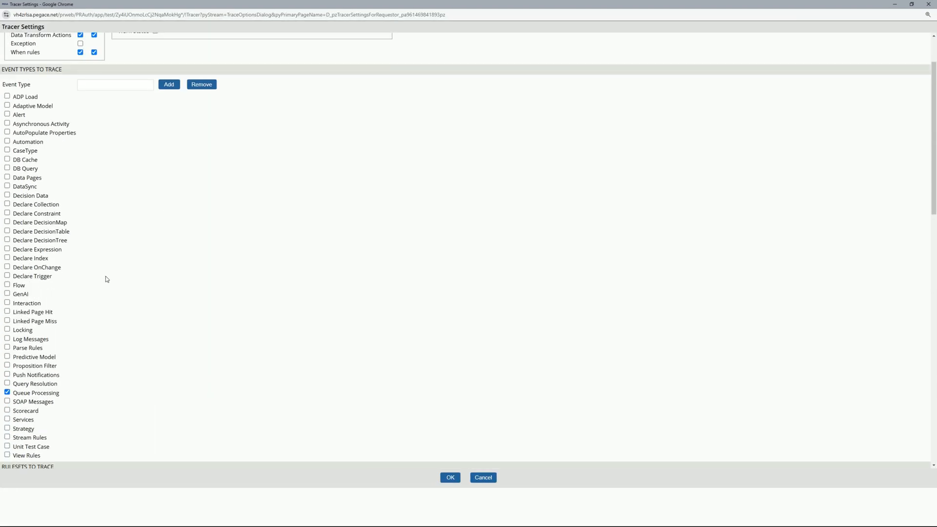
left_click(7, 294)
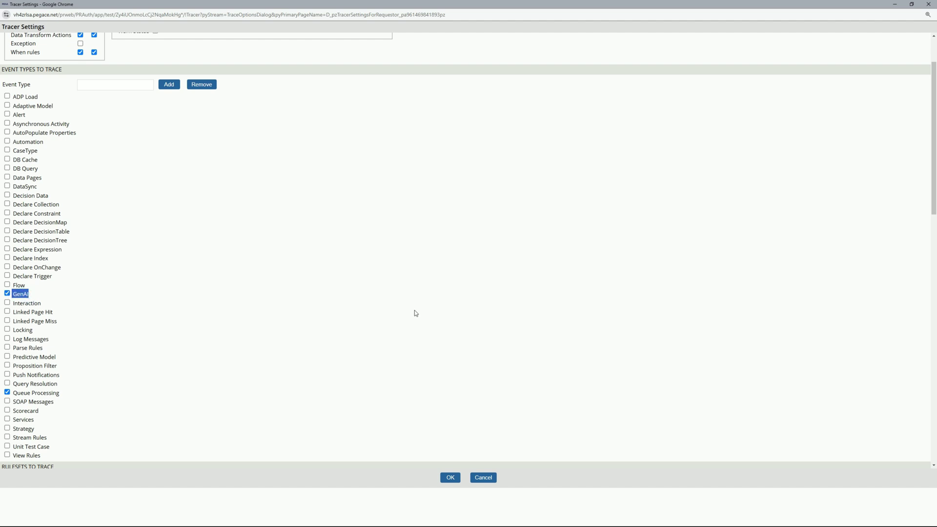
scroll("up", 3)
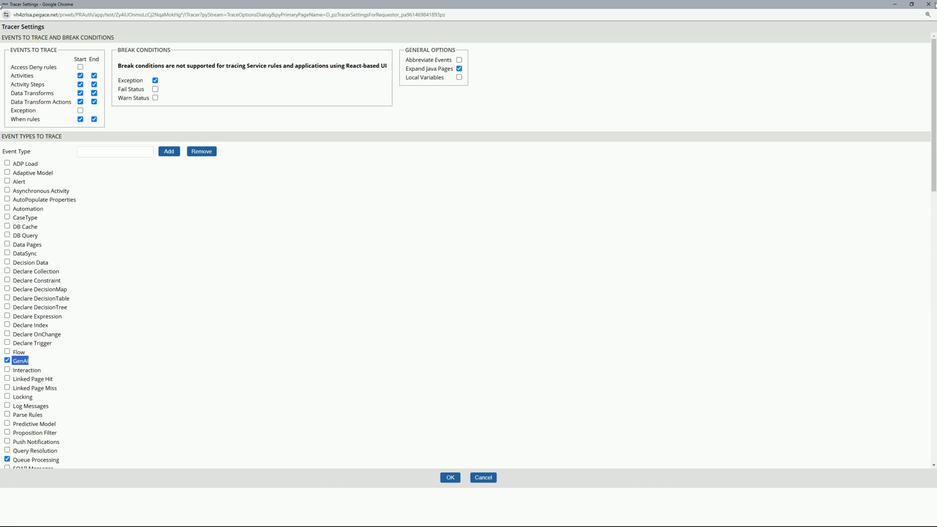
left_click(449, 478)
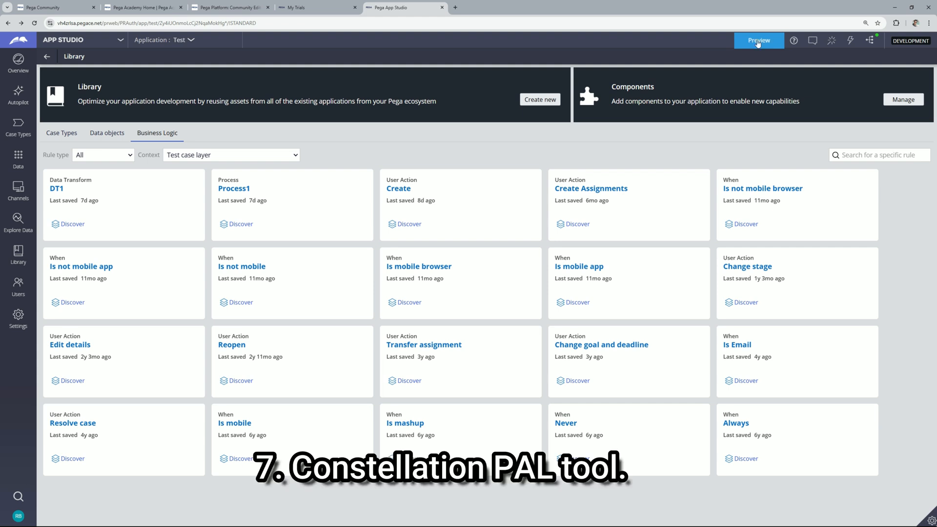
Preview the Work Portal and open the PAL Profiler from the user avatar menu.
left_click(759, 40)
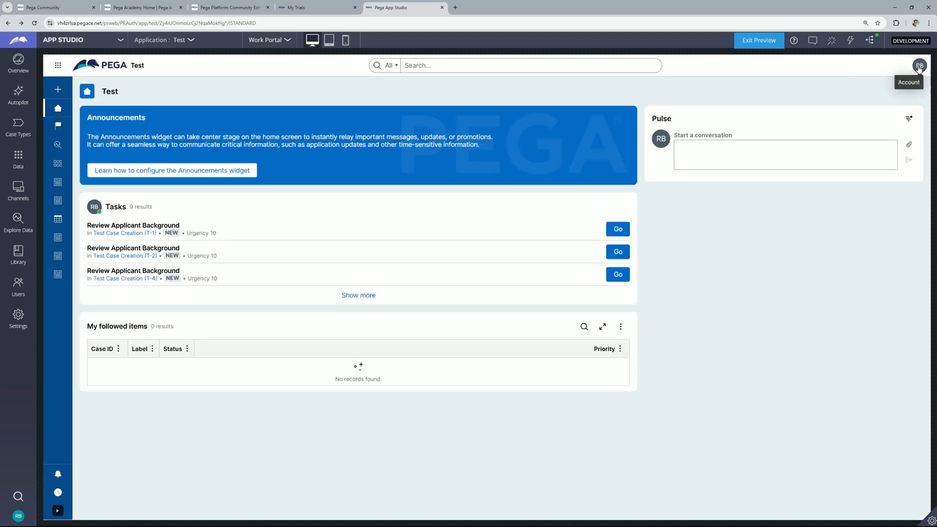
left_click(920, 65)
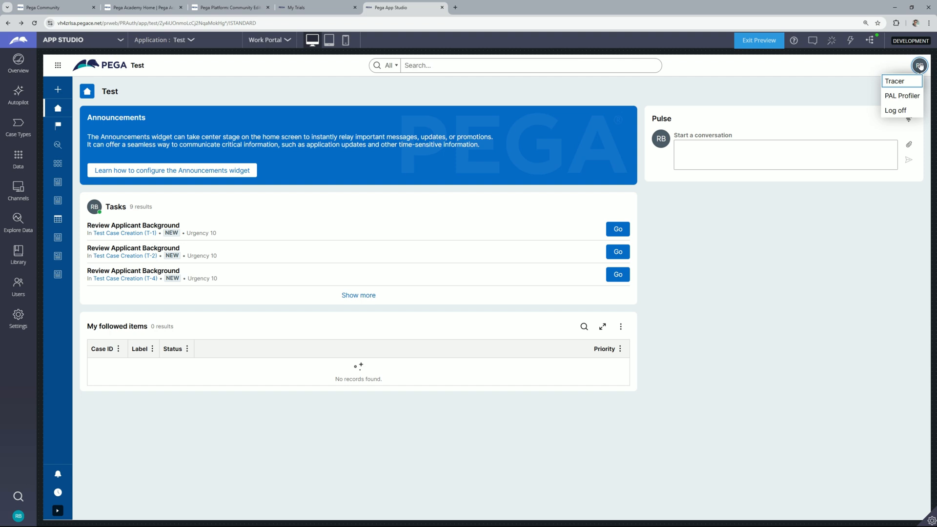
mouse_move(895, 81)
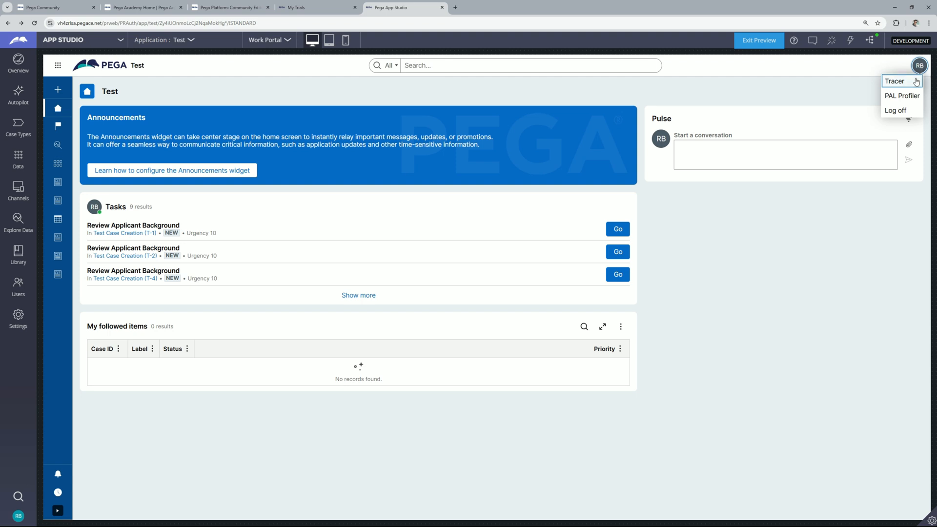
mouse_move(902, 95)
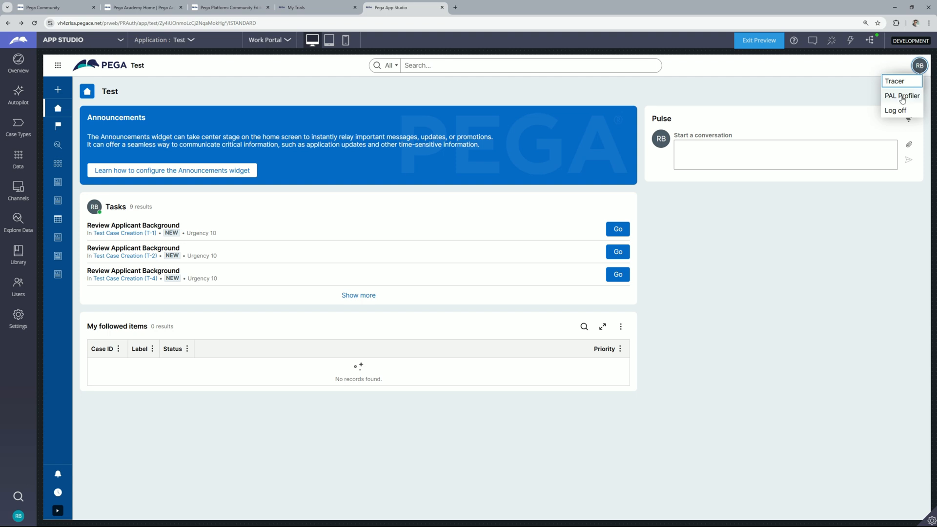
left_click(895, 81)
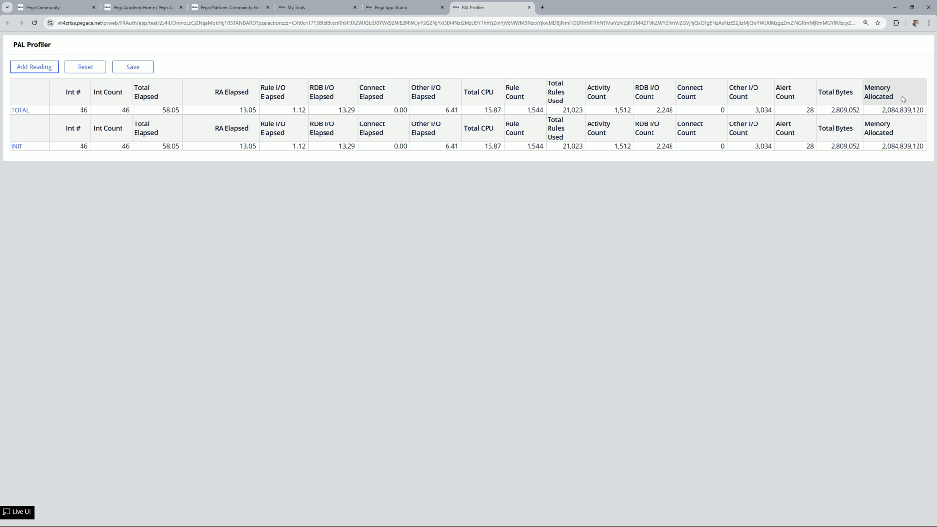
mouse_move(224, 142)
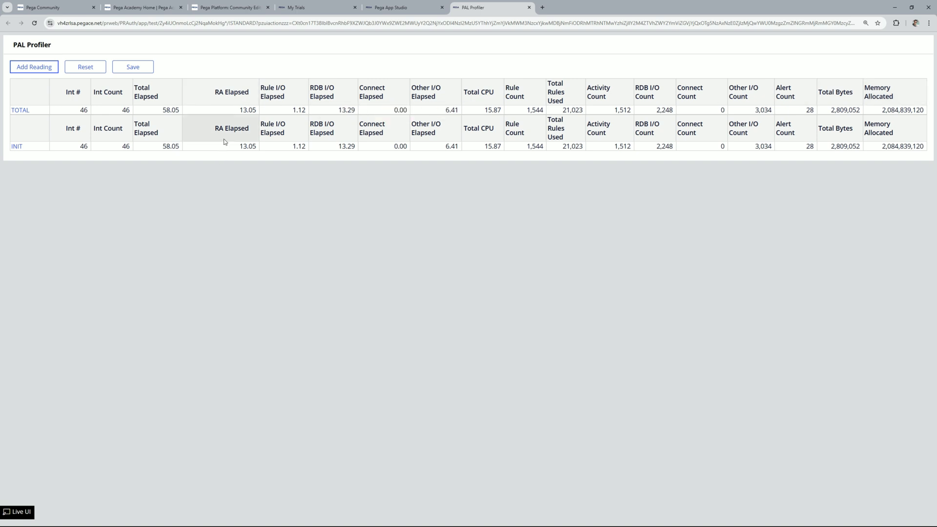
mouse_move(218, 140)
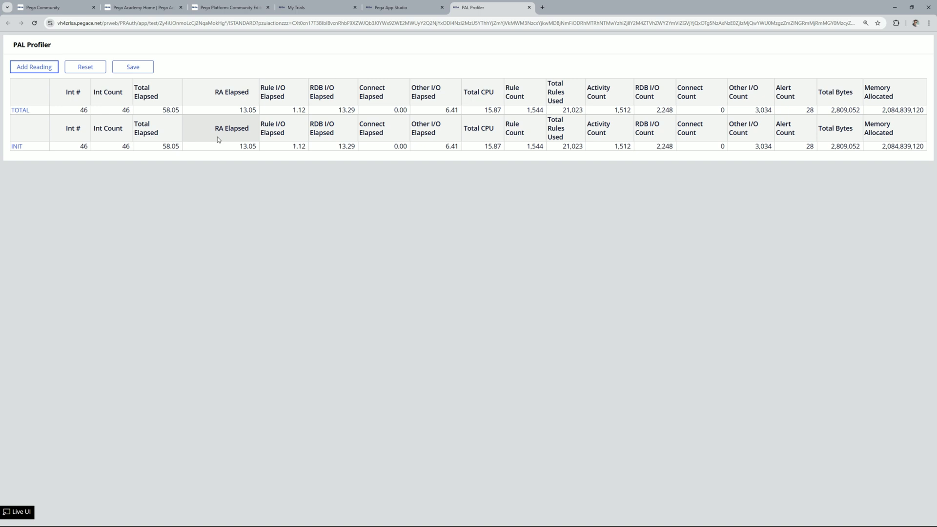
mouse_move(42, 126)
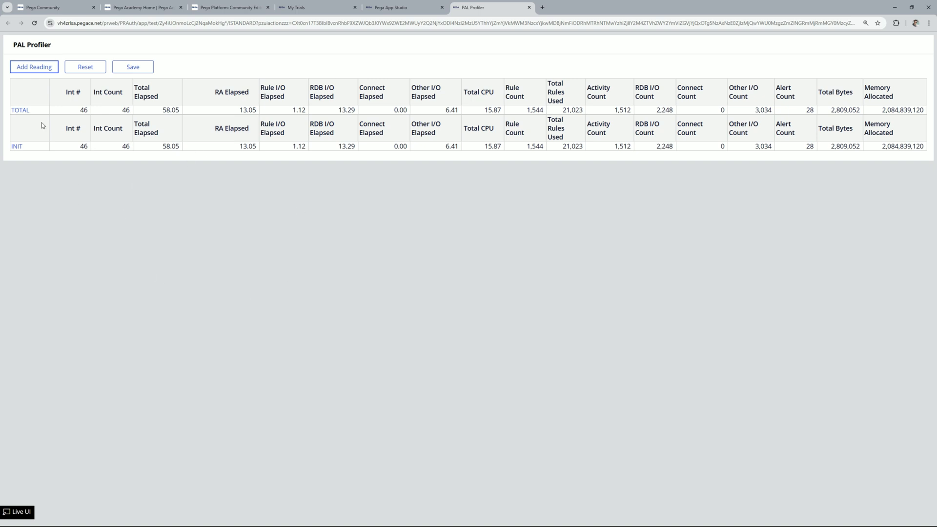
Add a new PAL Profiler reading, creating a DELTA row beside TOTAL and INIT.
left_click(34, 66)
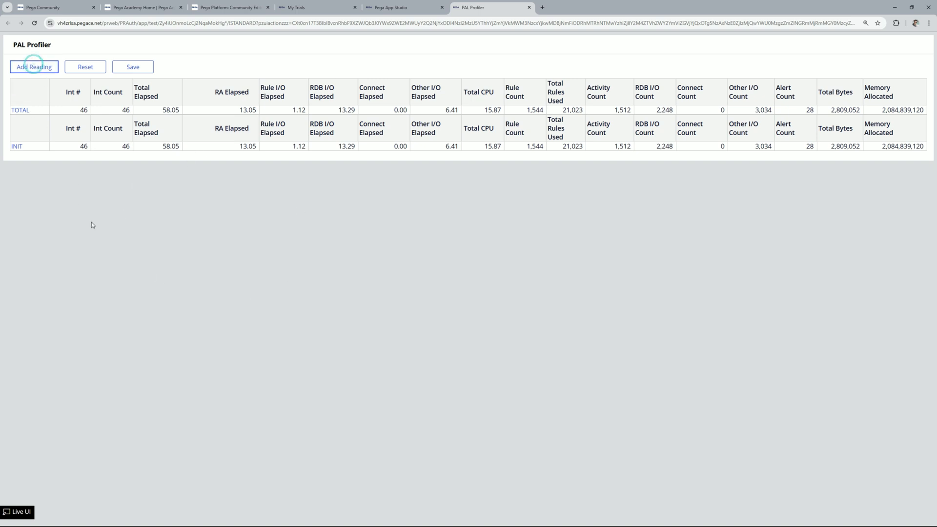
left_click(34, 66)
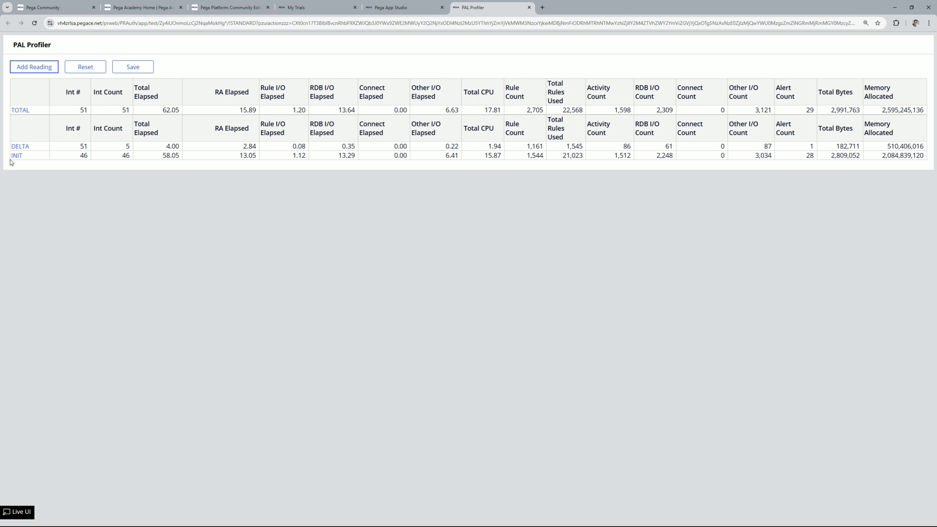
mouse_move(552, 182)
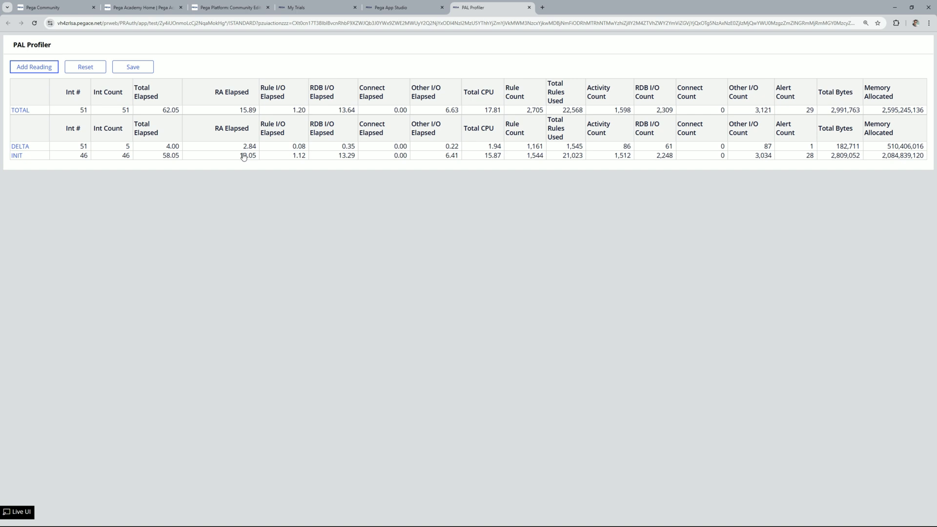
mouse_move(286, 91)
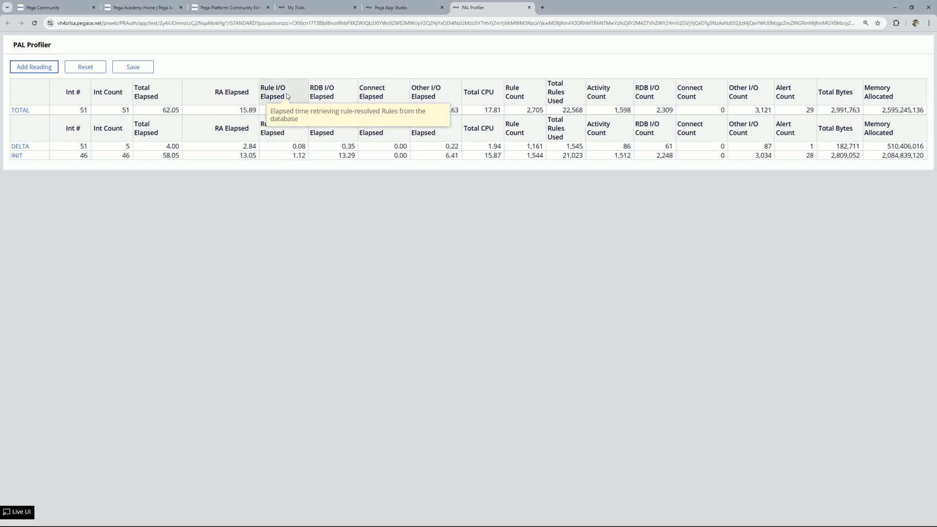
mouse_move(406, 90)
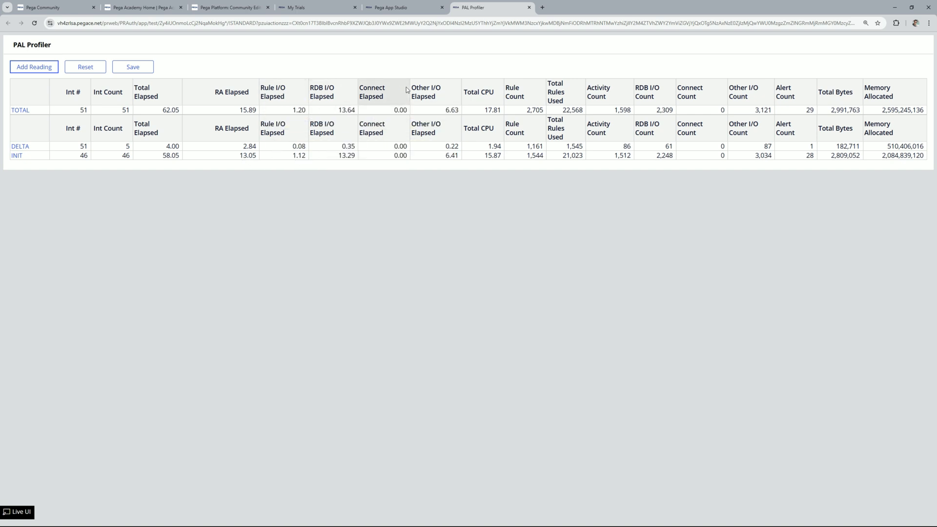
mouse_move(505, 157)
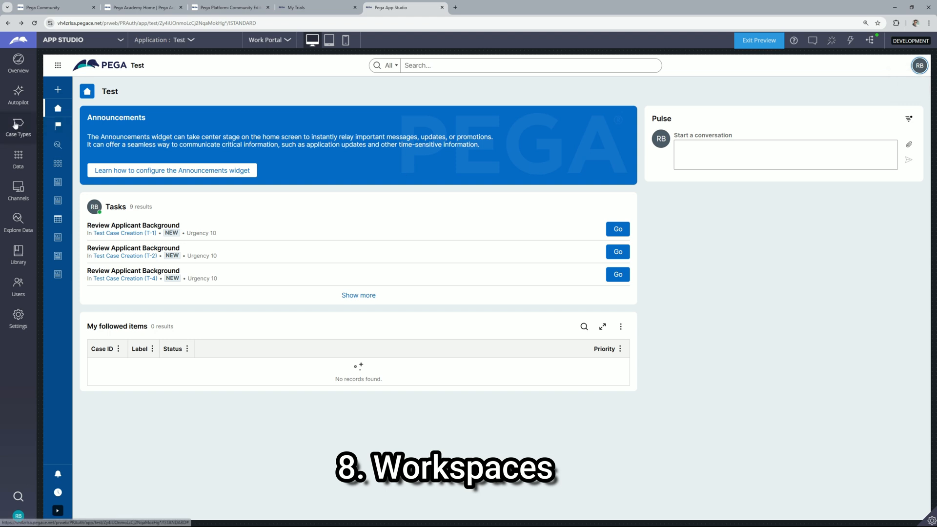
mouse_move(18, 126)
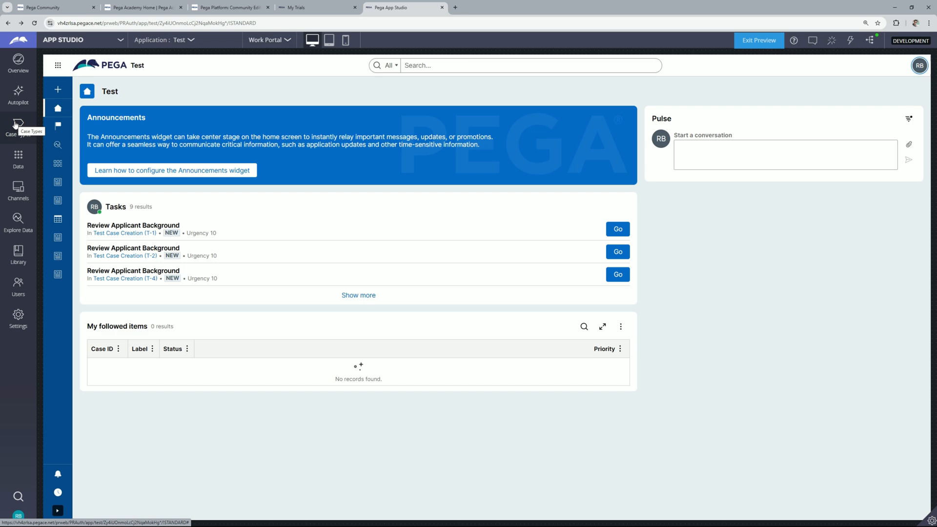
mouse_move(321, 123)
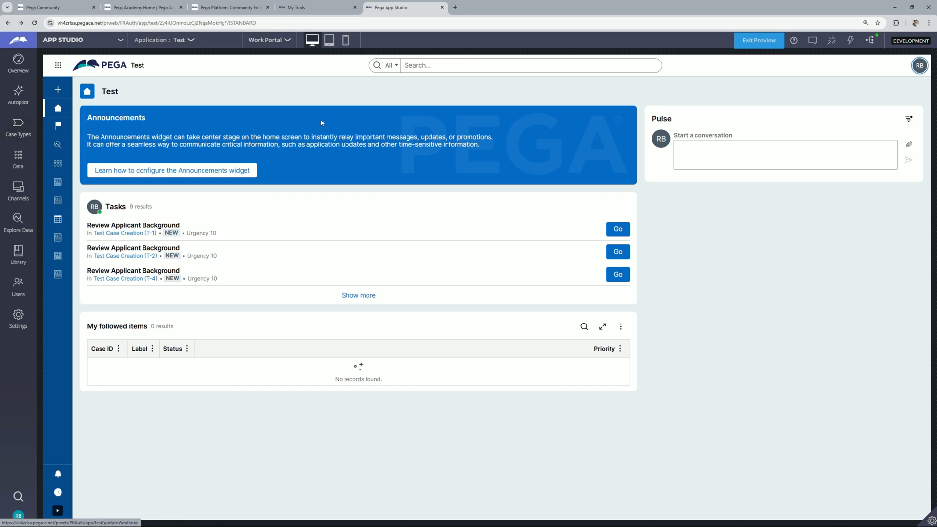
Show the studio switcher listing App Studio, Dev Studio and Prediction Studio.
left_click(120, 39)
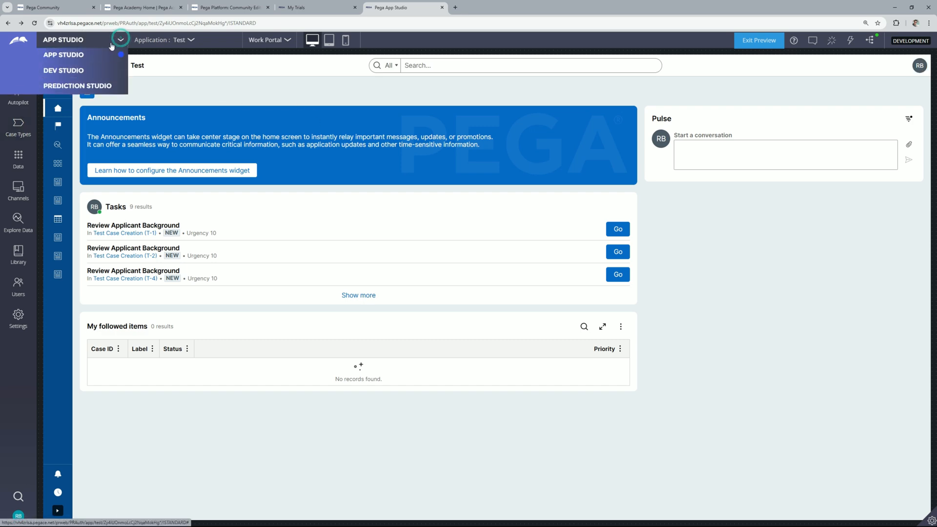
Switch to Dev Studio and reach Toggle Management via Configure > System > Release > Toggles.
left_click(64, 71)
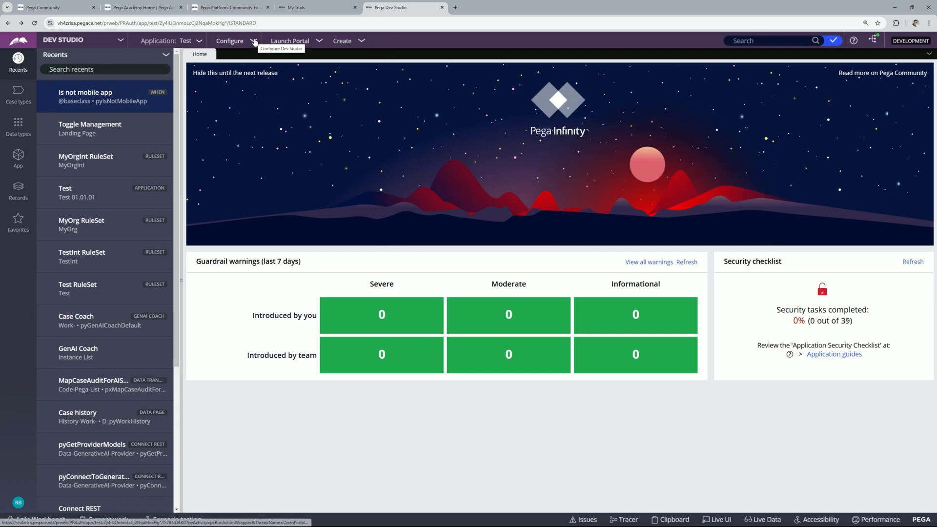
left_click(229, 41)
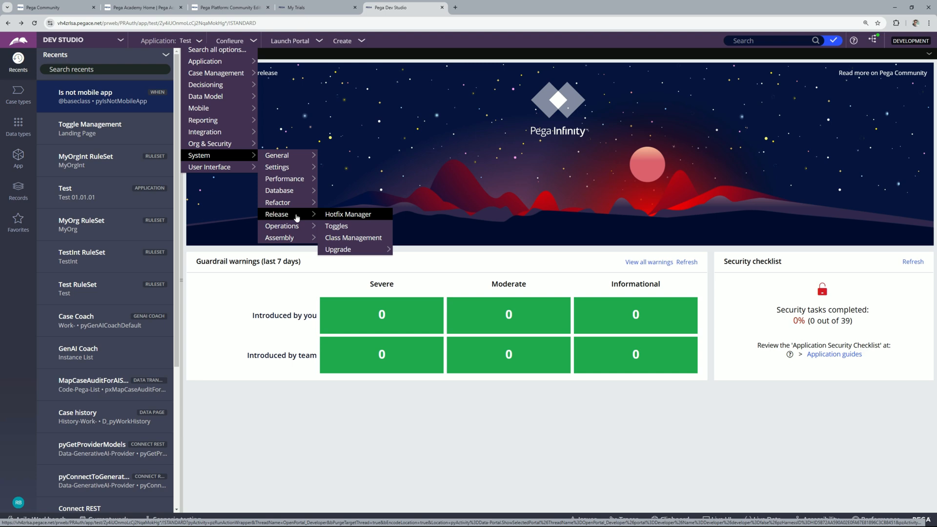
mouse_move(336, 225)
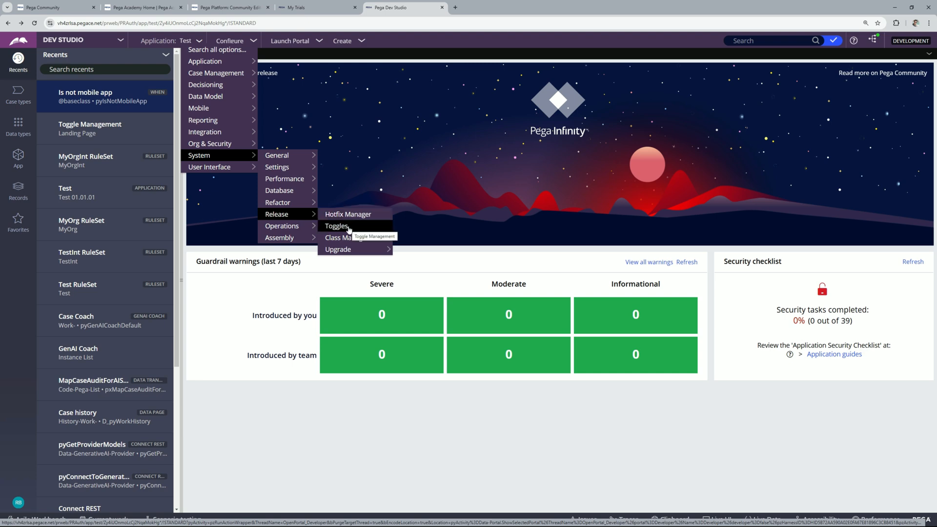
left_click(336, 225)
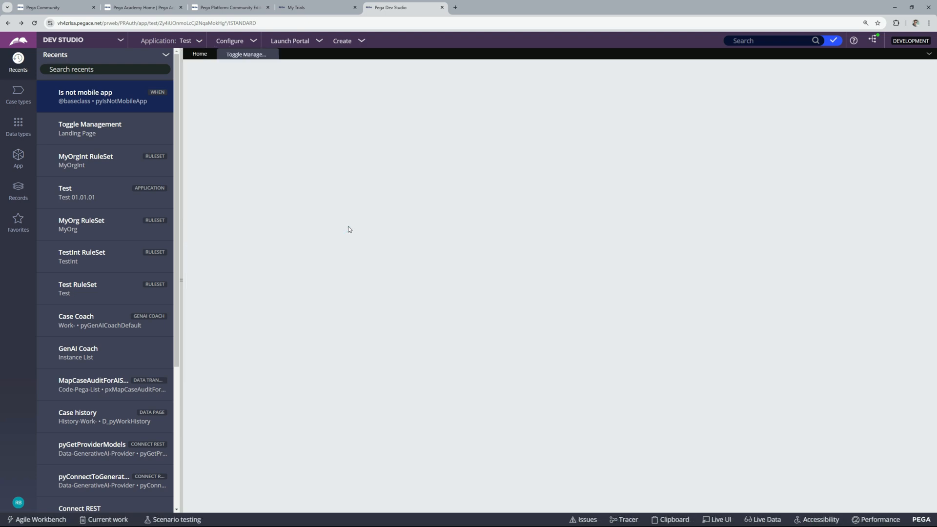
left_click(90, 128)
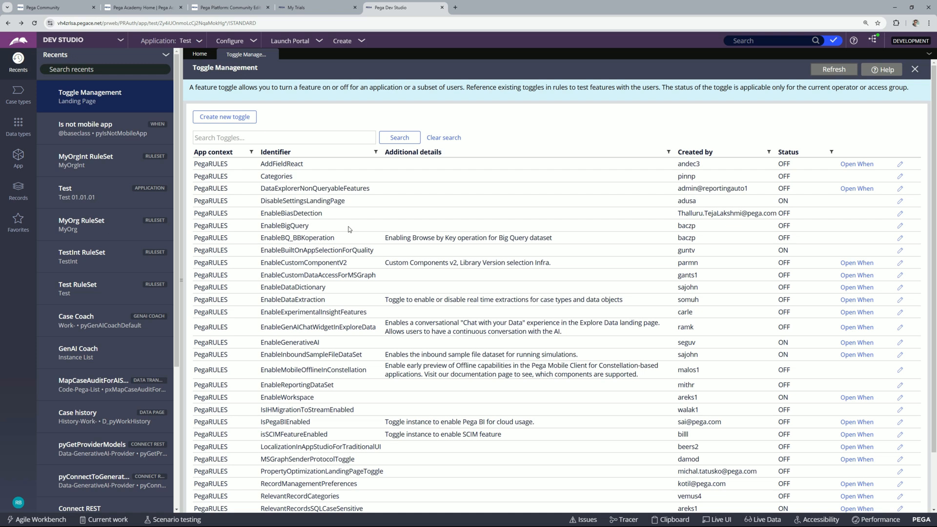
mouse_move(350, 229)
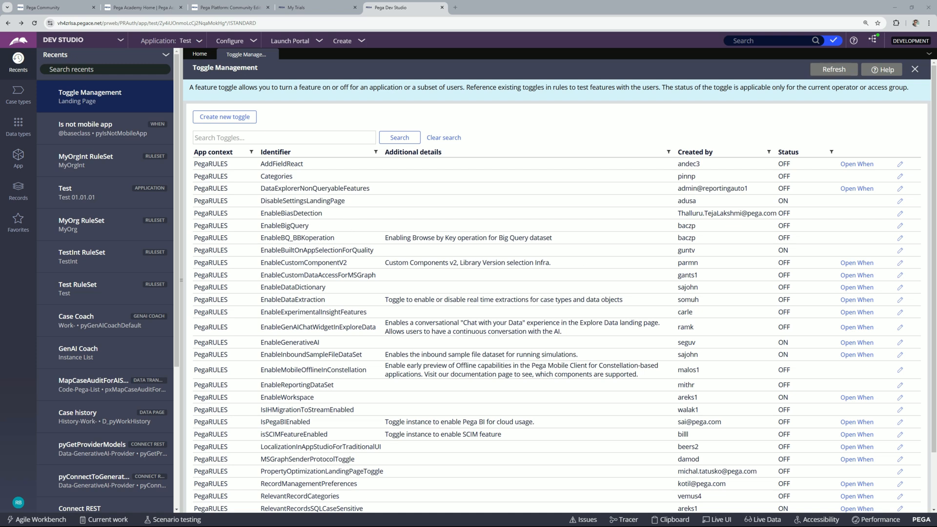
Filter toggles to EnableWorkspace and confirm it stays enabled for all users.
left_click(284, 137)
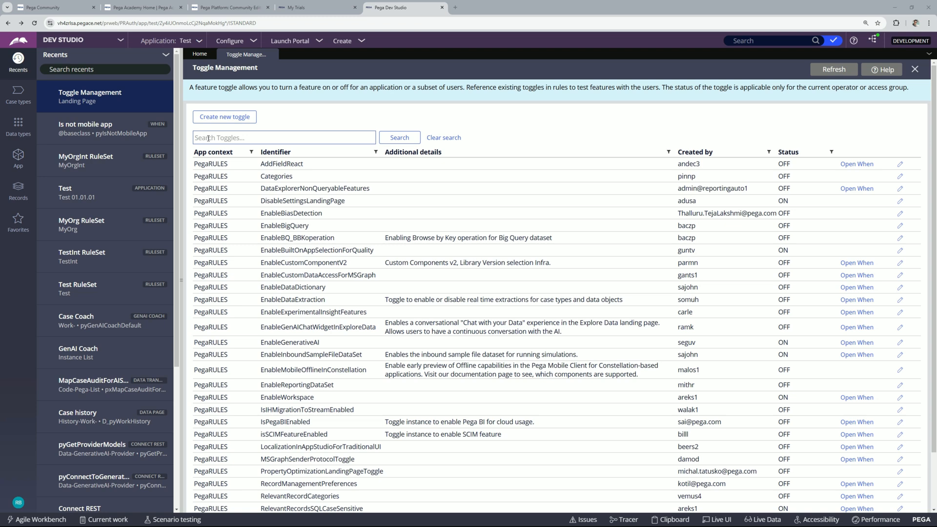
type("EnableWorkspace")
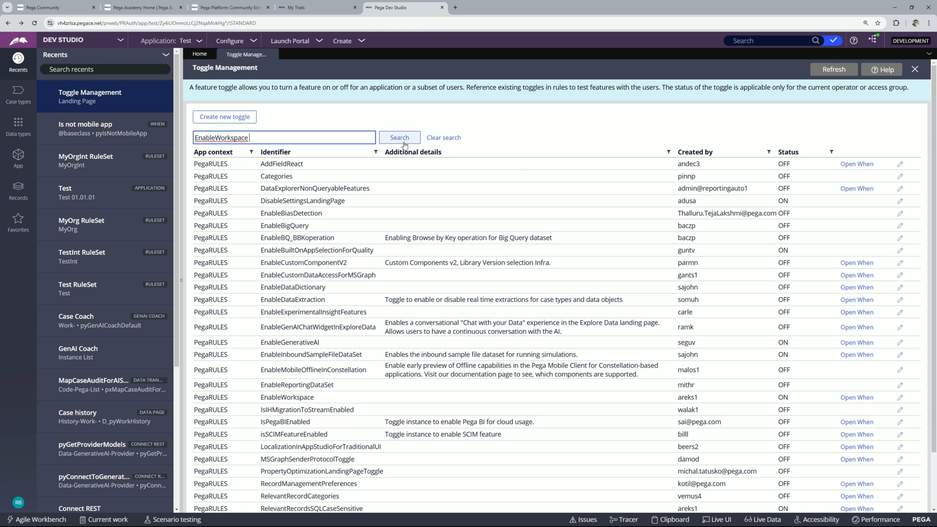
left_click(399, 138)
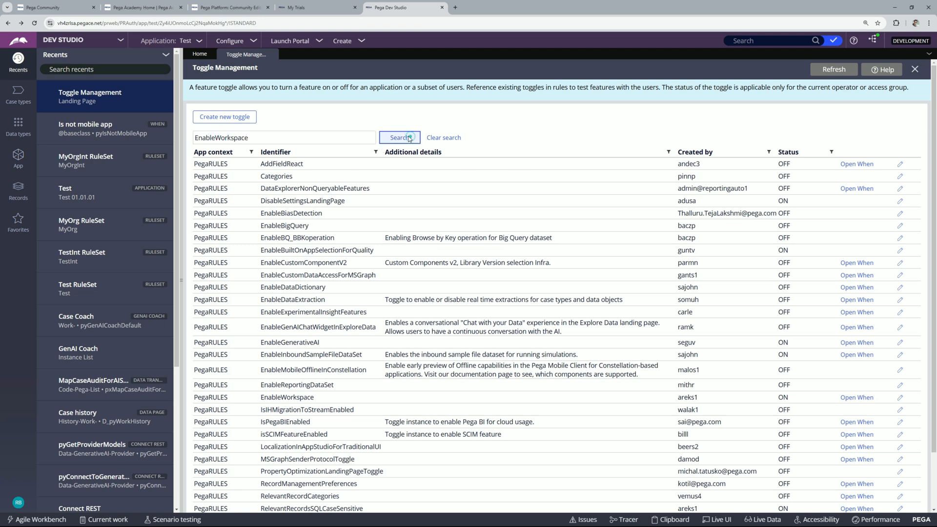
left_click(400, 137)
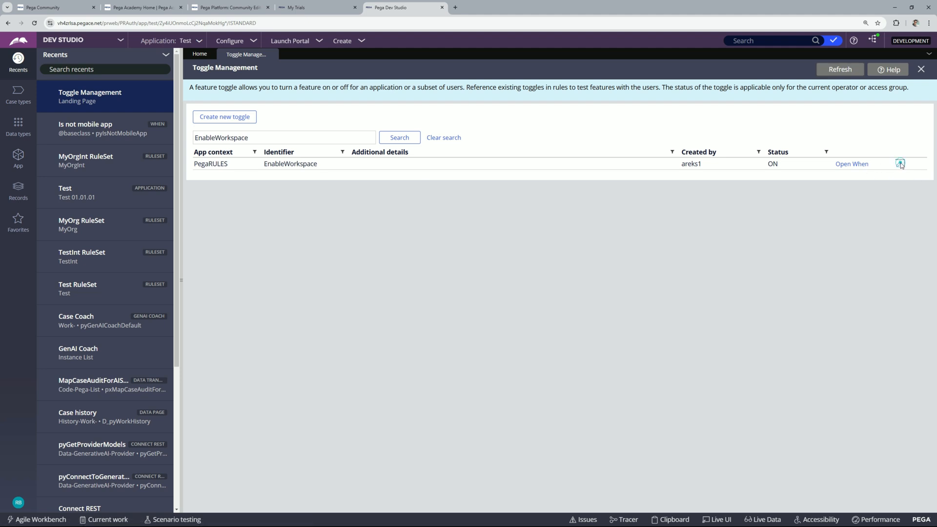
left_click(900, 164)
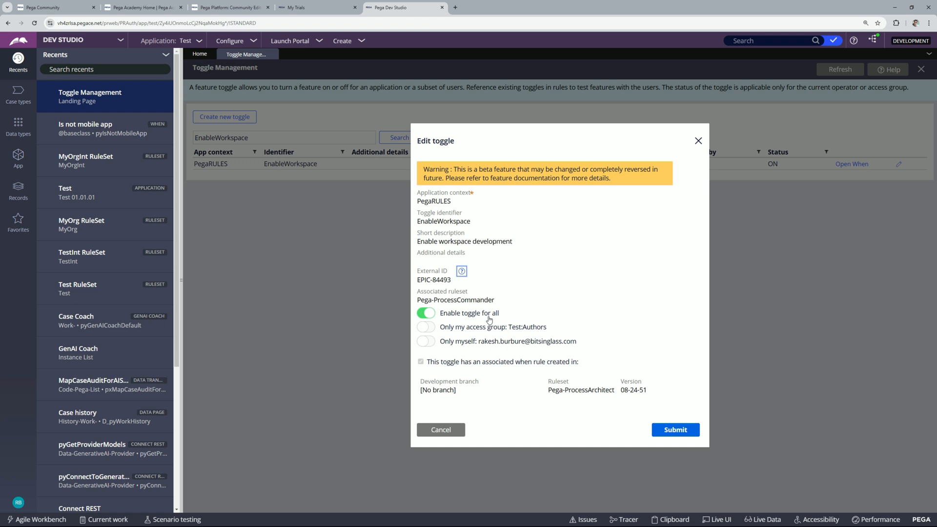
mouse_move(510, 315)
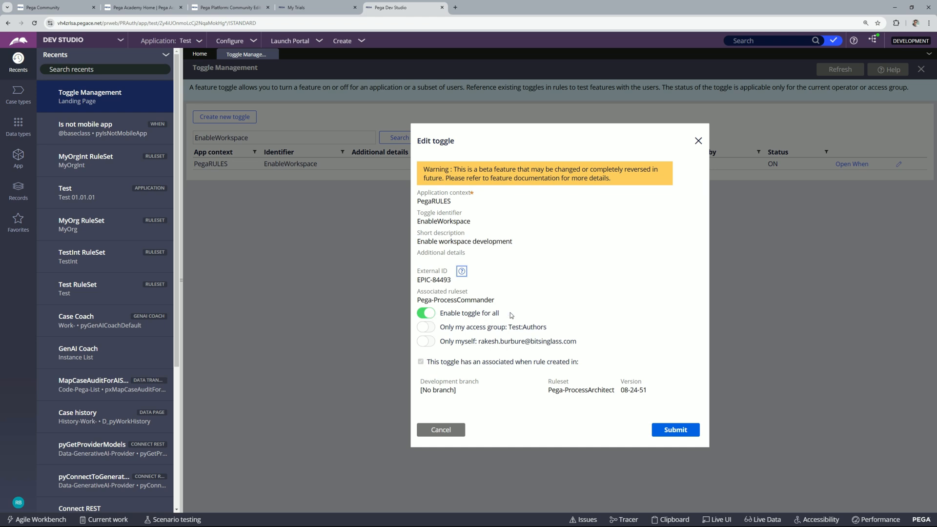
mouse_move(669, 419)
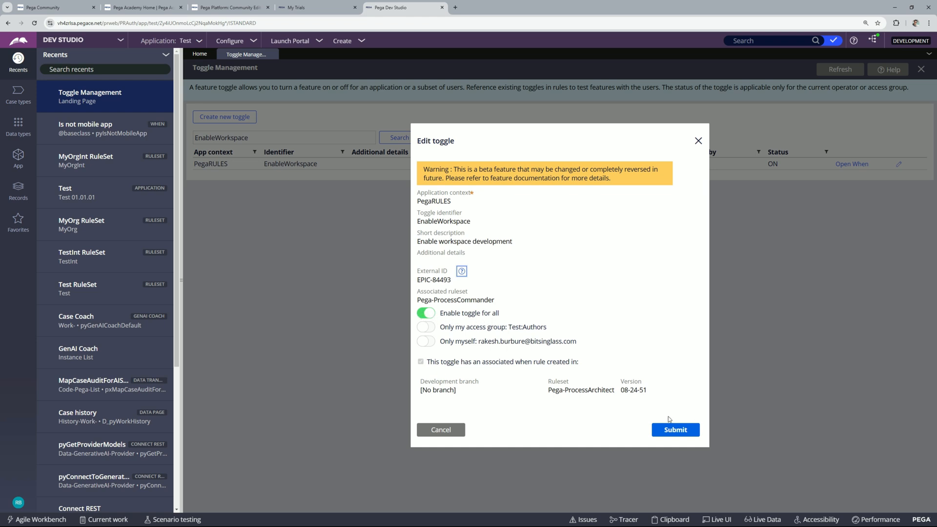
left_click(674, 429)
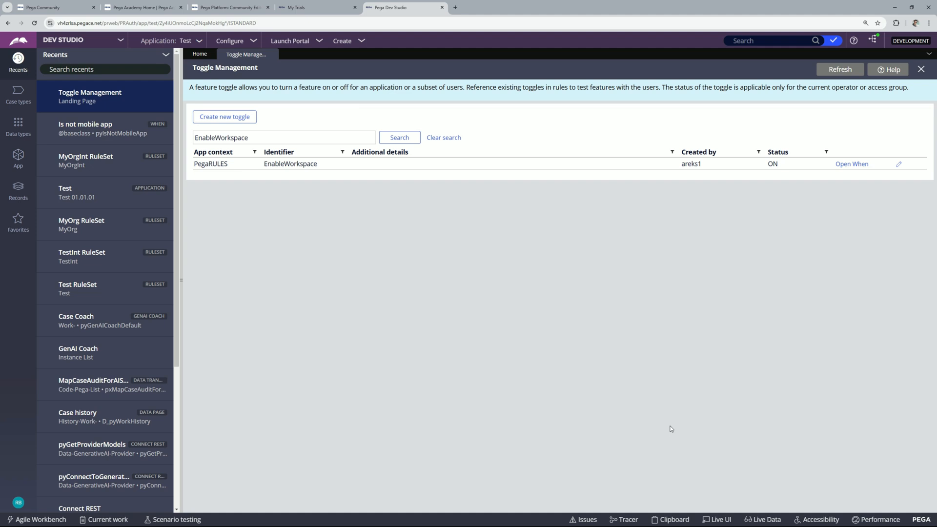
mouse_move(654, 436)
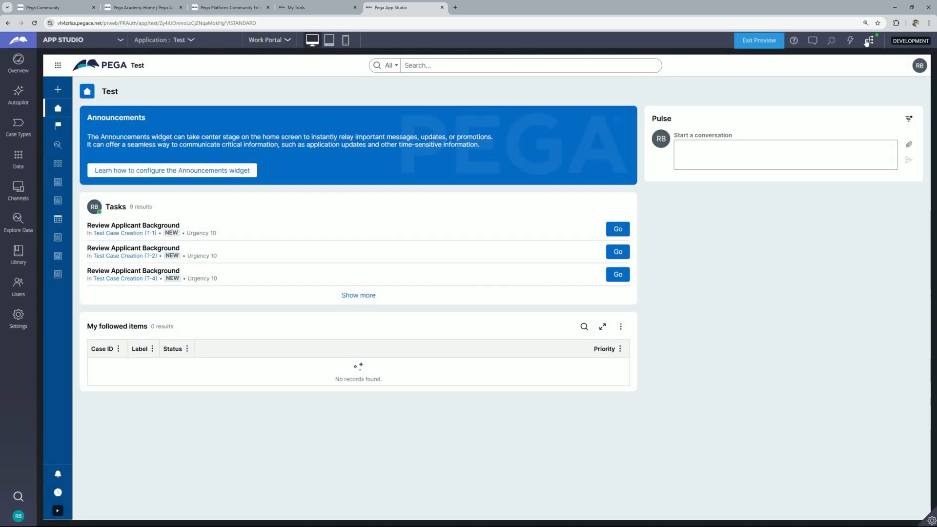
mouse_move(870, 41)
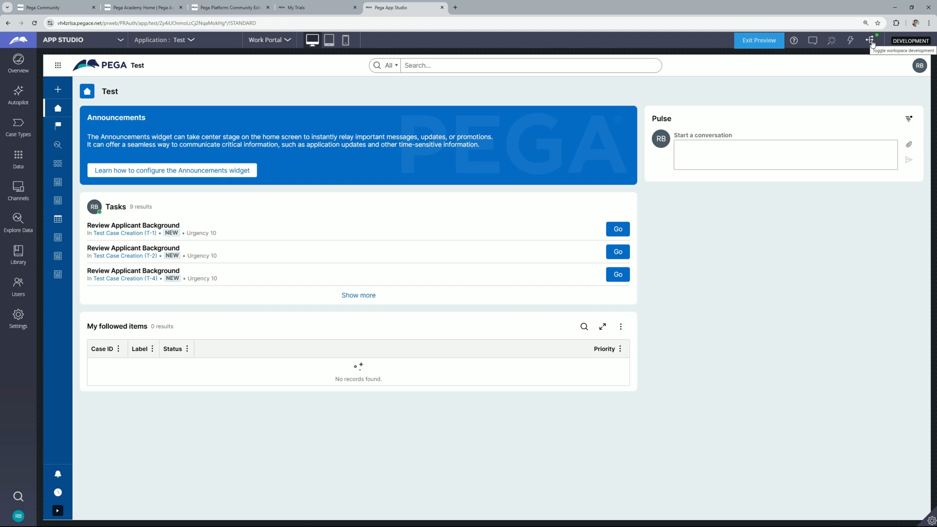
Show the Workspace panel listing the three modified rules, including Test1 and InformationCollection_Flow.
left_click(871, 40)
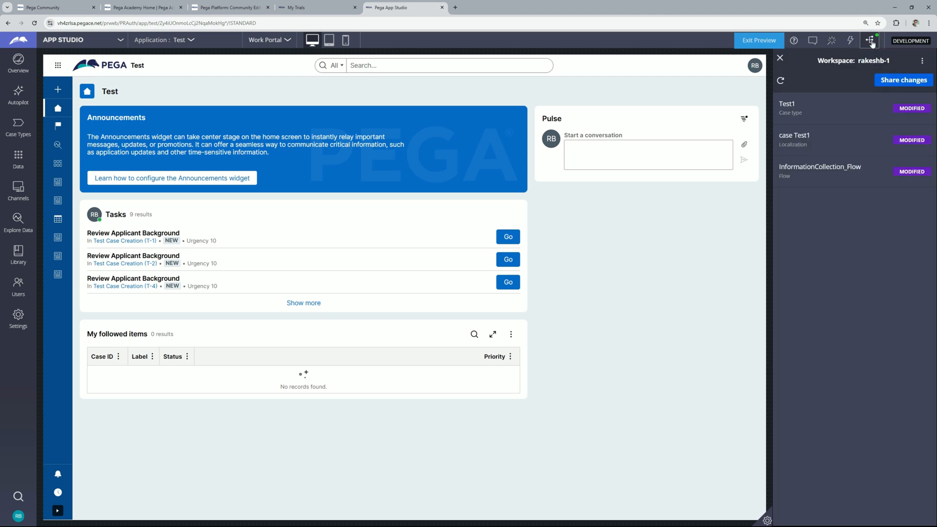
mouse_move(827, 449)
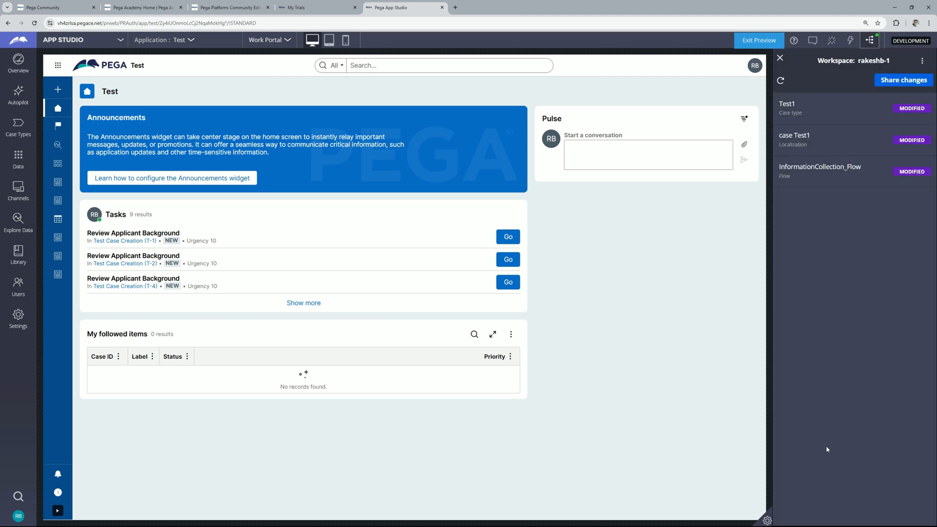
mouse_move(846, 115)
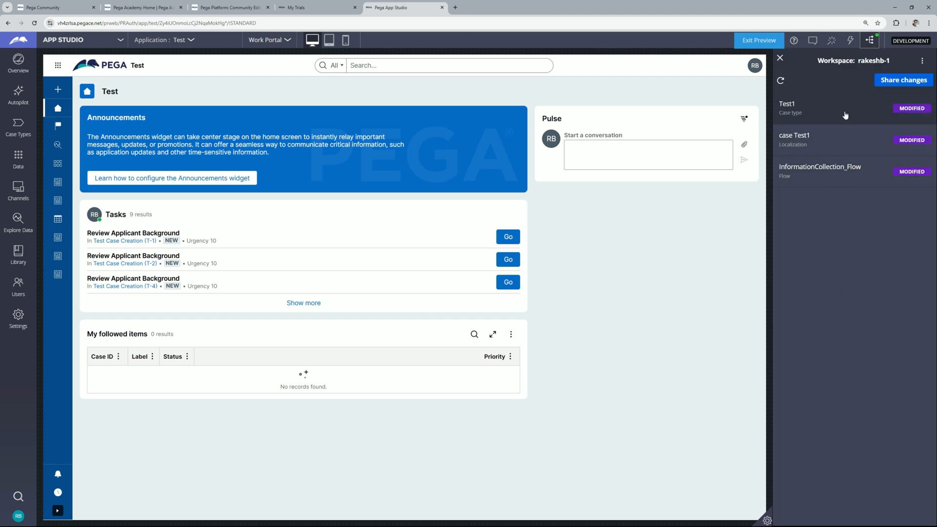
mouse_move(795, 140)
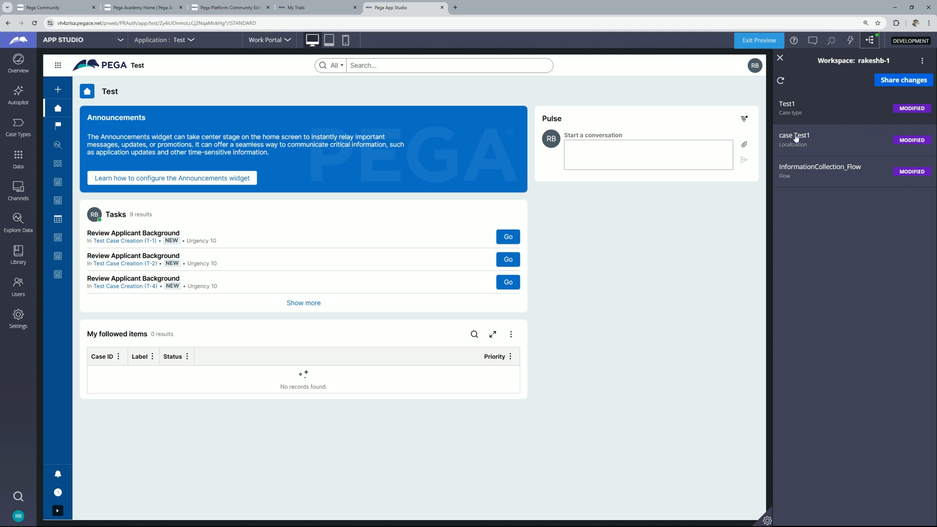
mouse_move(831, 84)
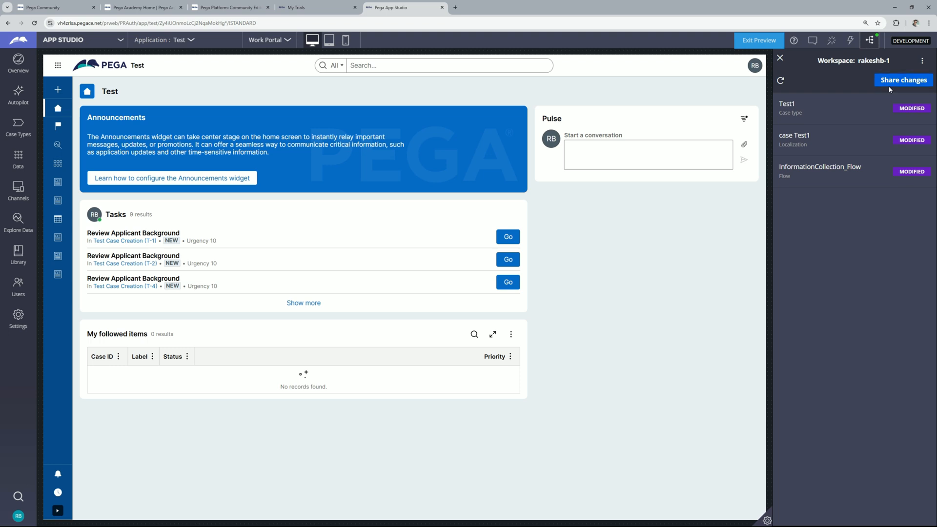
mouse_move(903, 84)
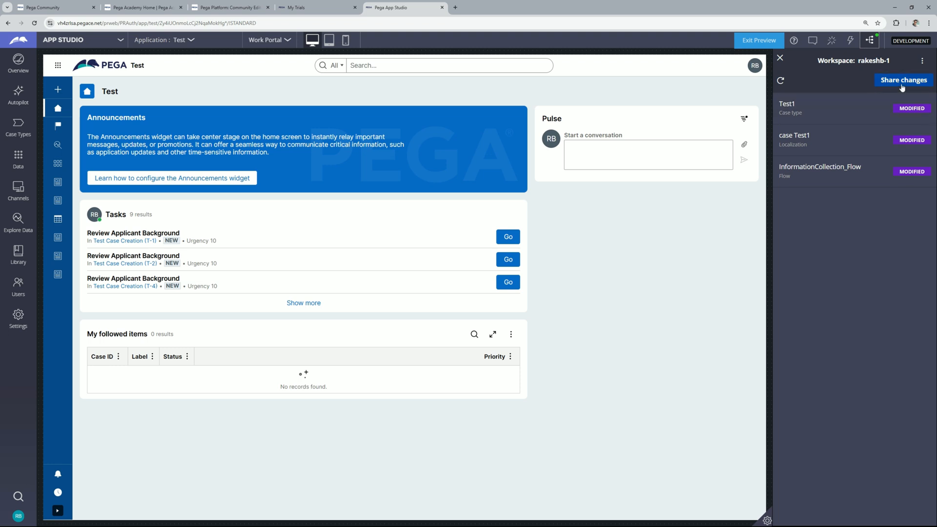
mouse_move(901, 87)
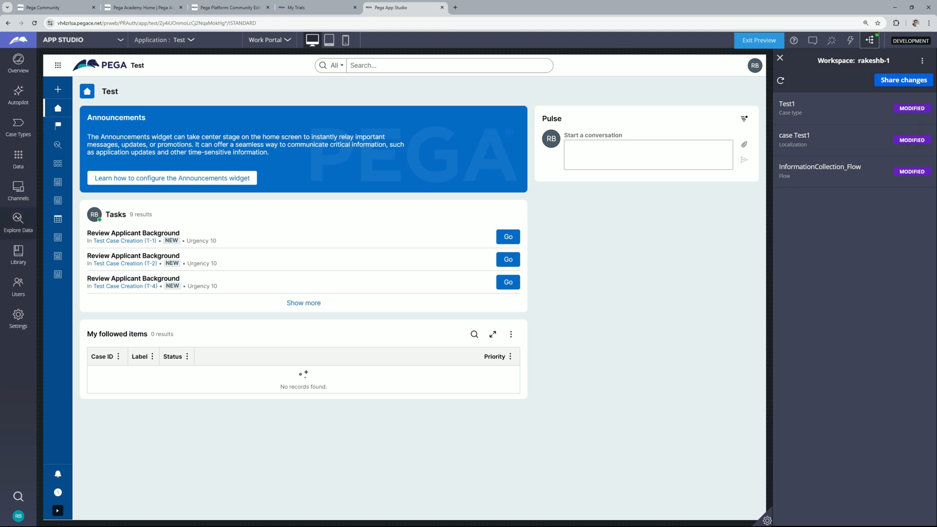
mouse_move(811, 188)
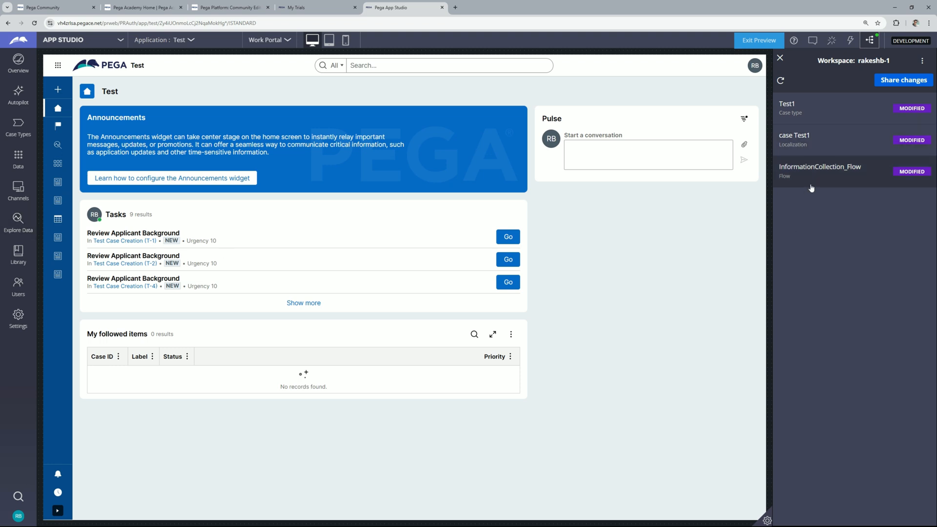
mouse_move(787, 251)
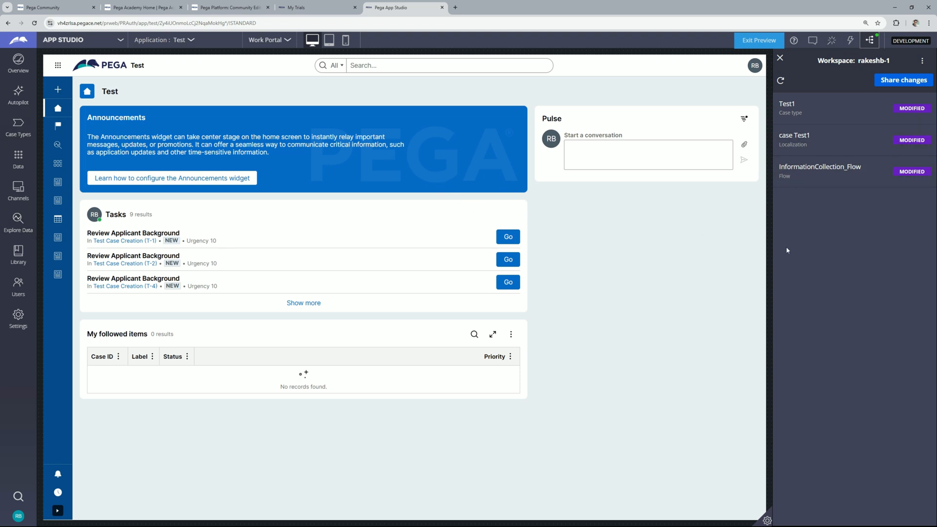
mouse_move(17, 127)
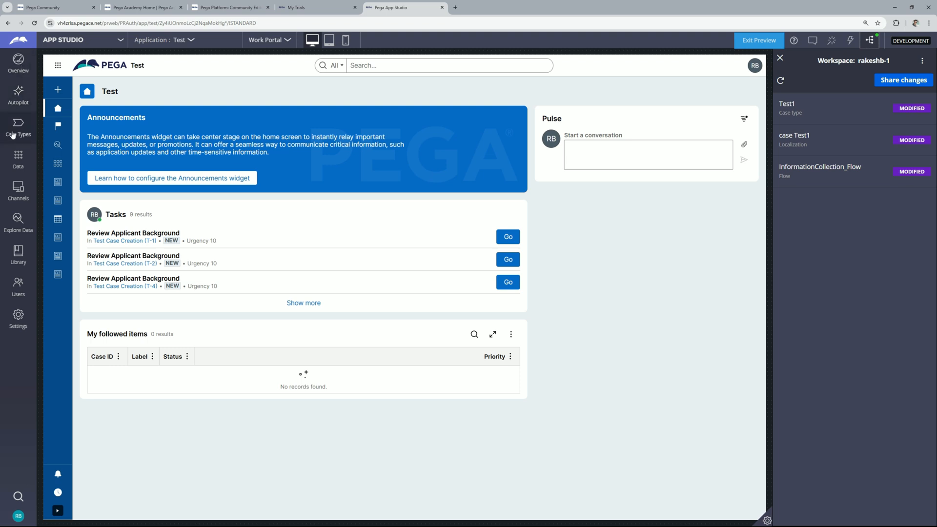
Go to Case Types and open the Test1 case type's life cycle.
left_click(18, 127)
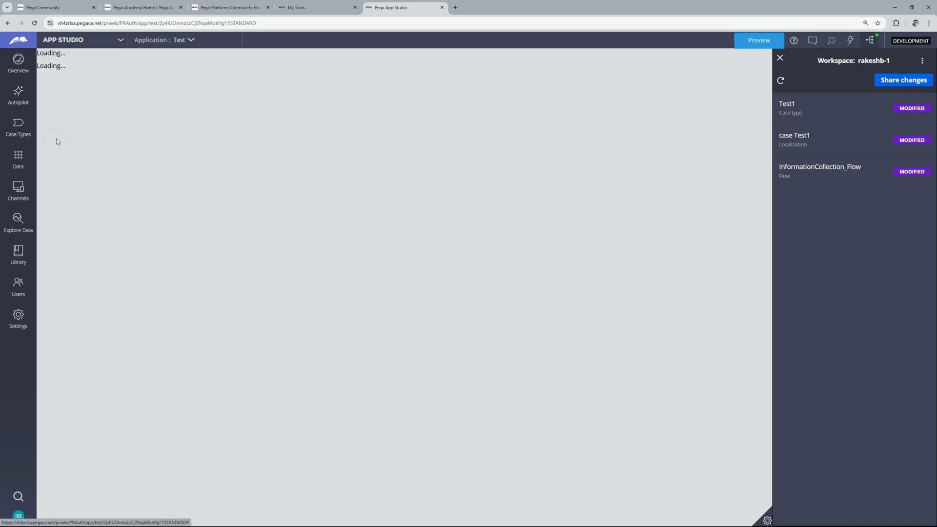
left_click(787, 107)
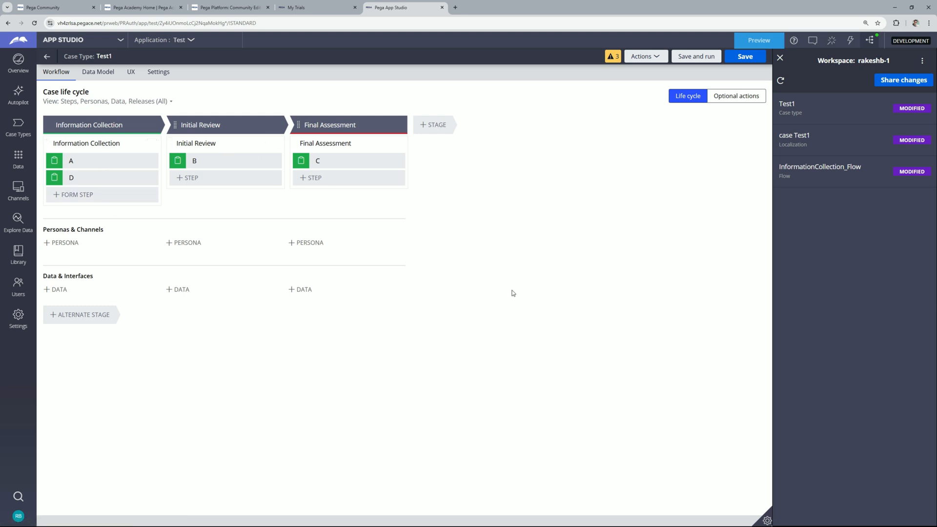
mouse_move(208, 146)
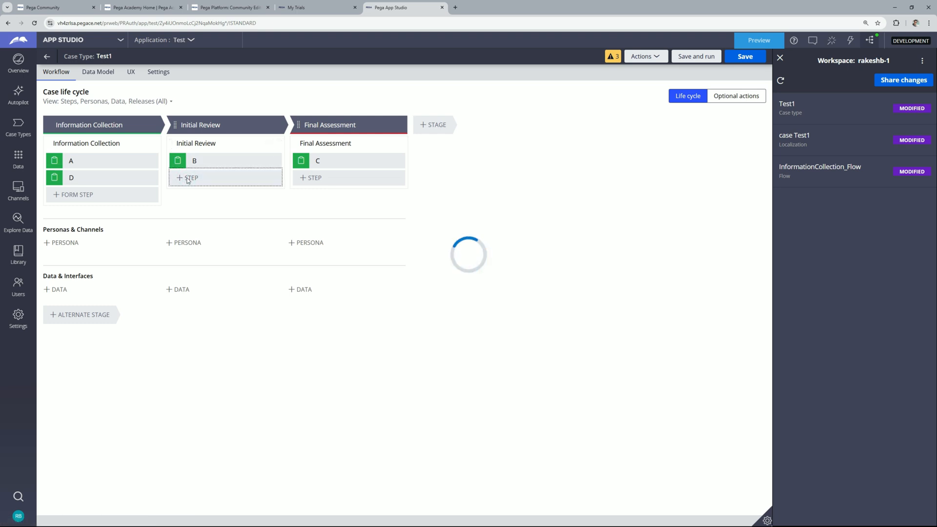
Add a new step to the Initial Review stage and save the Test1 life cycle.
left_click(188, 178)
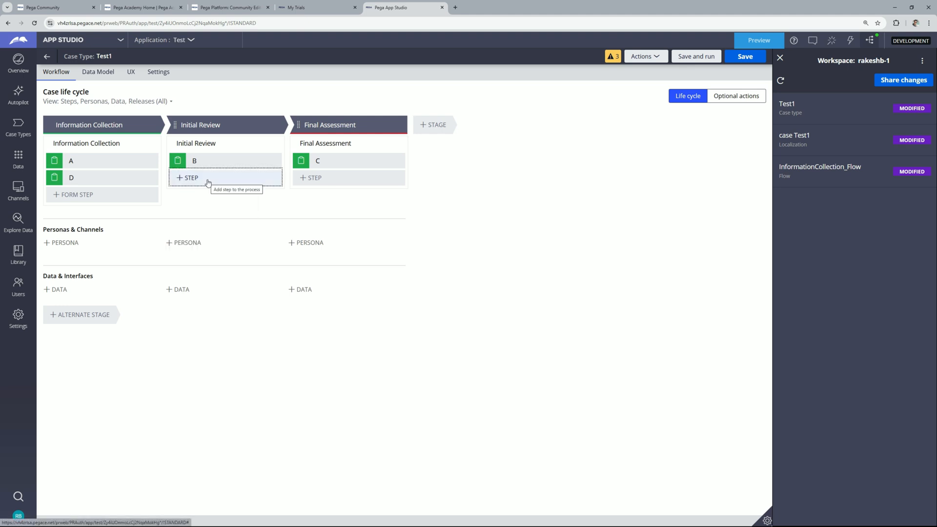
left_click(191, 177)
type("E")
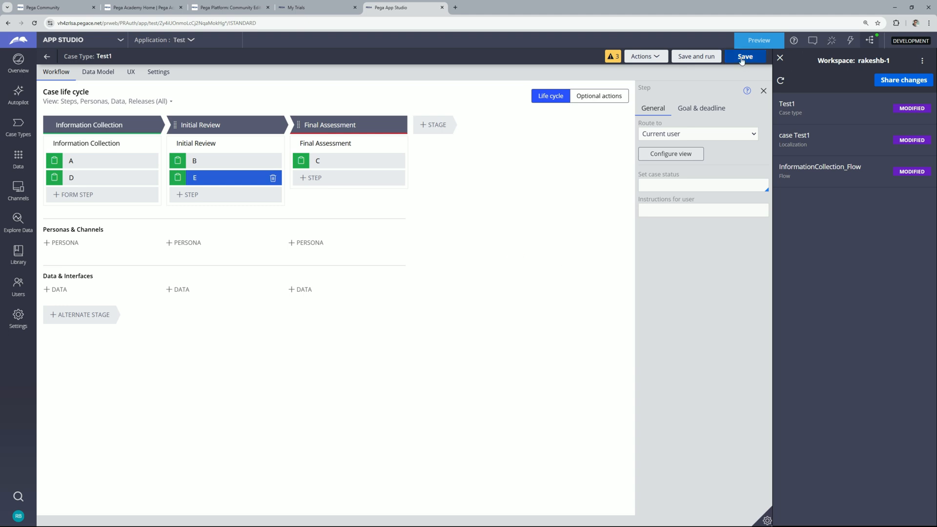
left_click(745, 57)
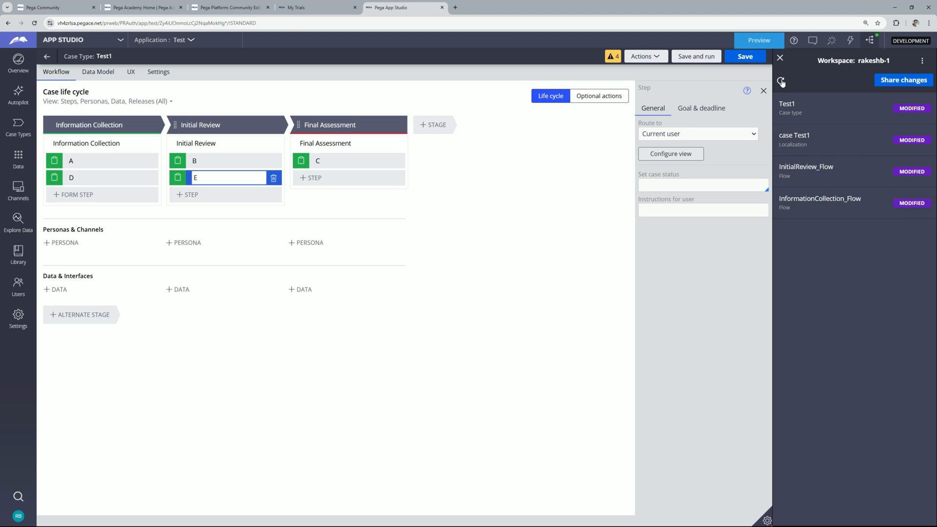
mouse_move(794, 108)
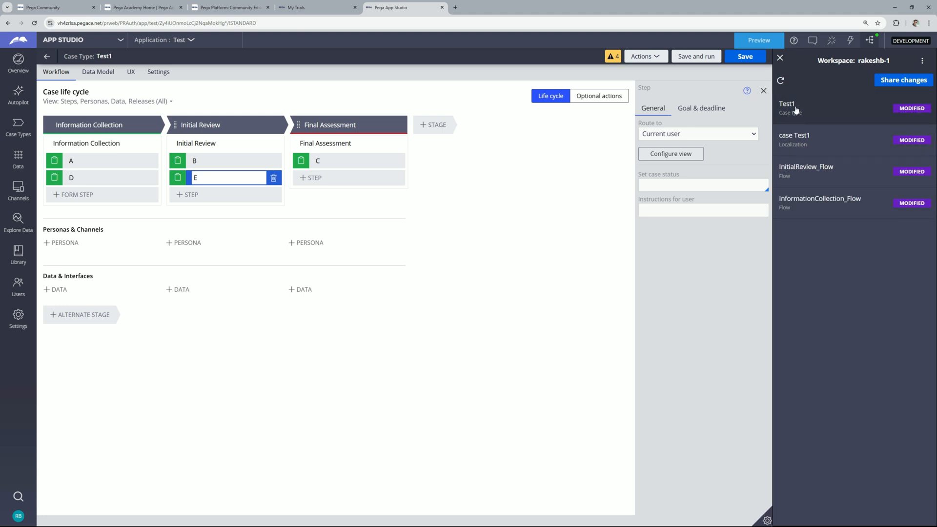
mouse_move(819, 138)
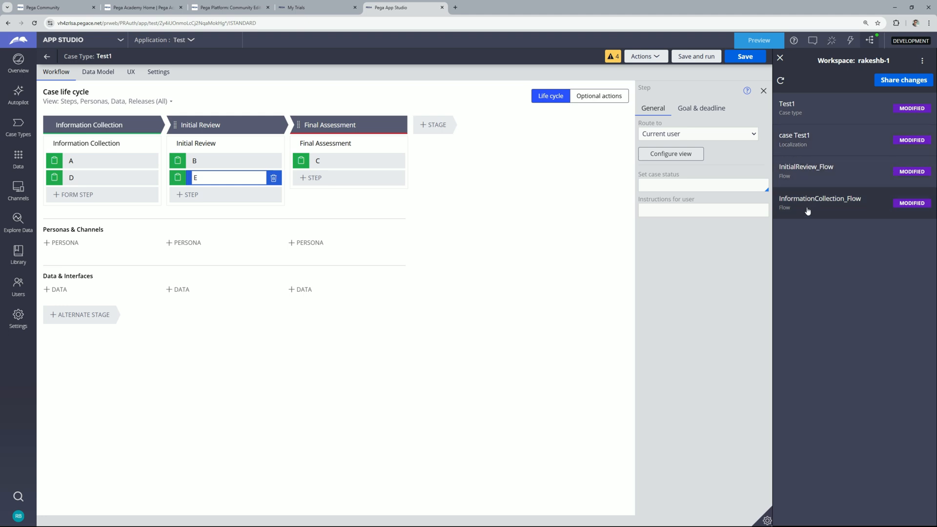
mouse_move(848, 170)
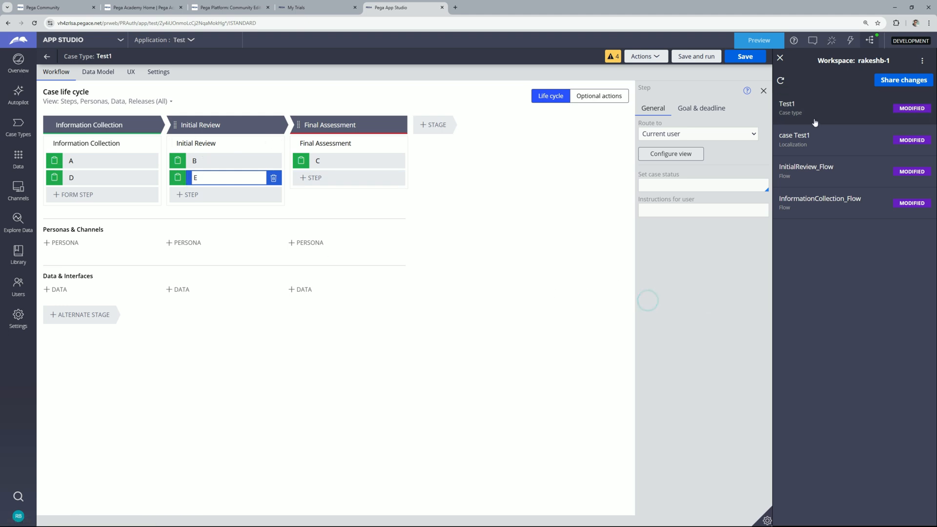
mouse_move(826, 153)
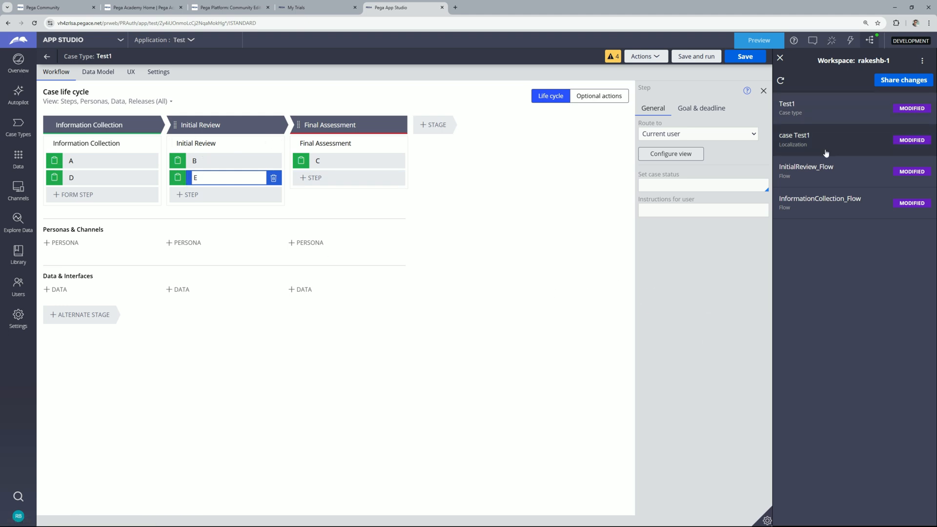
mouse_move(847, 143)
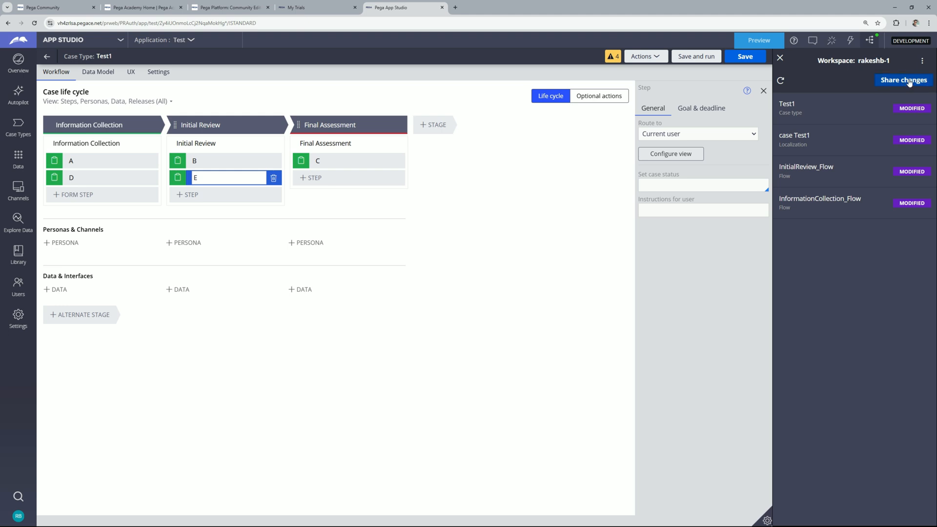
Share the four modified rules to Branch1 and close the Workspace panel.
left_click(904, 79)
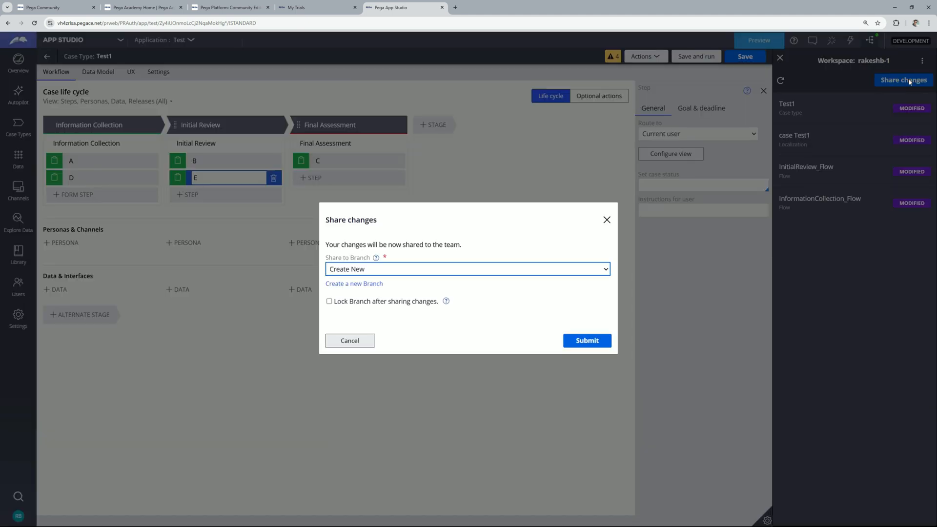
left_click(467, 269)
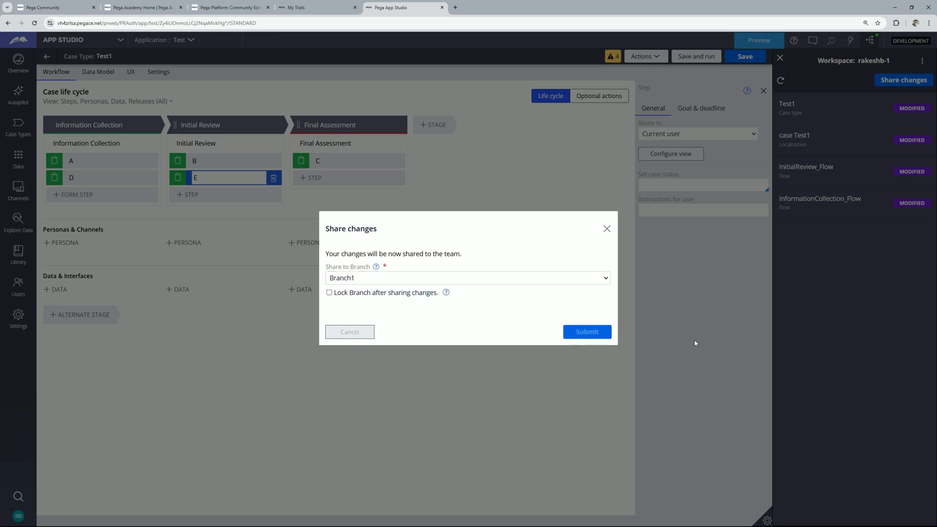
left_click(349, 332)
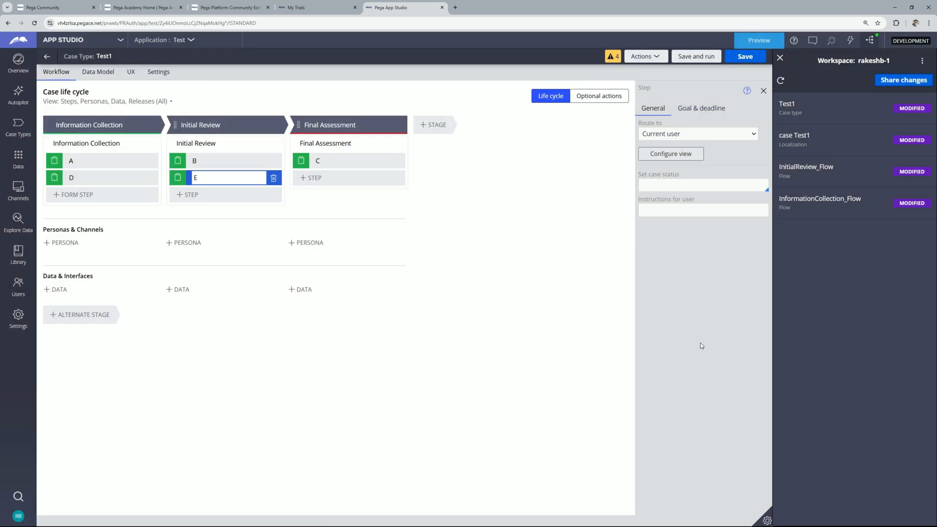
left_click(903, 79)
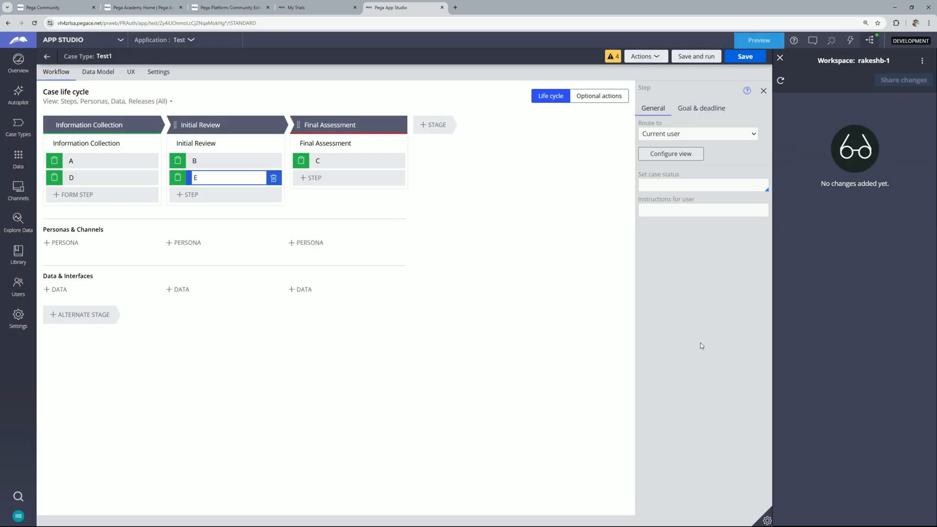
mouse_move(907, 137)
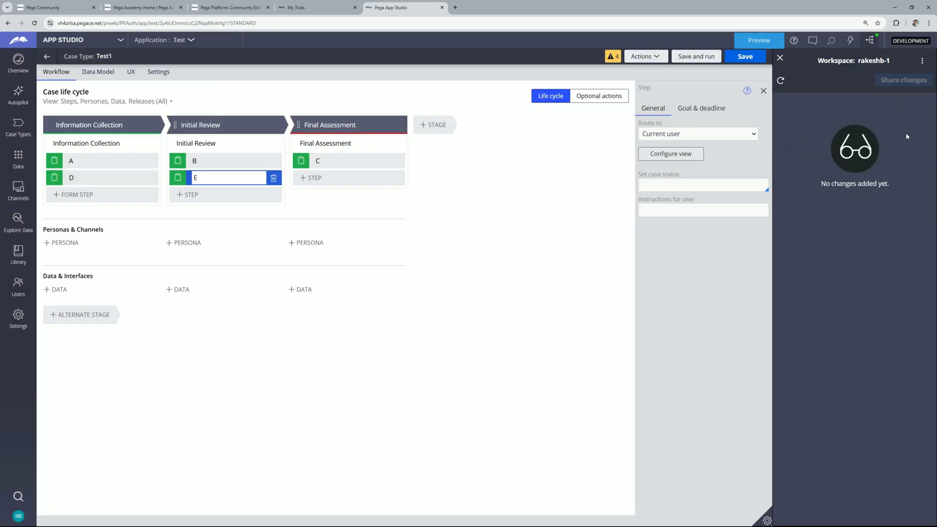
mouse_move(883, 214)
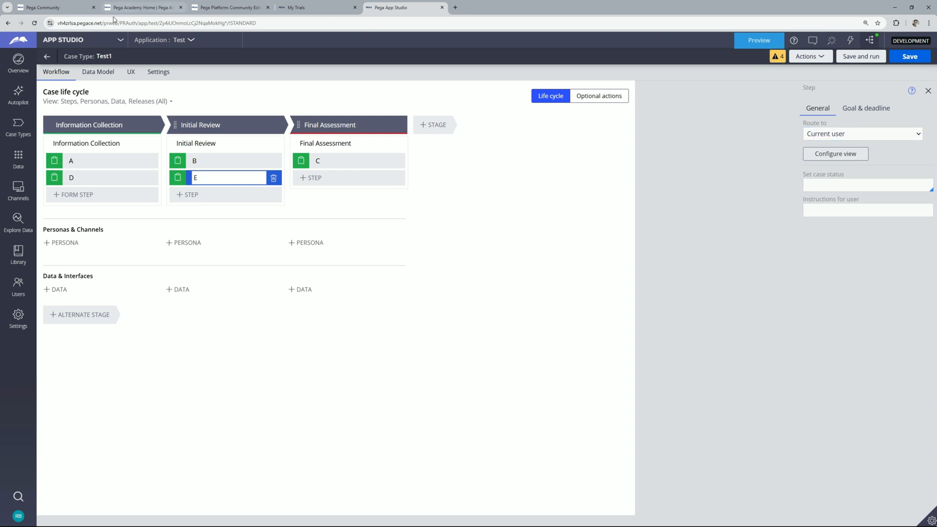
Switch to Dev Studio and open Branch1 from the Test application's Definition.
left_click(84, 40)
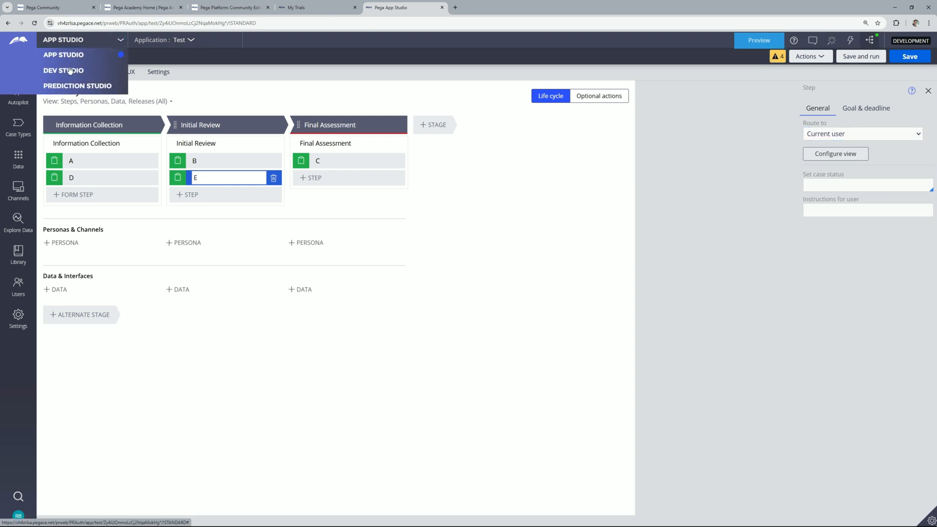
mouse_move(449, 129)
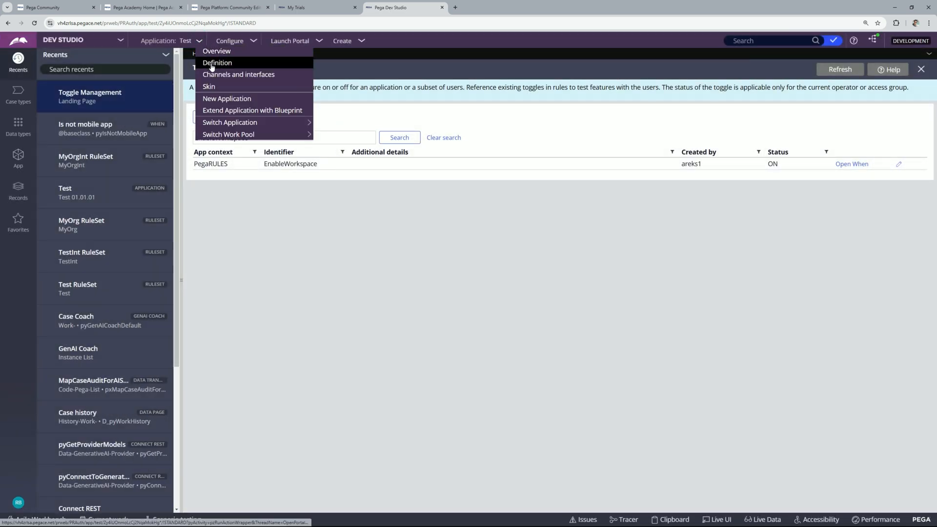
left_click(218, 63)
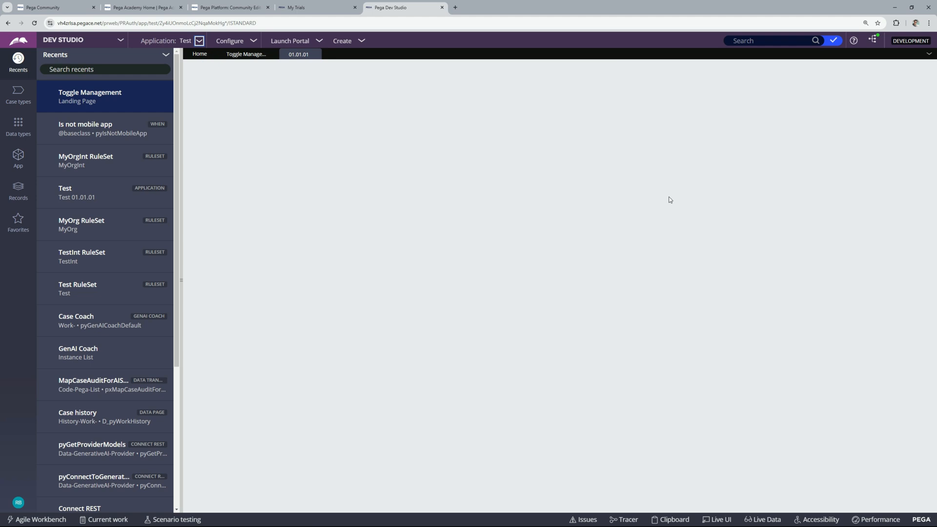
left_click(64, 192)
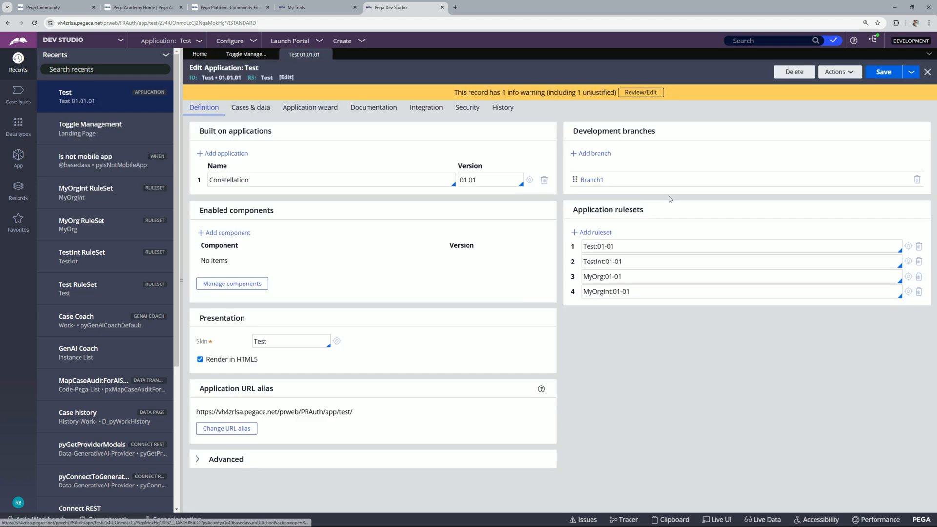
left_click(592, 180)
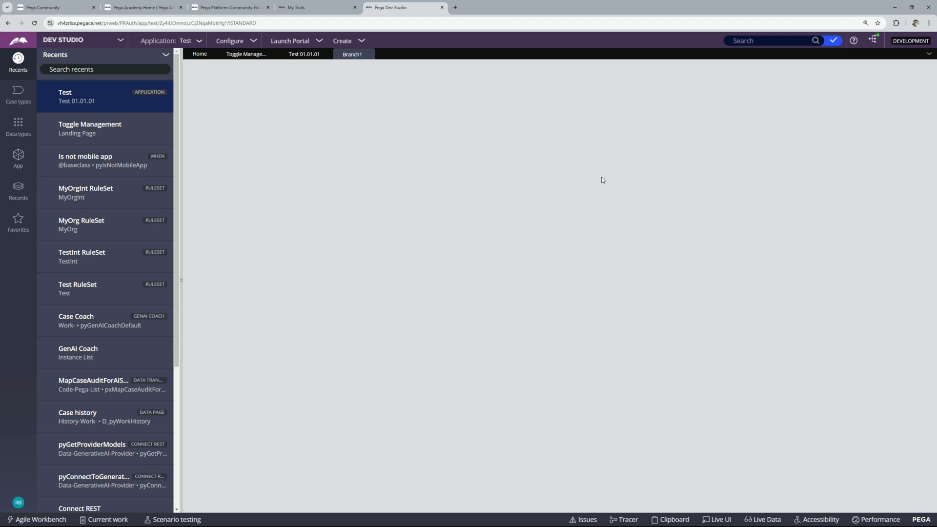
Review the four shared rules in Branch1, then close its rule list.
left_click(352, 53)
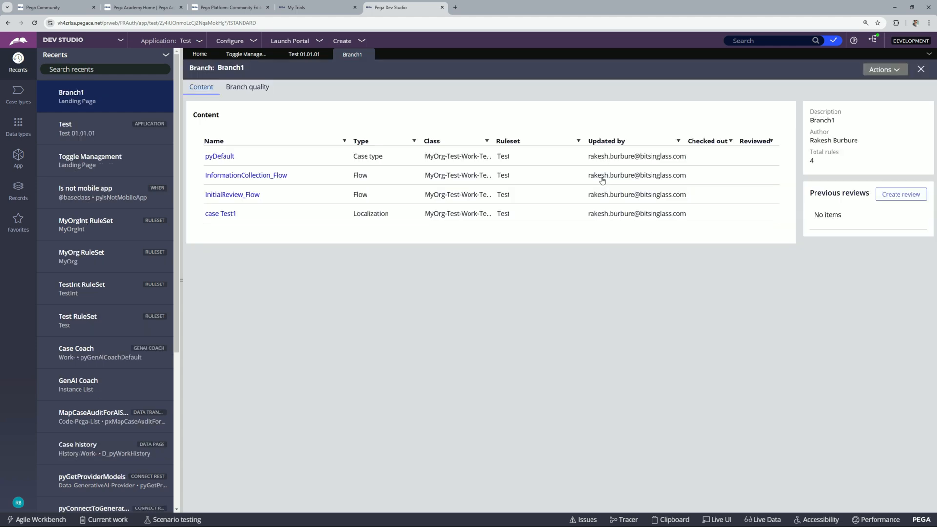
mouse_move(297, 259)
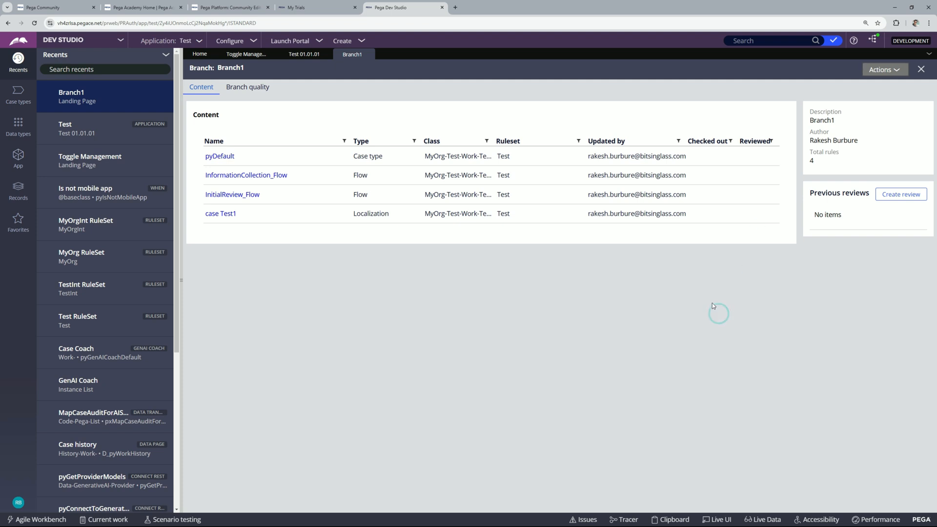
mouse_move(369, 55)
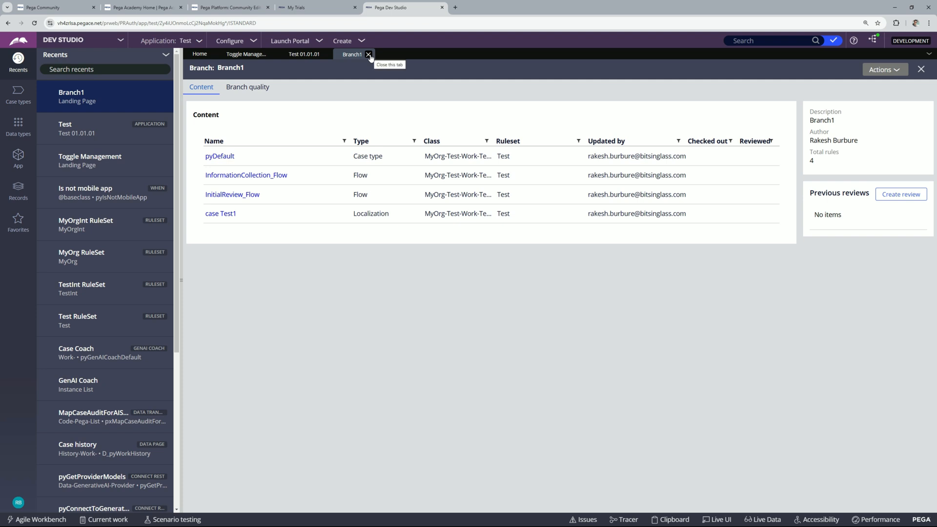
left_click(369, 54)
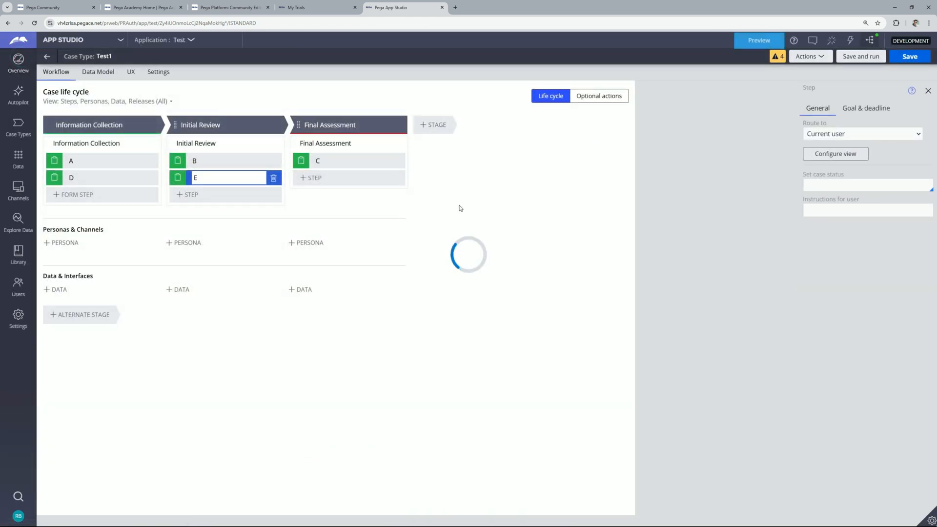
Show the Test application overview with its Import a Blueprint and Export as Blueprint links.
left_click(46, 56)
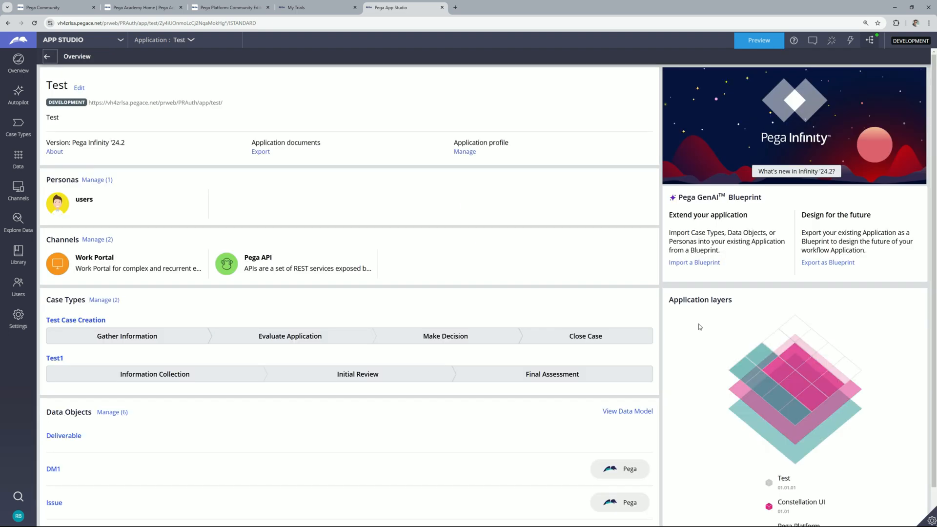
mouse_move(702, 345)
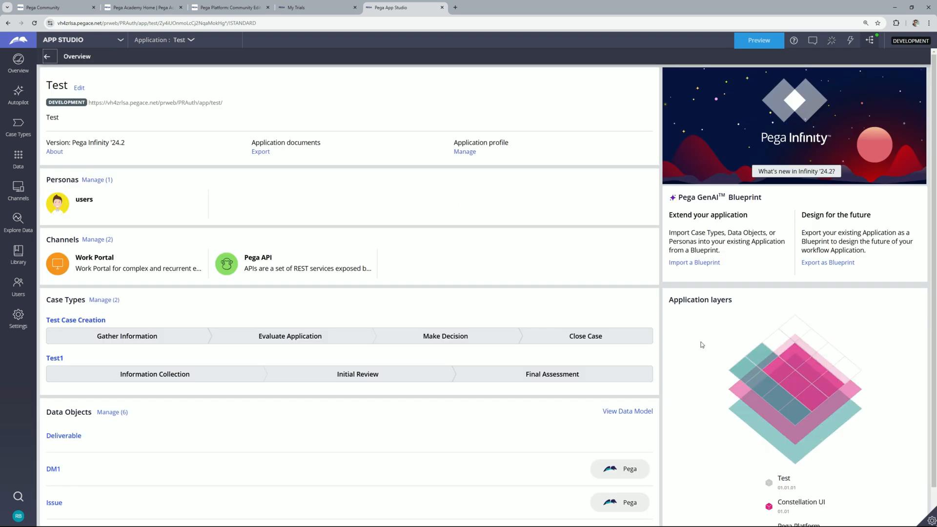
mouse_move(889, 341)
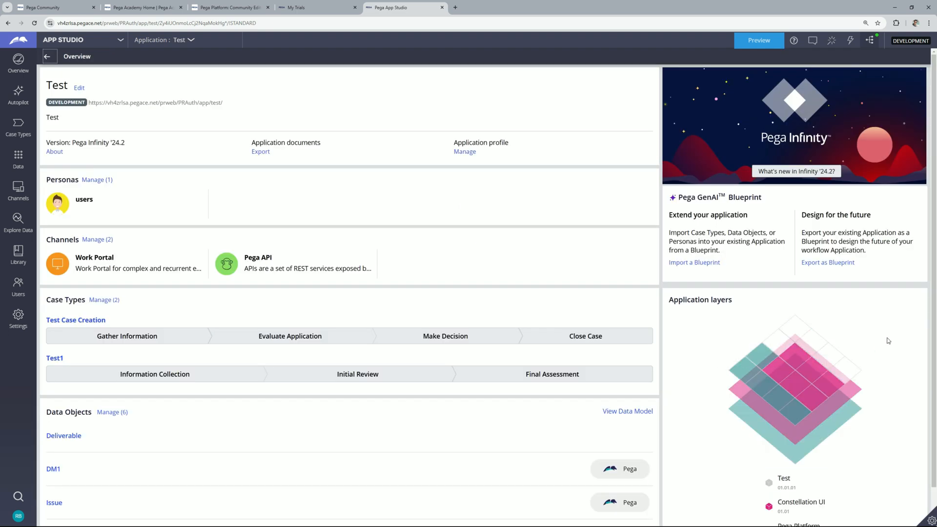
mouse_move(828, 261)
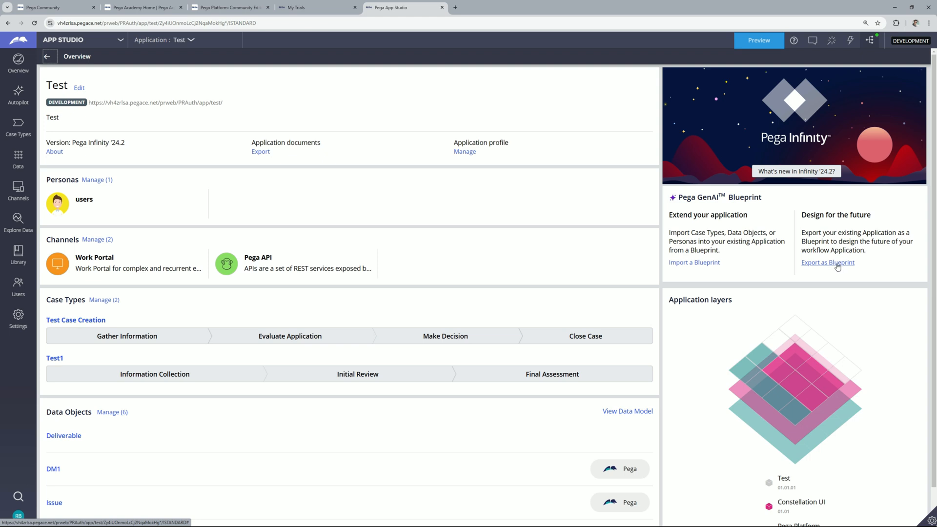
mouse_move(901, 209)
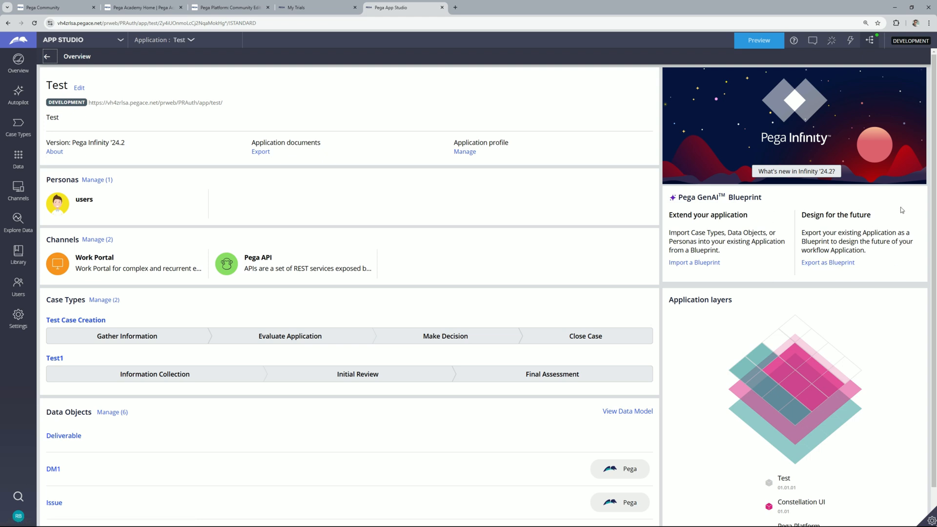
mouse_move(694, 262)
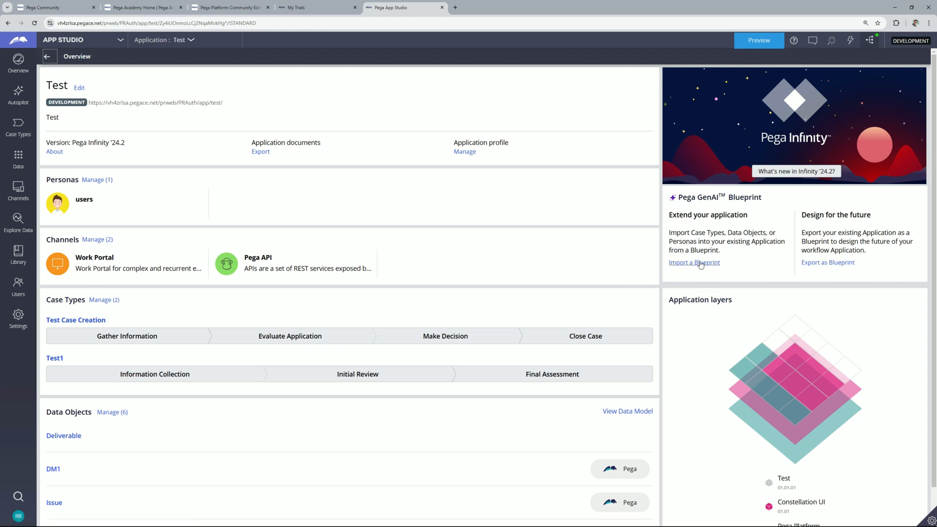
mouse_move(828, 262)
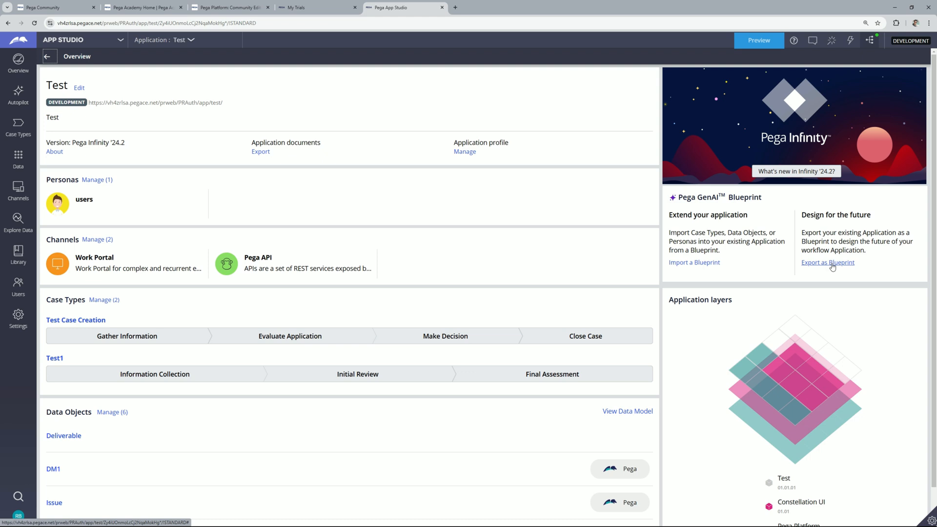
mouse_move(830, 270)
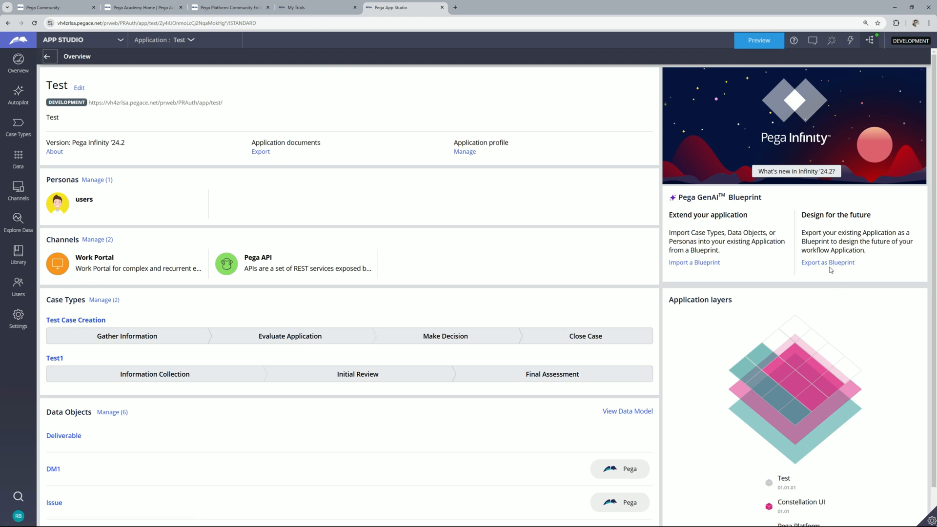
mouse_move(828, 266)
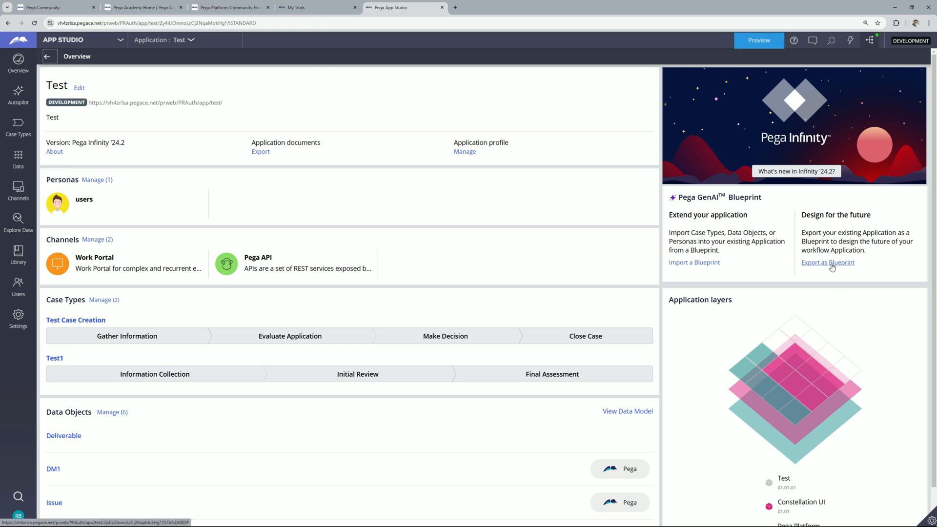